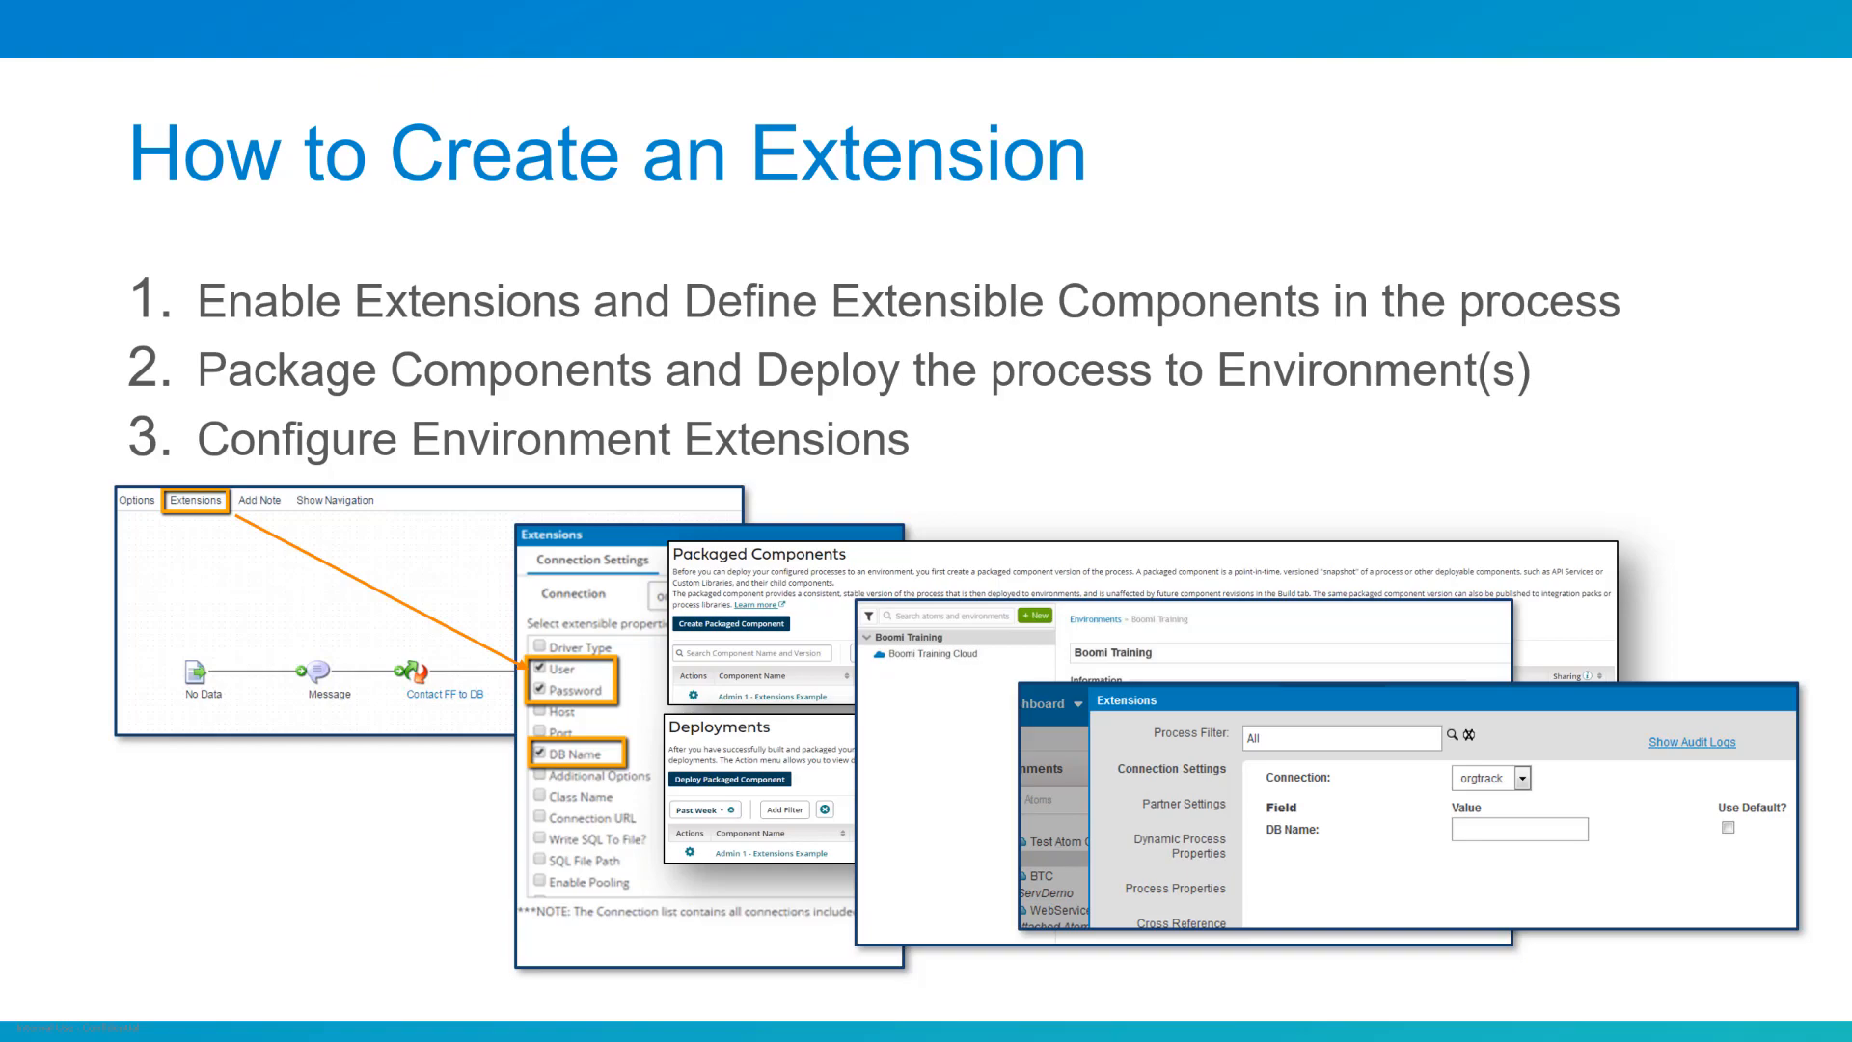
# Advance past the three-step extension overview slide to the embedded Build workspace demo
pyautogui.press('right')
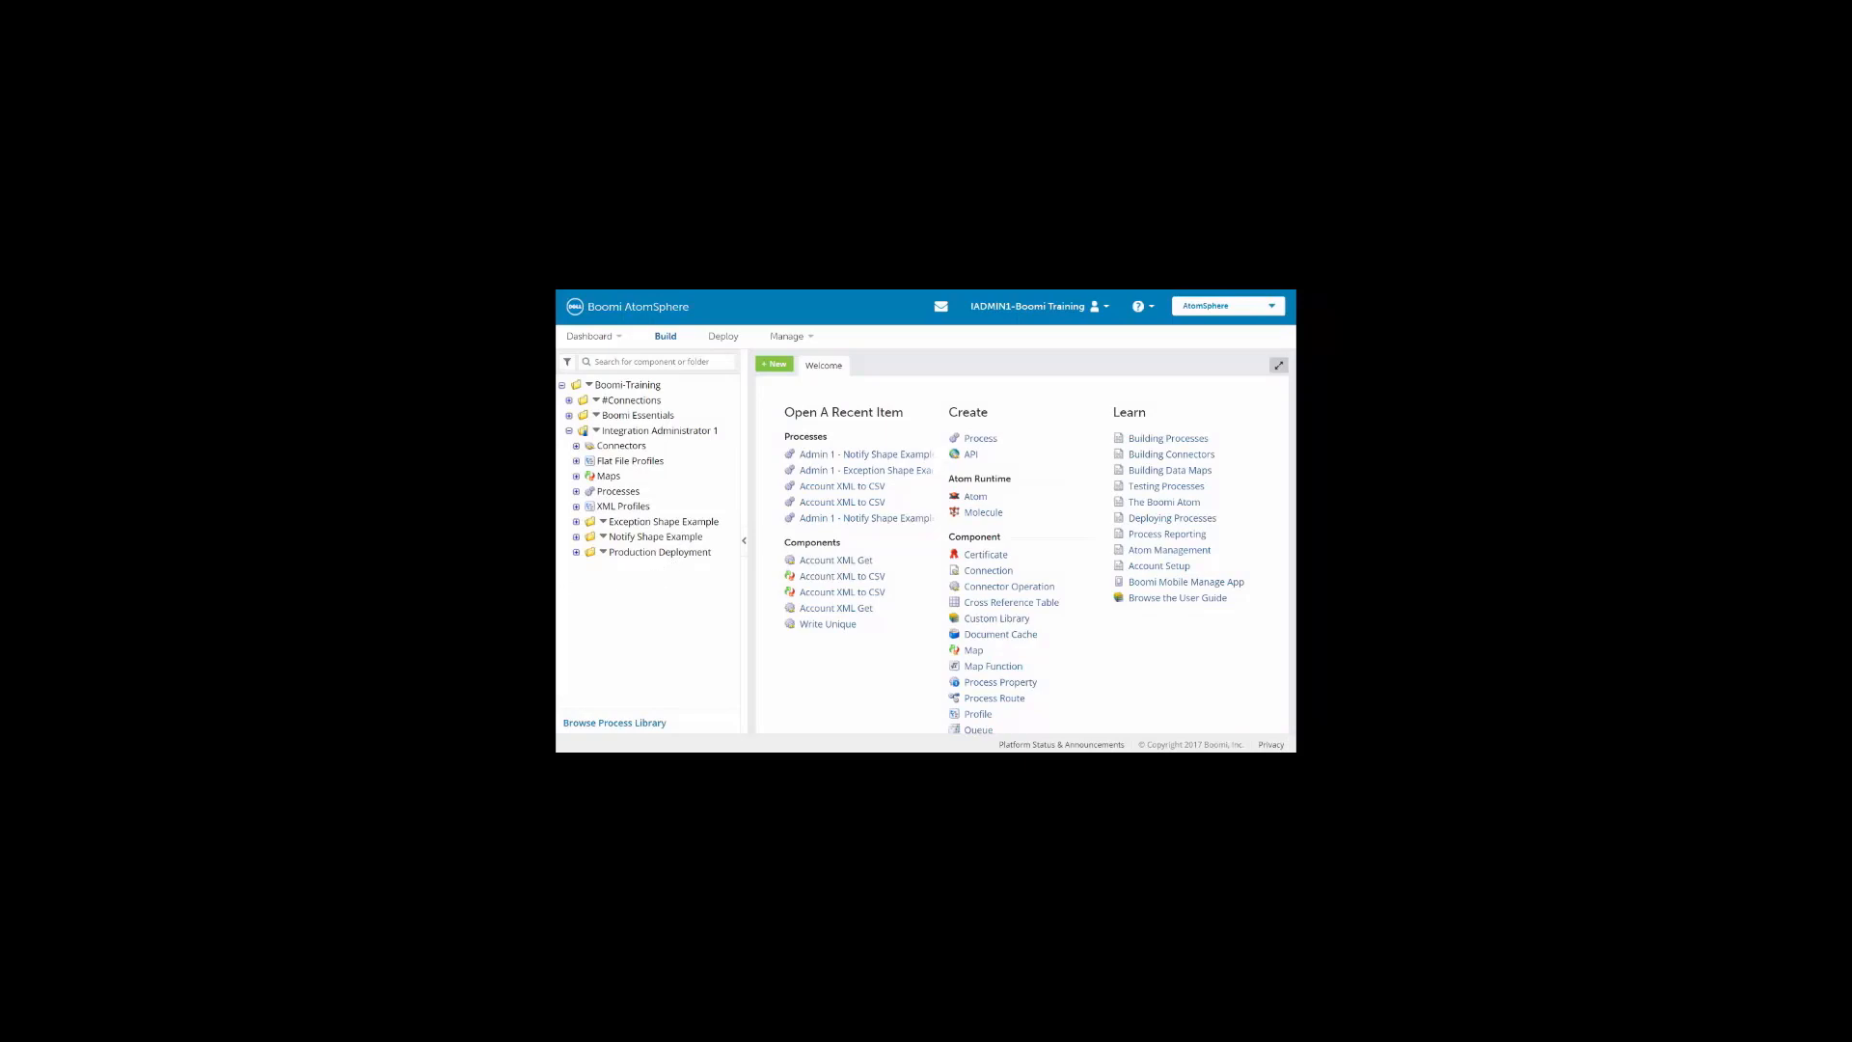
# Add a new folder named Extension Example under Integration Administrator 1 and save it
pyautogui.rightClick(658, 430)
pyautogui.write('Extension Example')
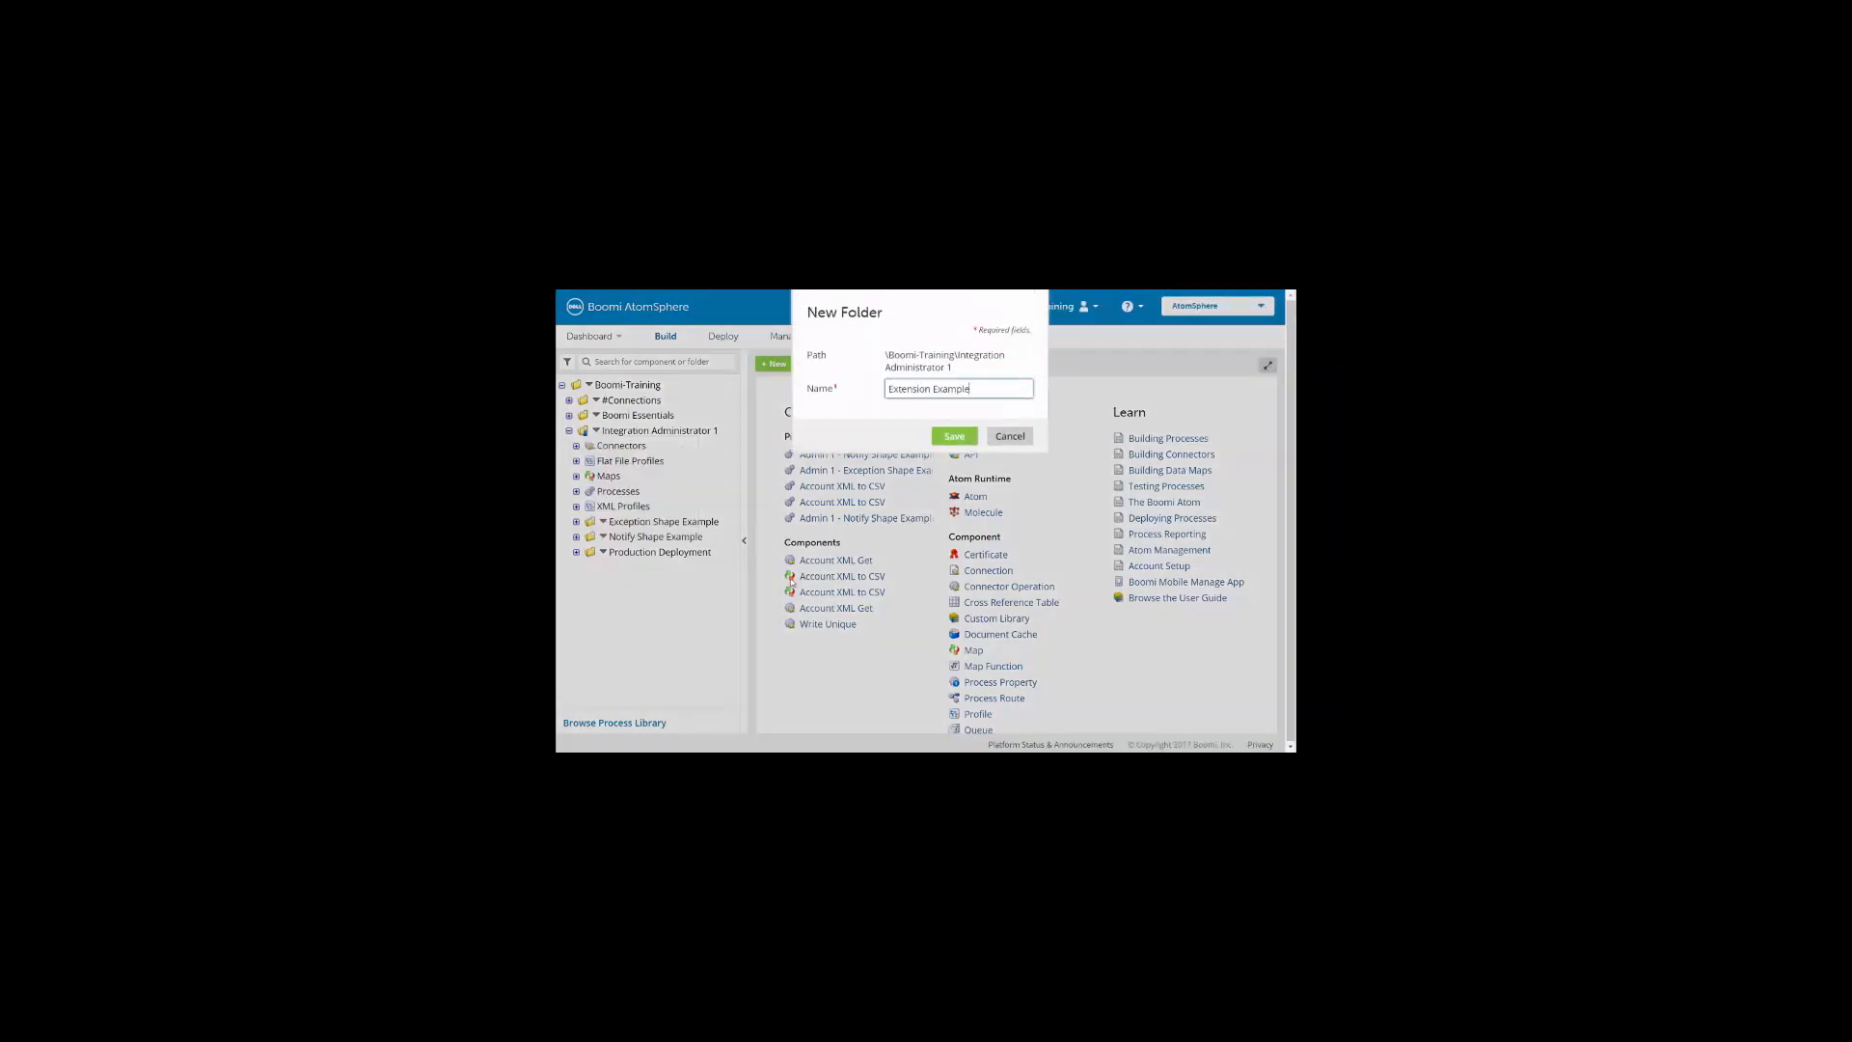
pyautogui.click(953, 436)
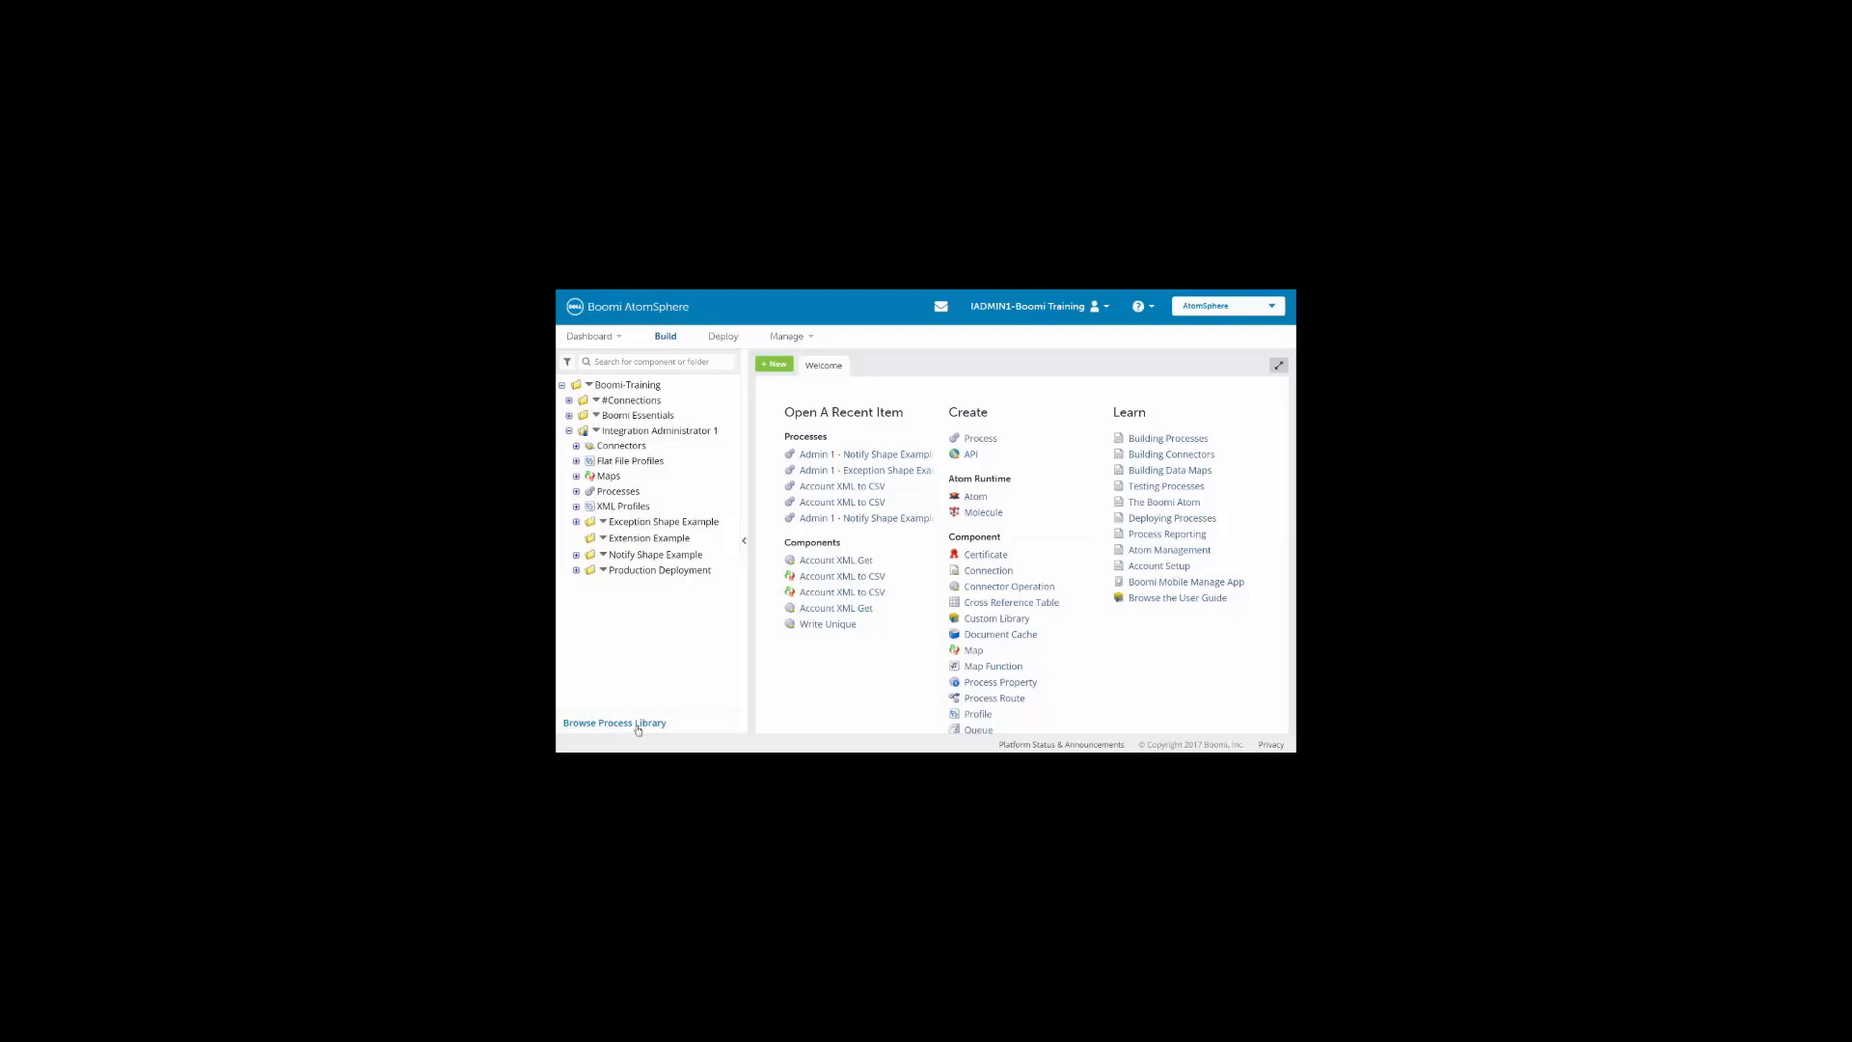
# Browse the Process Library with results sorted by Process Name to find Admin 1 - Extension Example
pyautogui.click(614, 721)
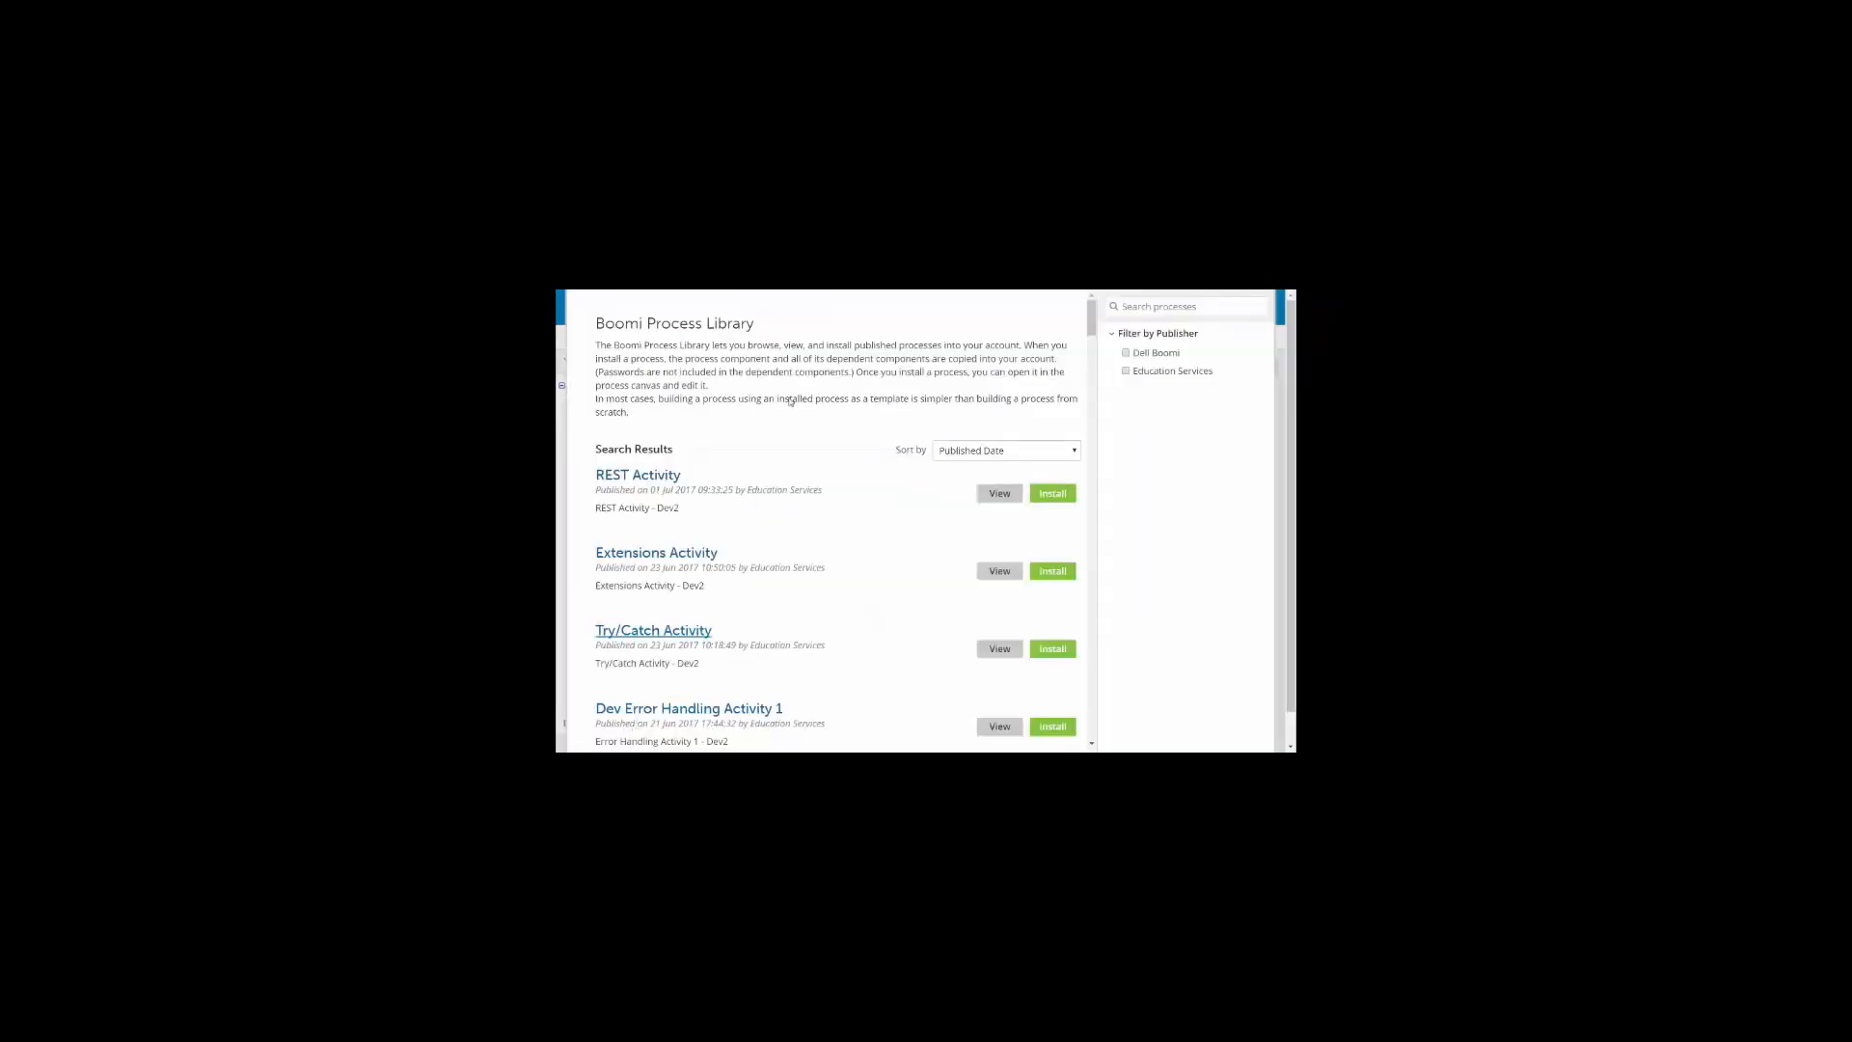
pyautogui.click(1006, 449)
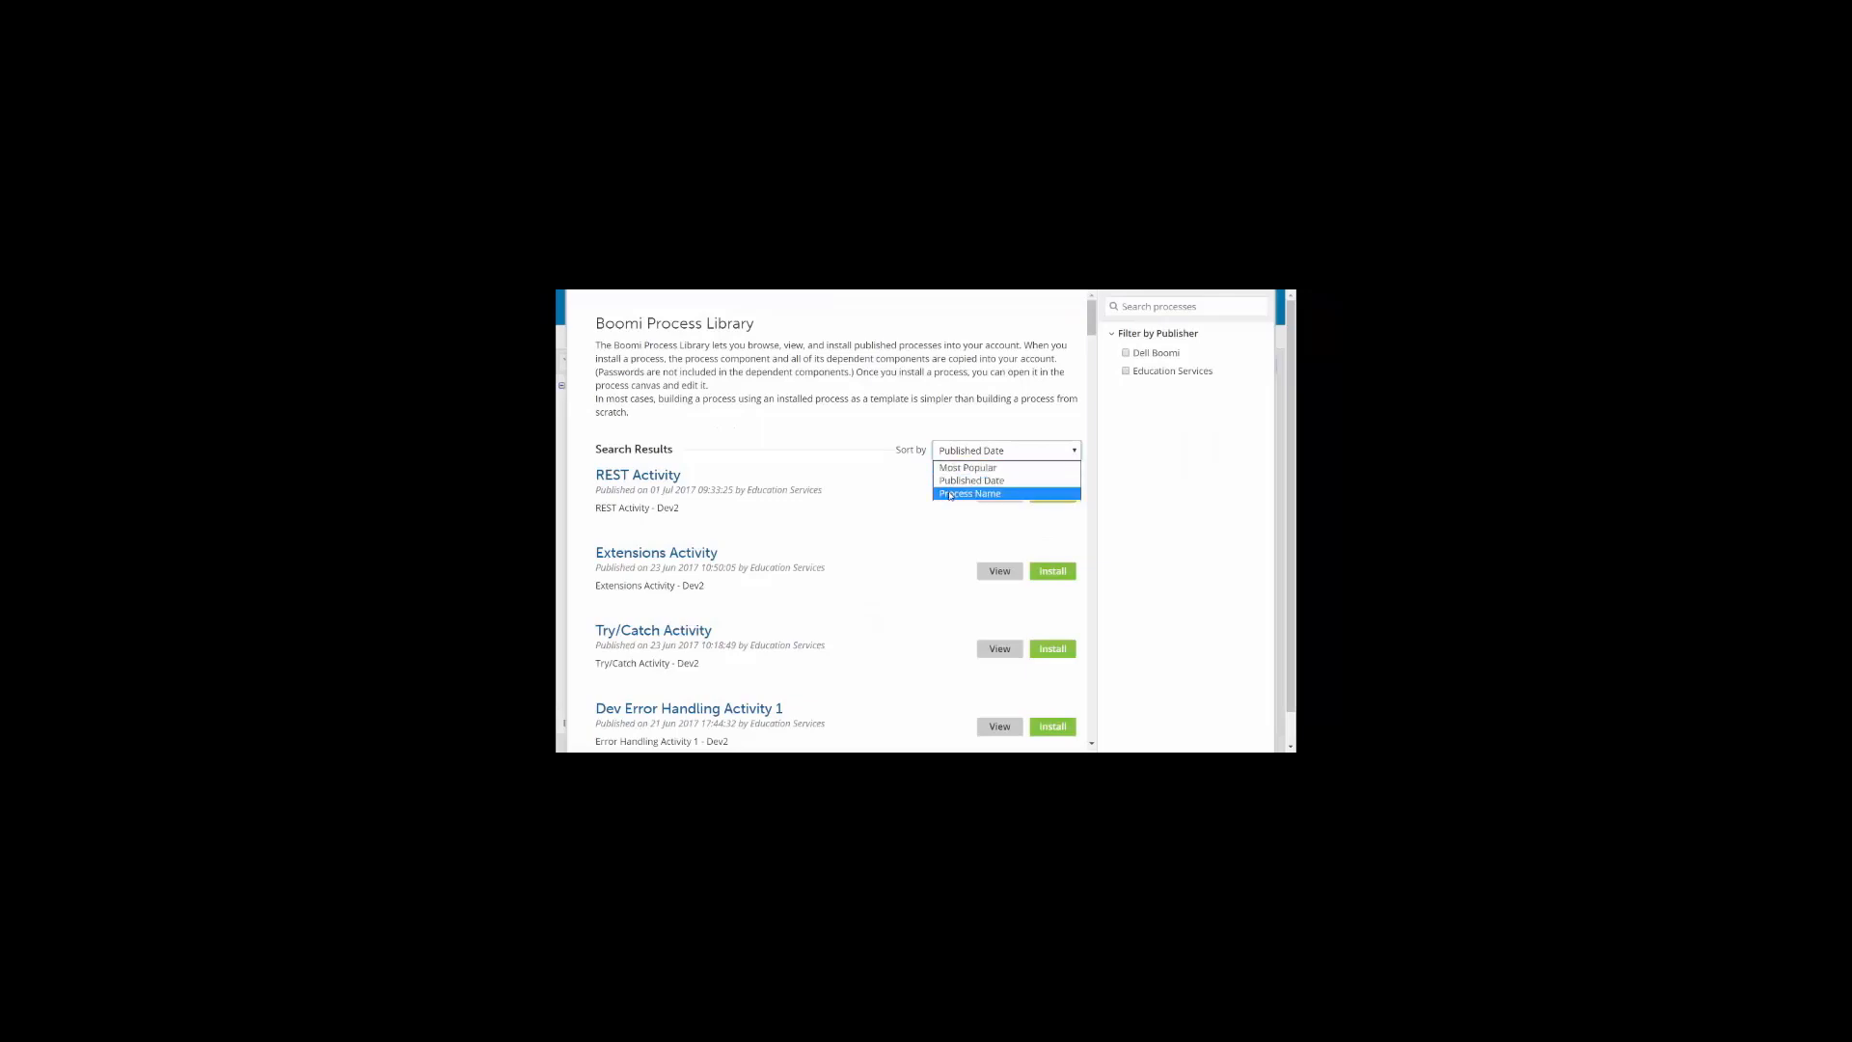
pyautogui.click(971, 492)
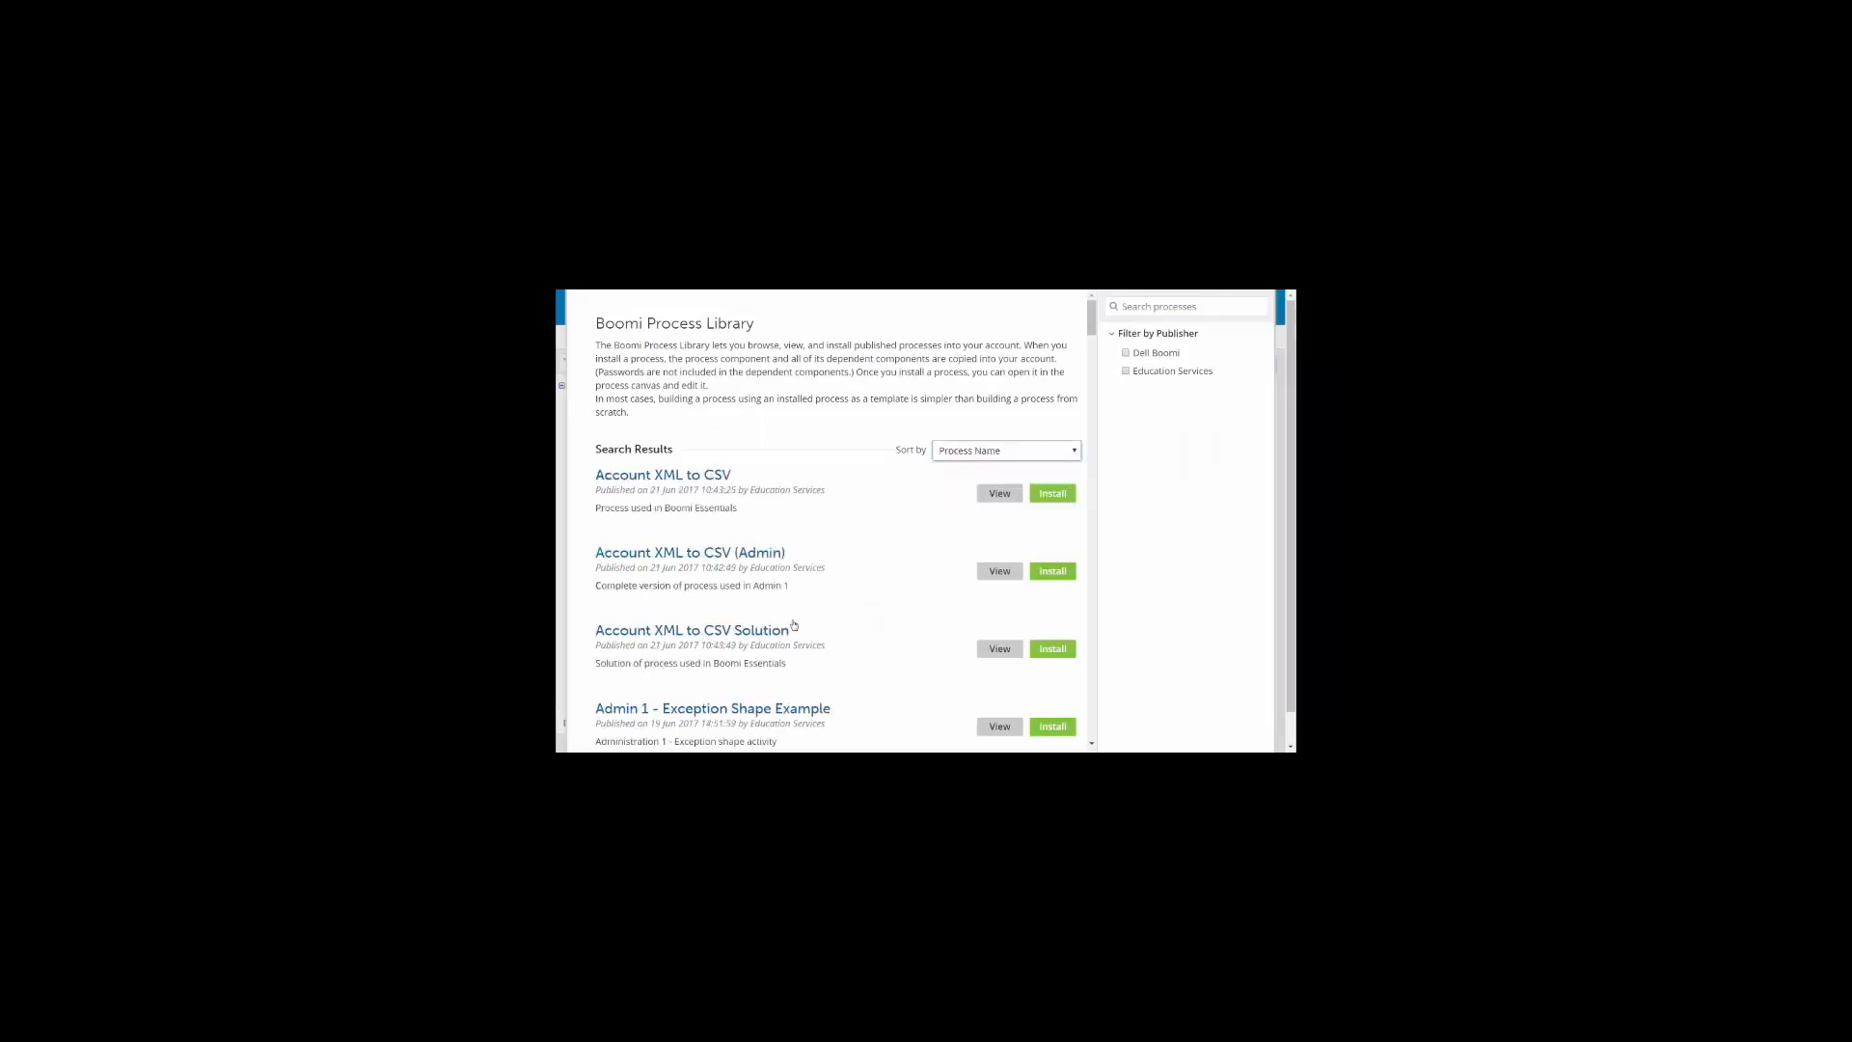
pyautogui.scroll(-3)
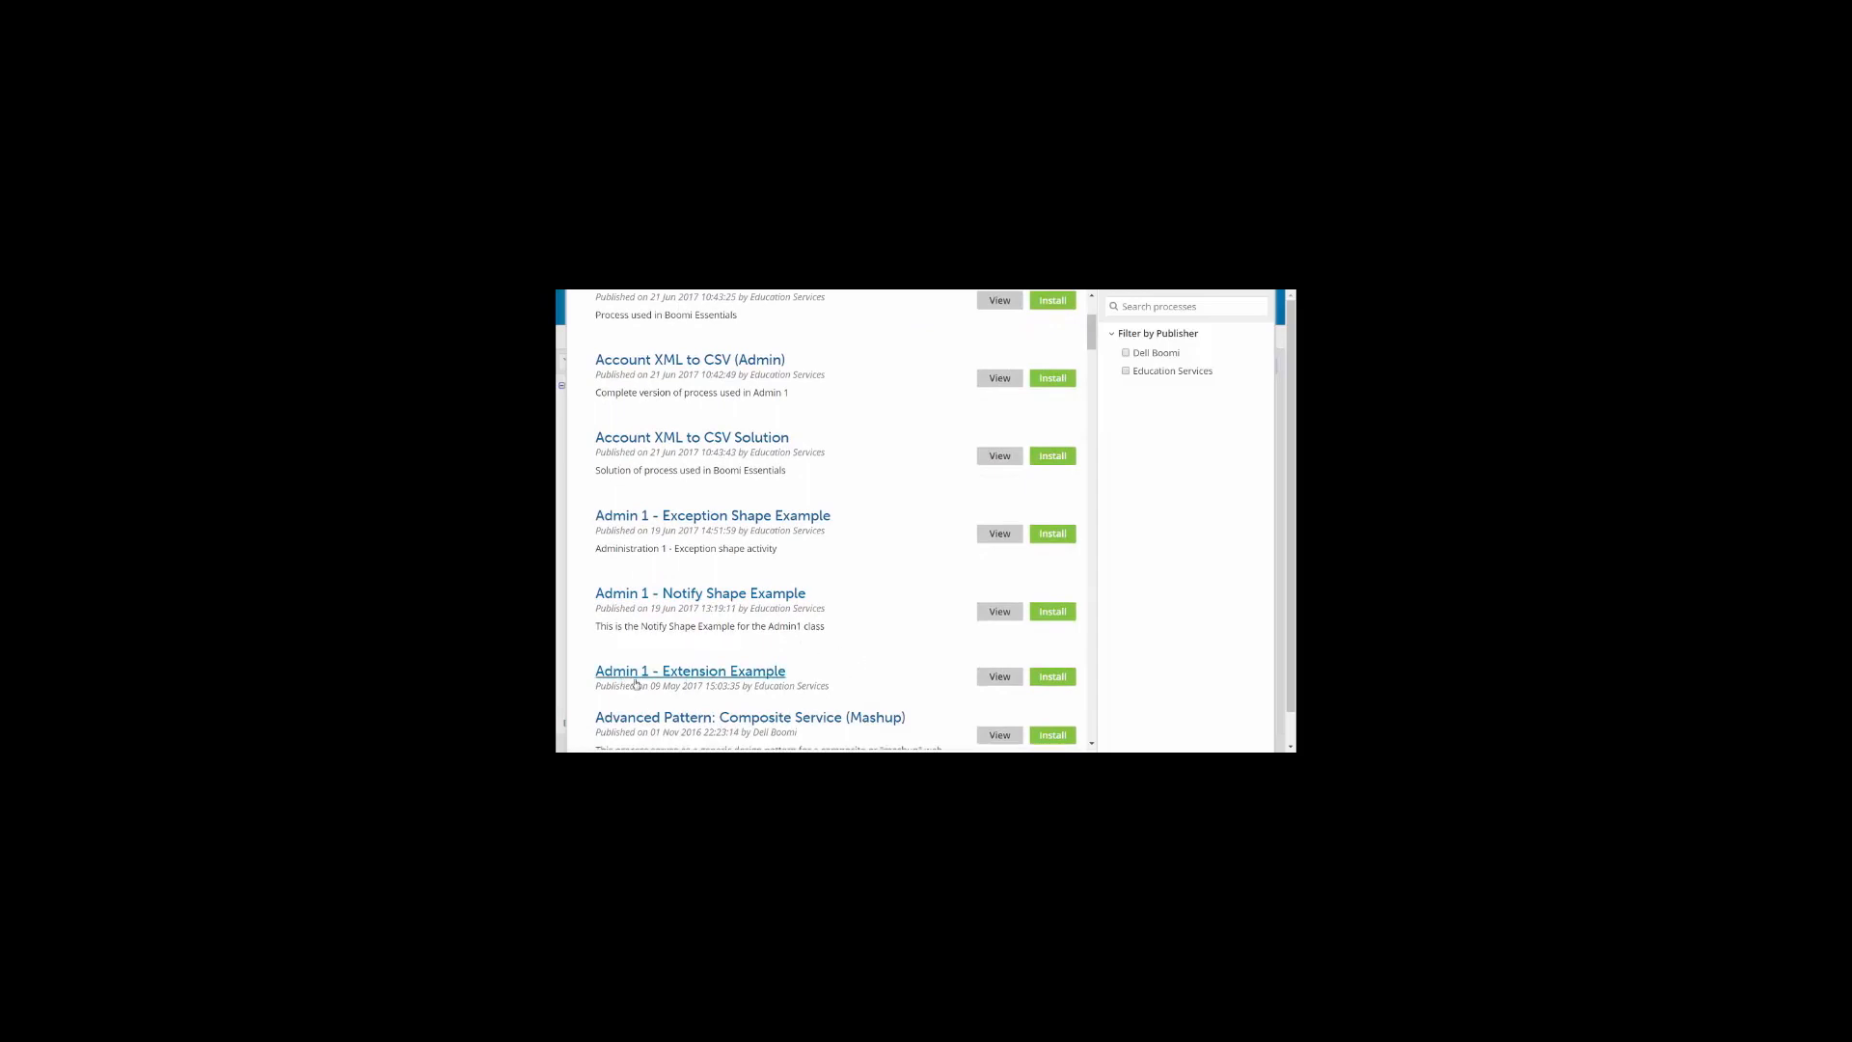
pyautogui.moveTo(791, 661)
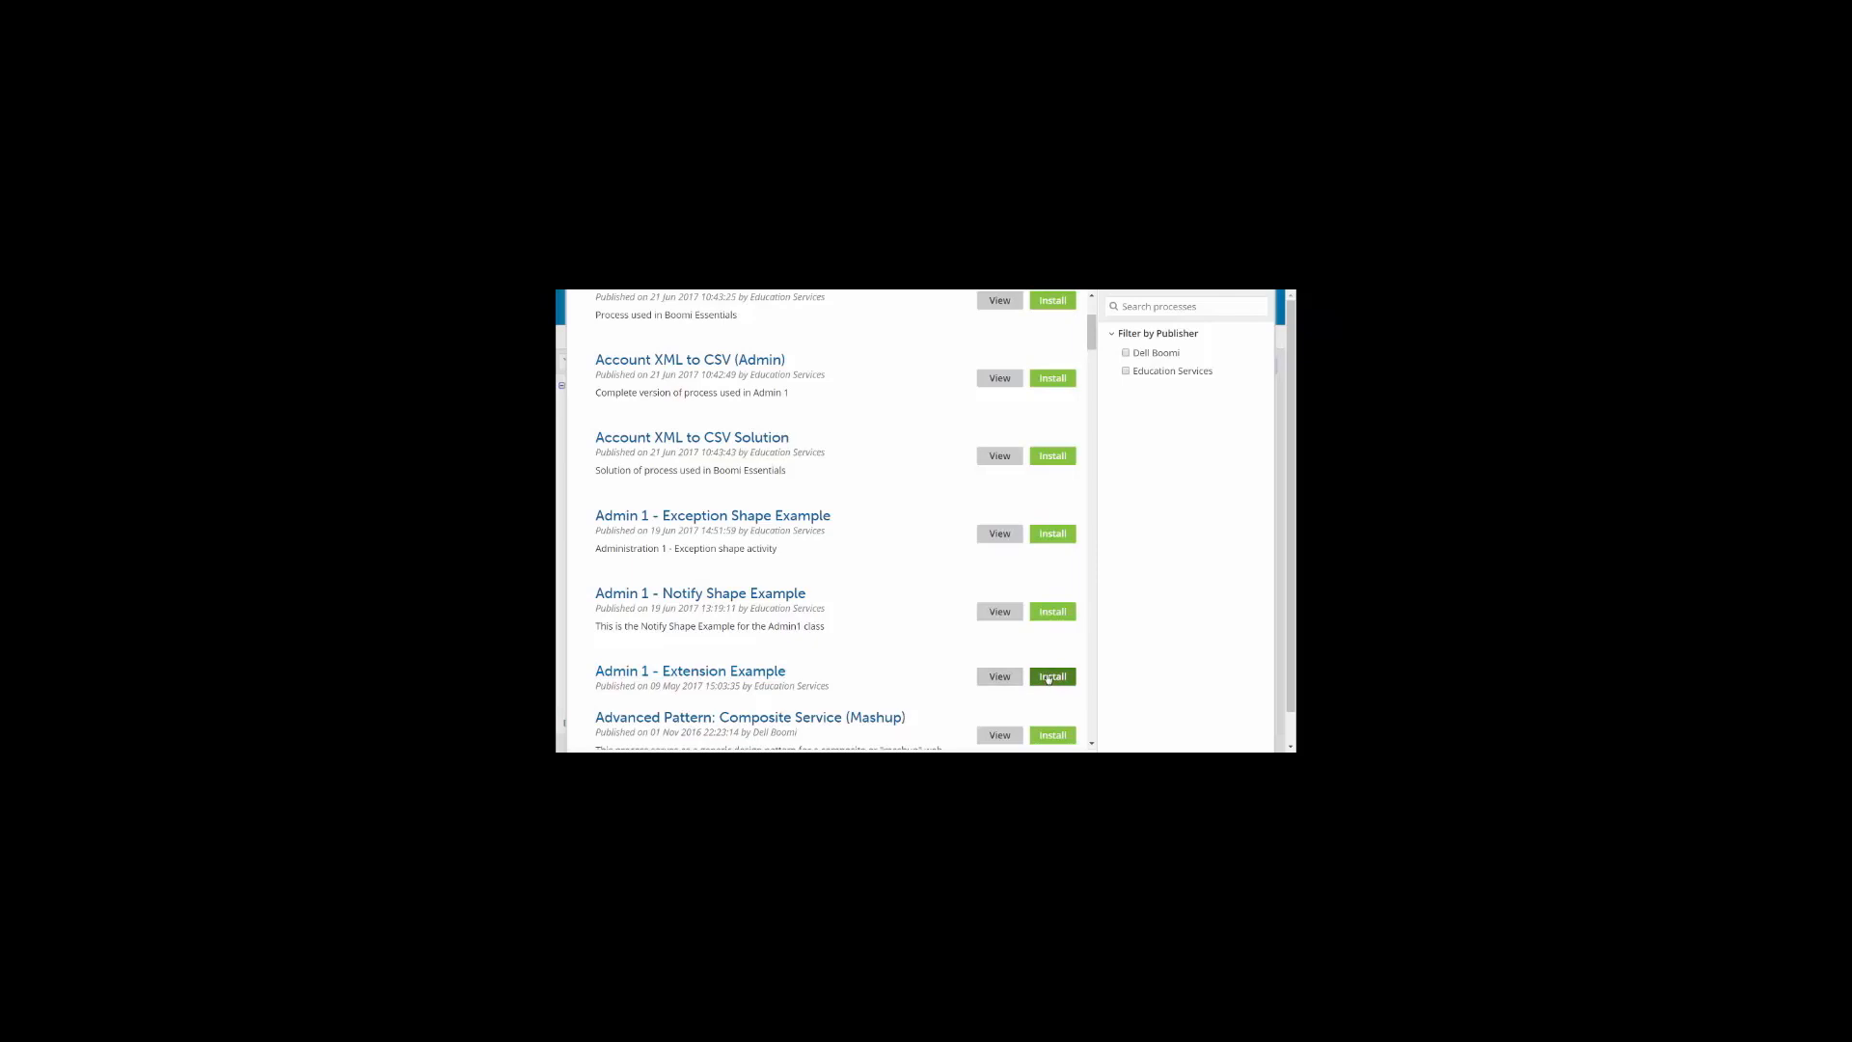
# Start installing Admin 1 - Extension Example, choosing the Extension Example folder as its location
pyautogui.click(1049, 675)
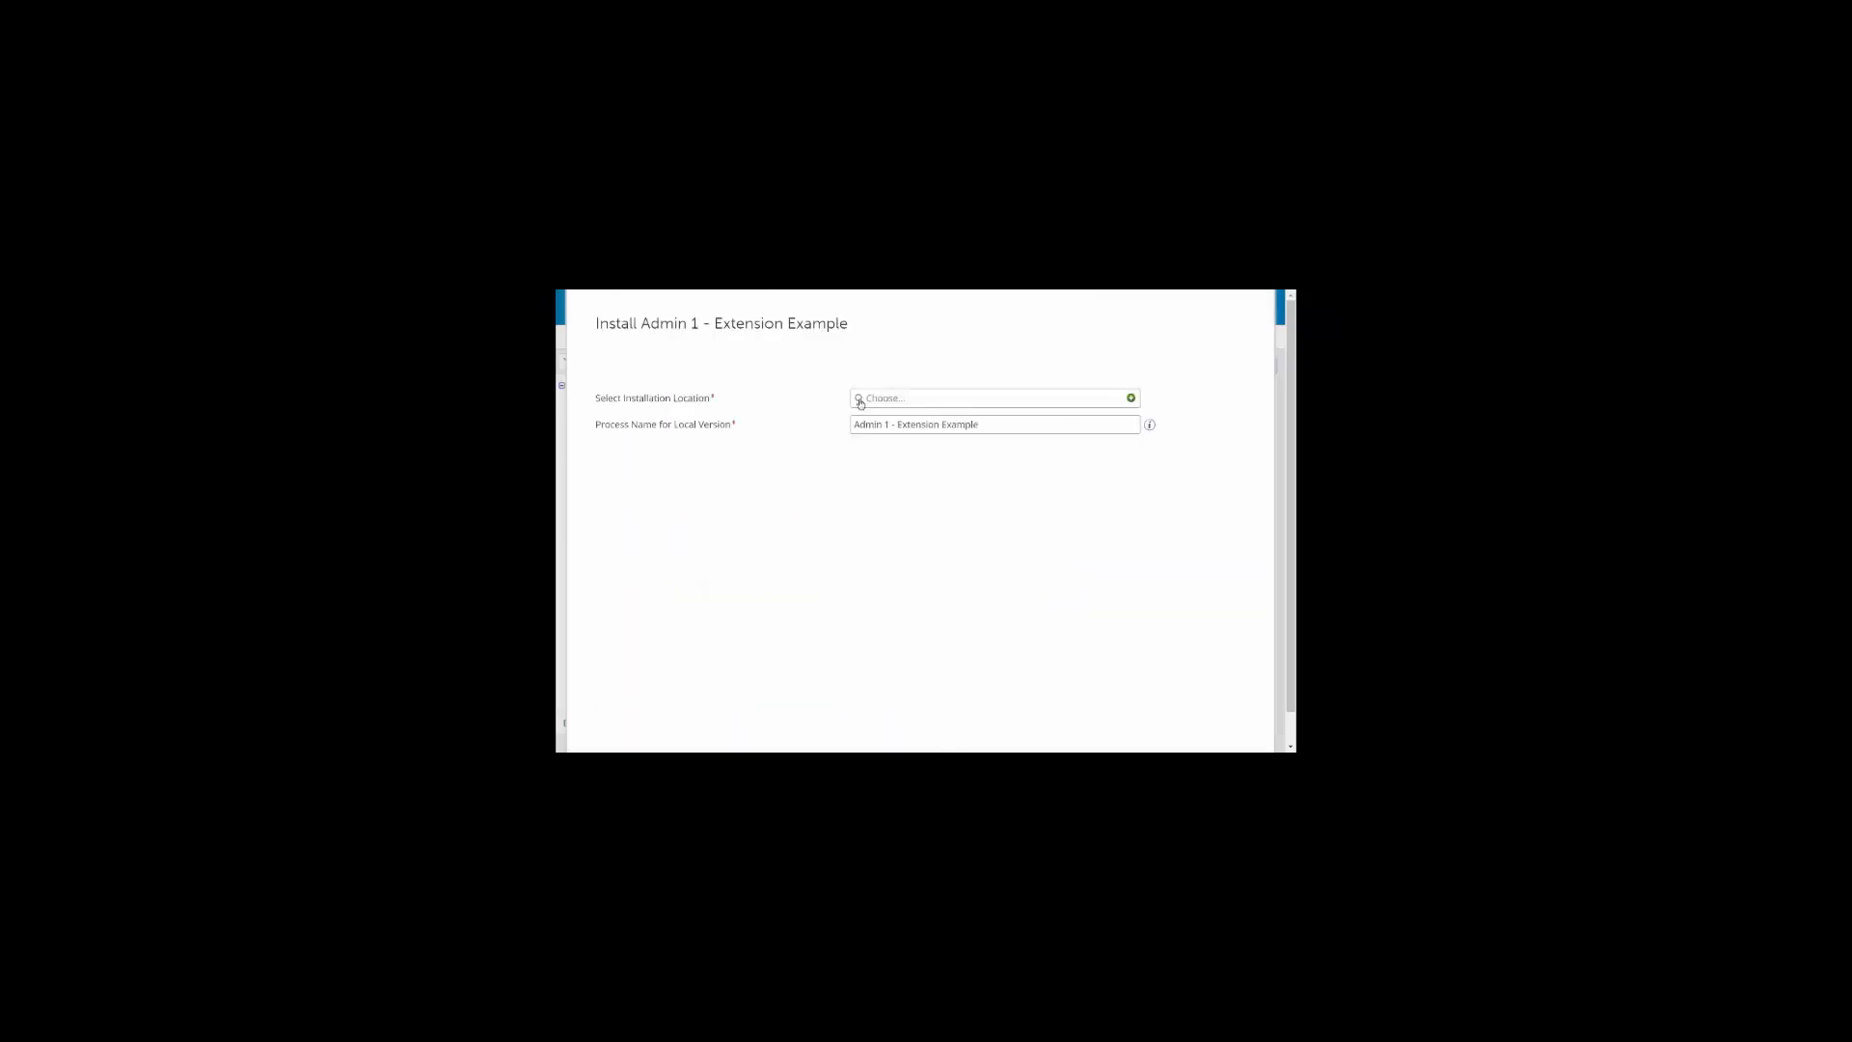
pyautogui.click(992, 398)
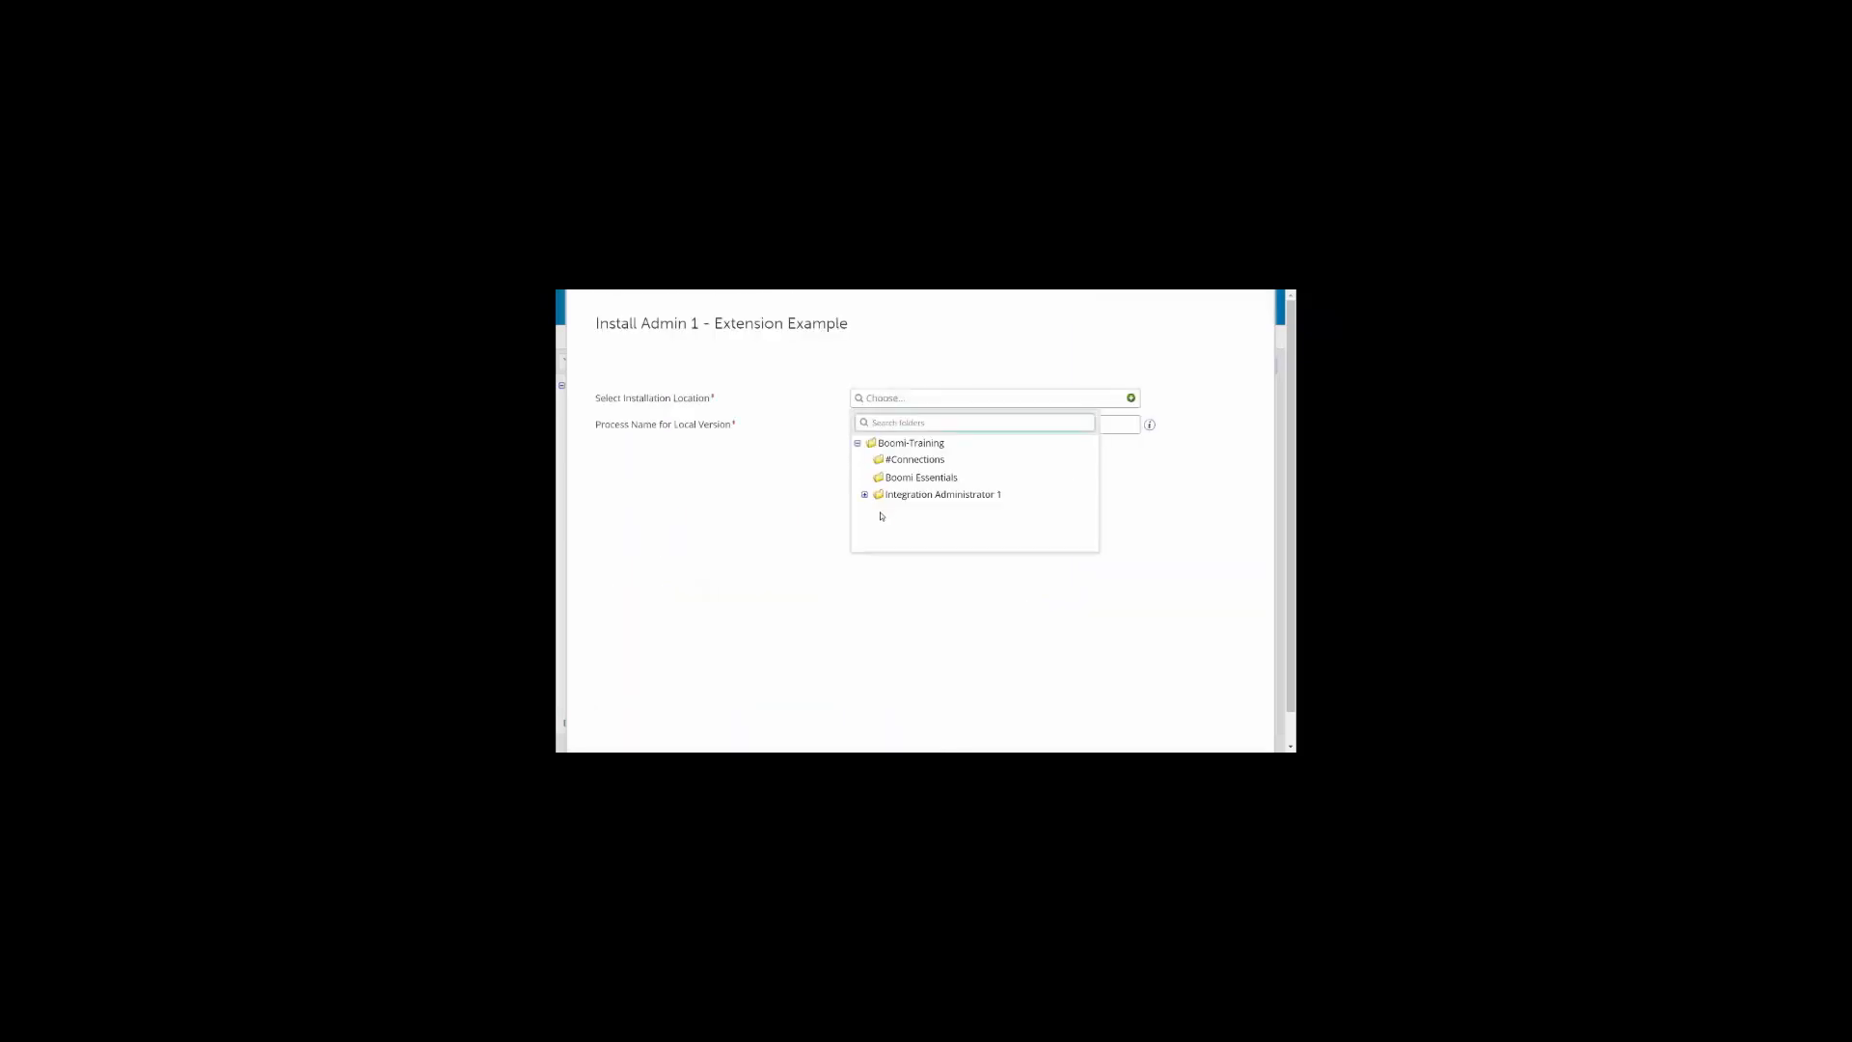
pyautogui.click(864, 493)
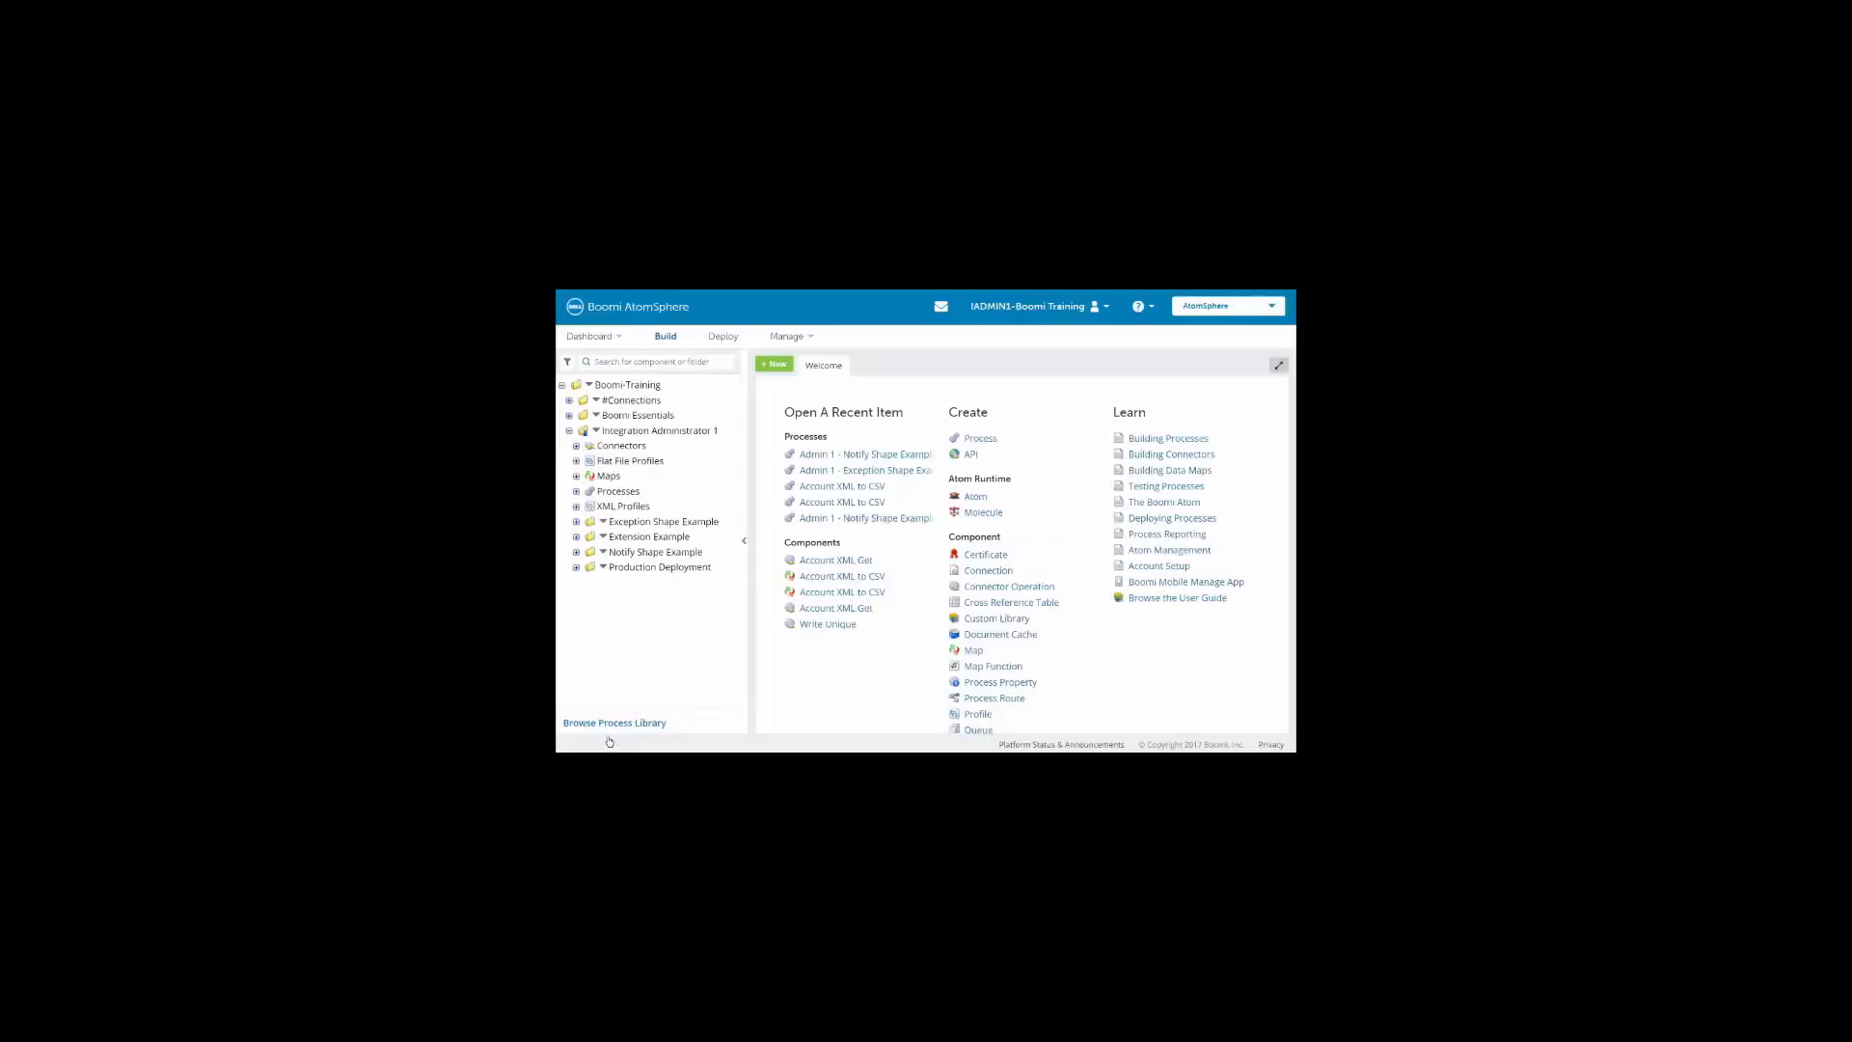
# Expand Extension Example > Processes and load Admin 1 - Extension Example in the process editor
pyautogui.click(591, 535)
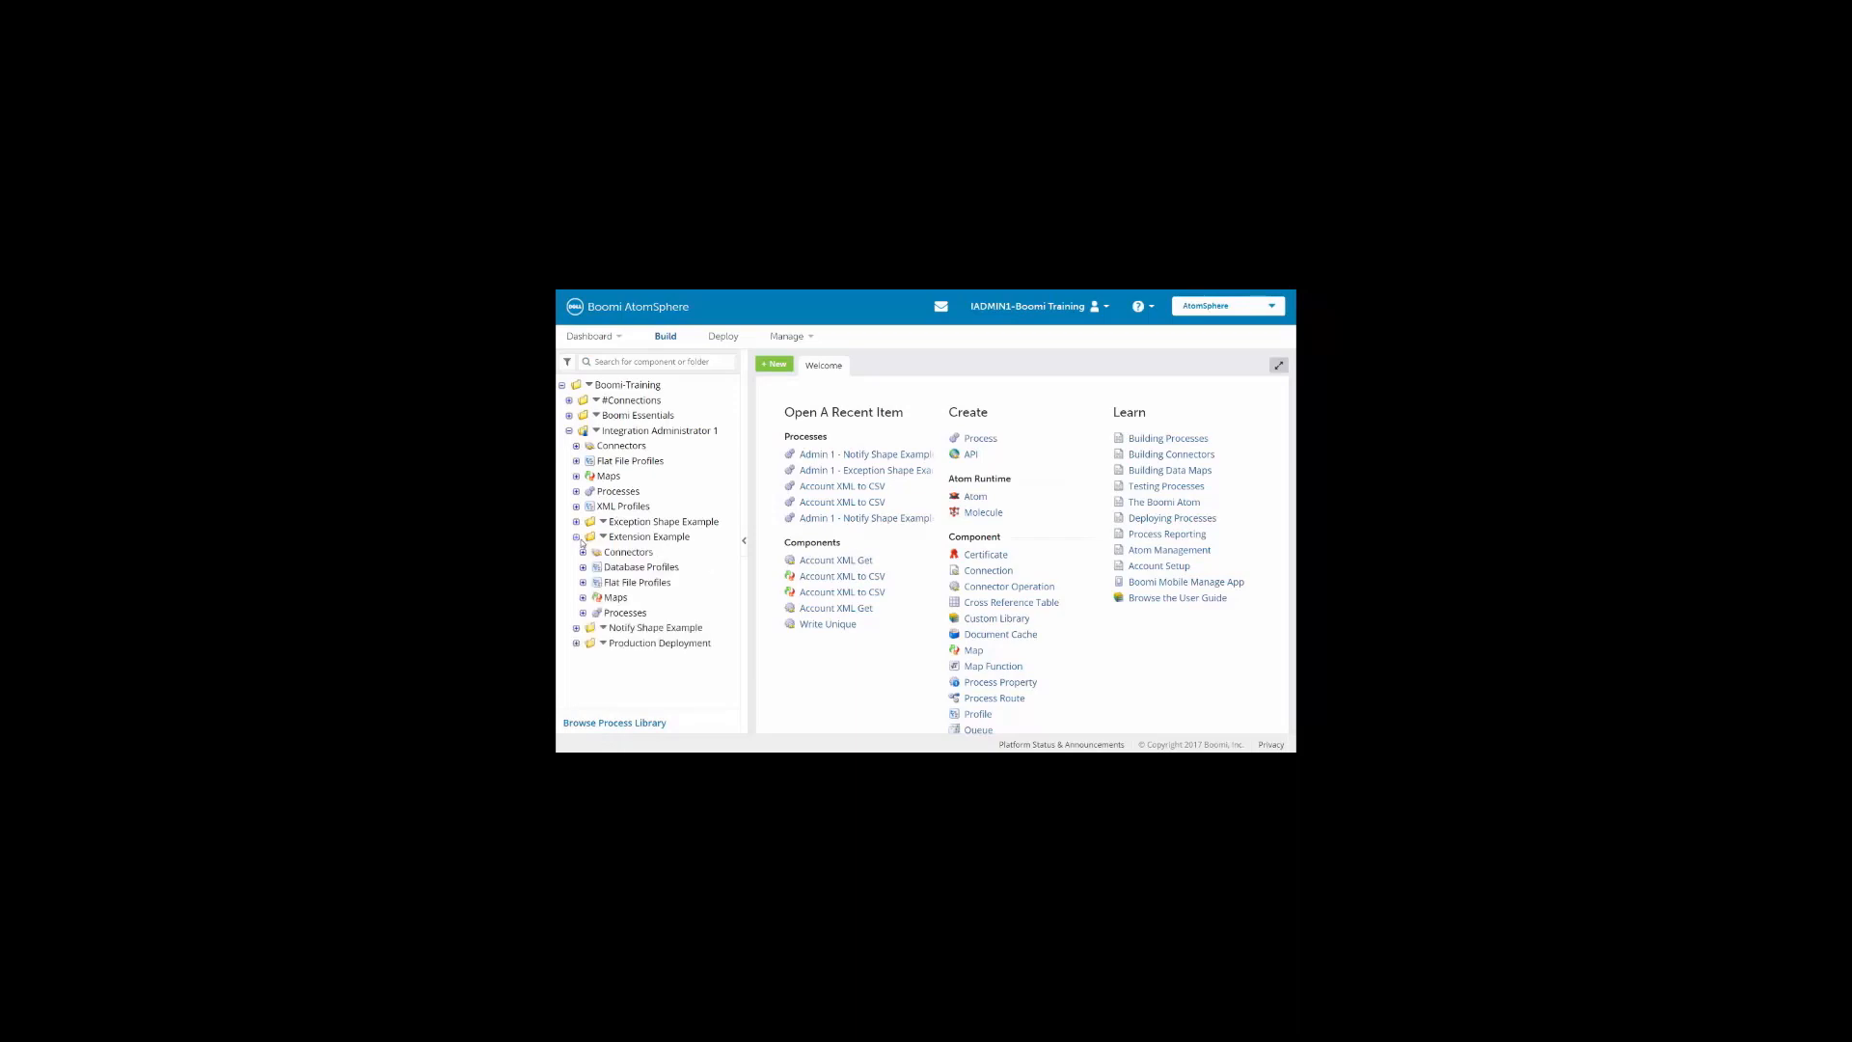
pyautogui.click(582, 613)
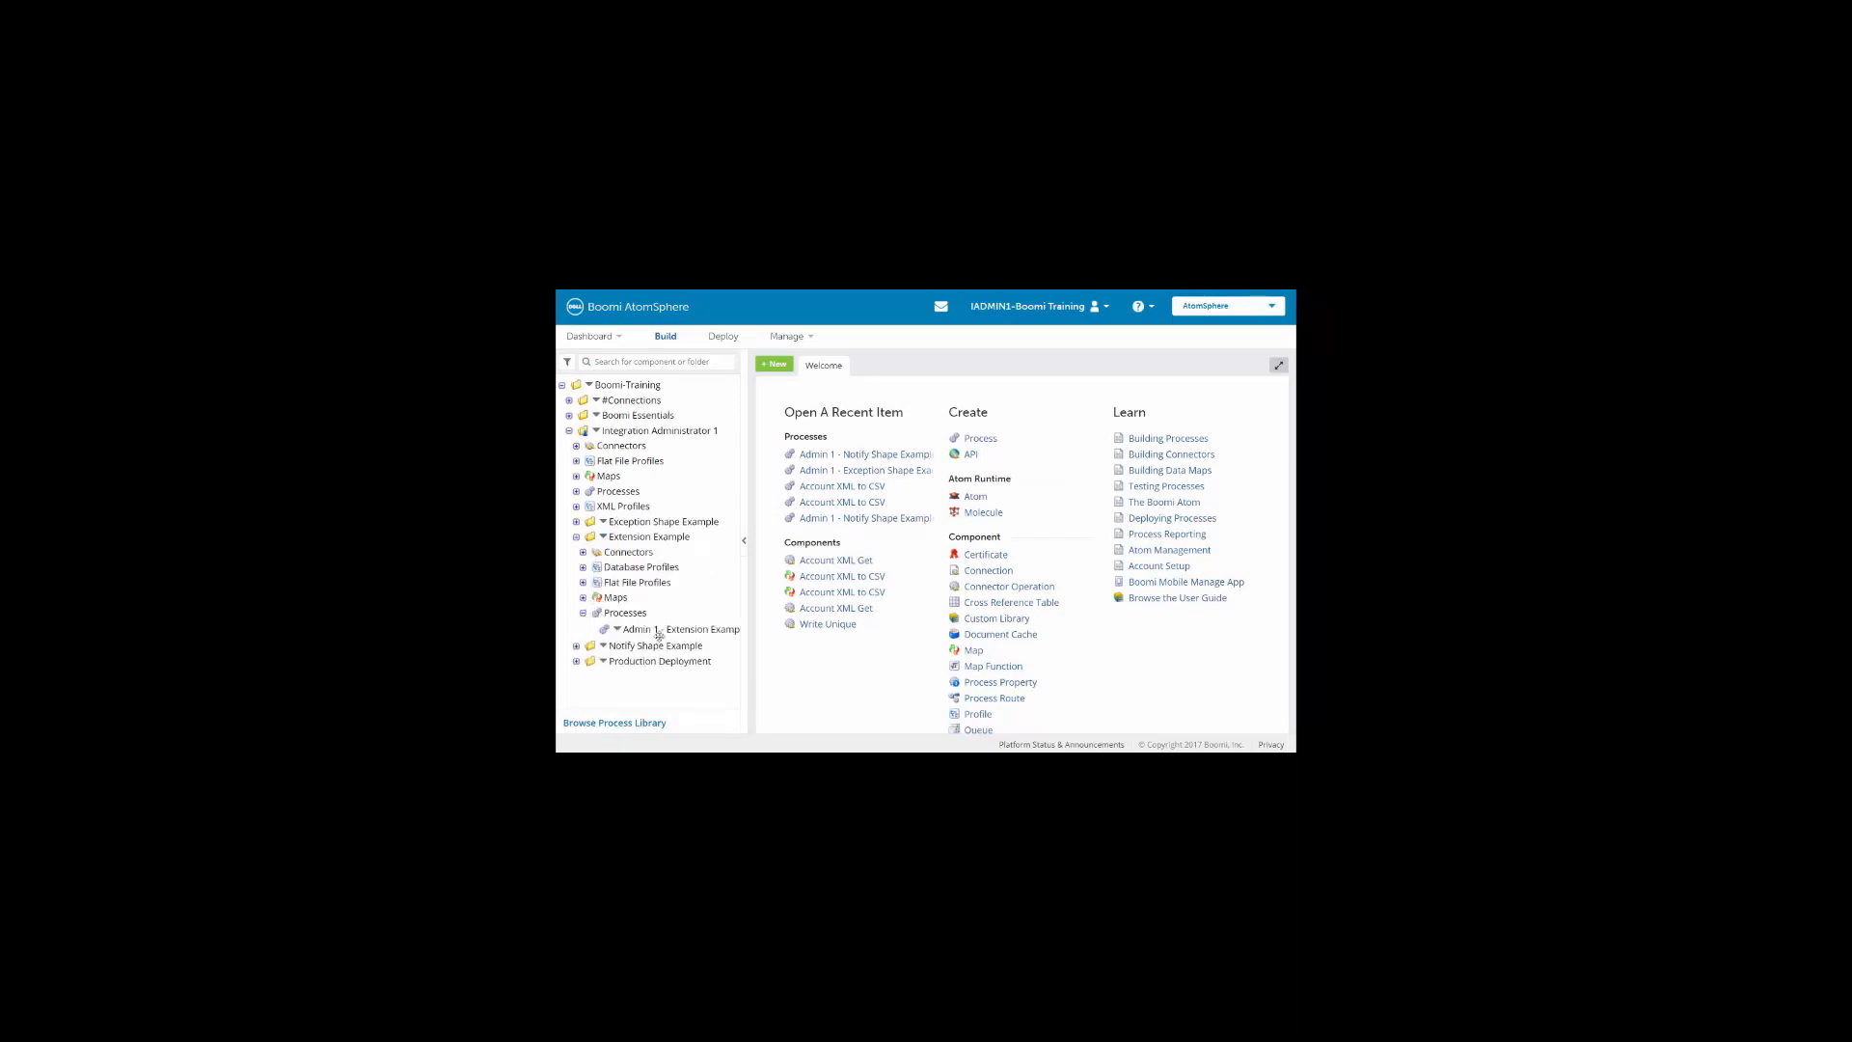
pyautogui.doubleClick(669, 627)
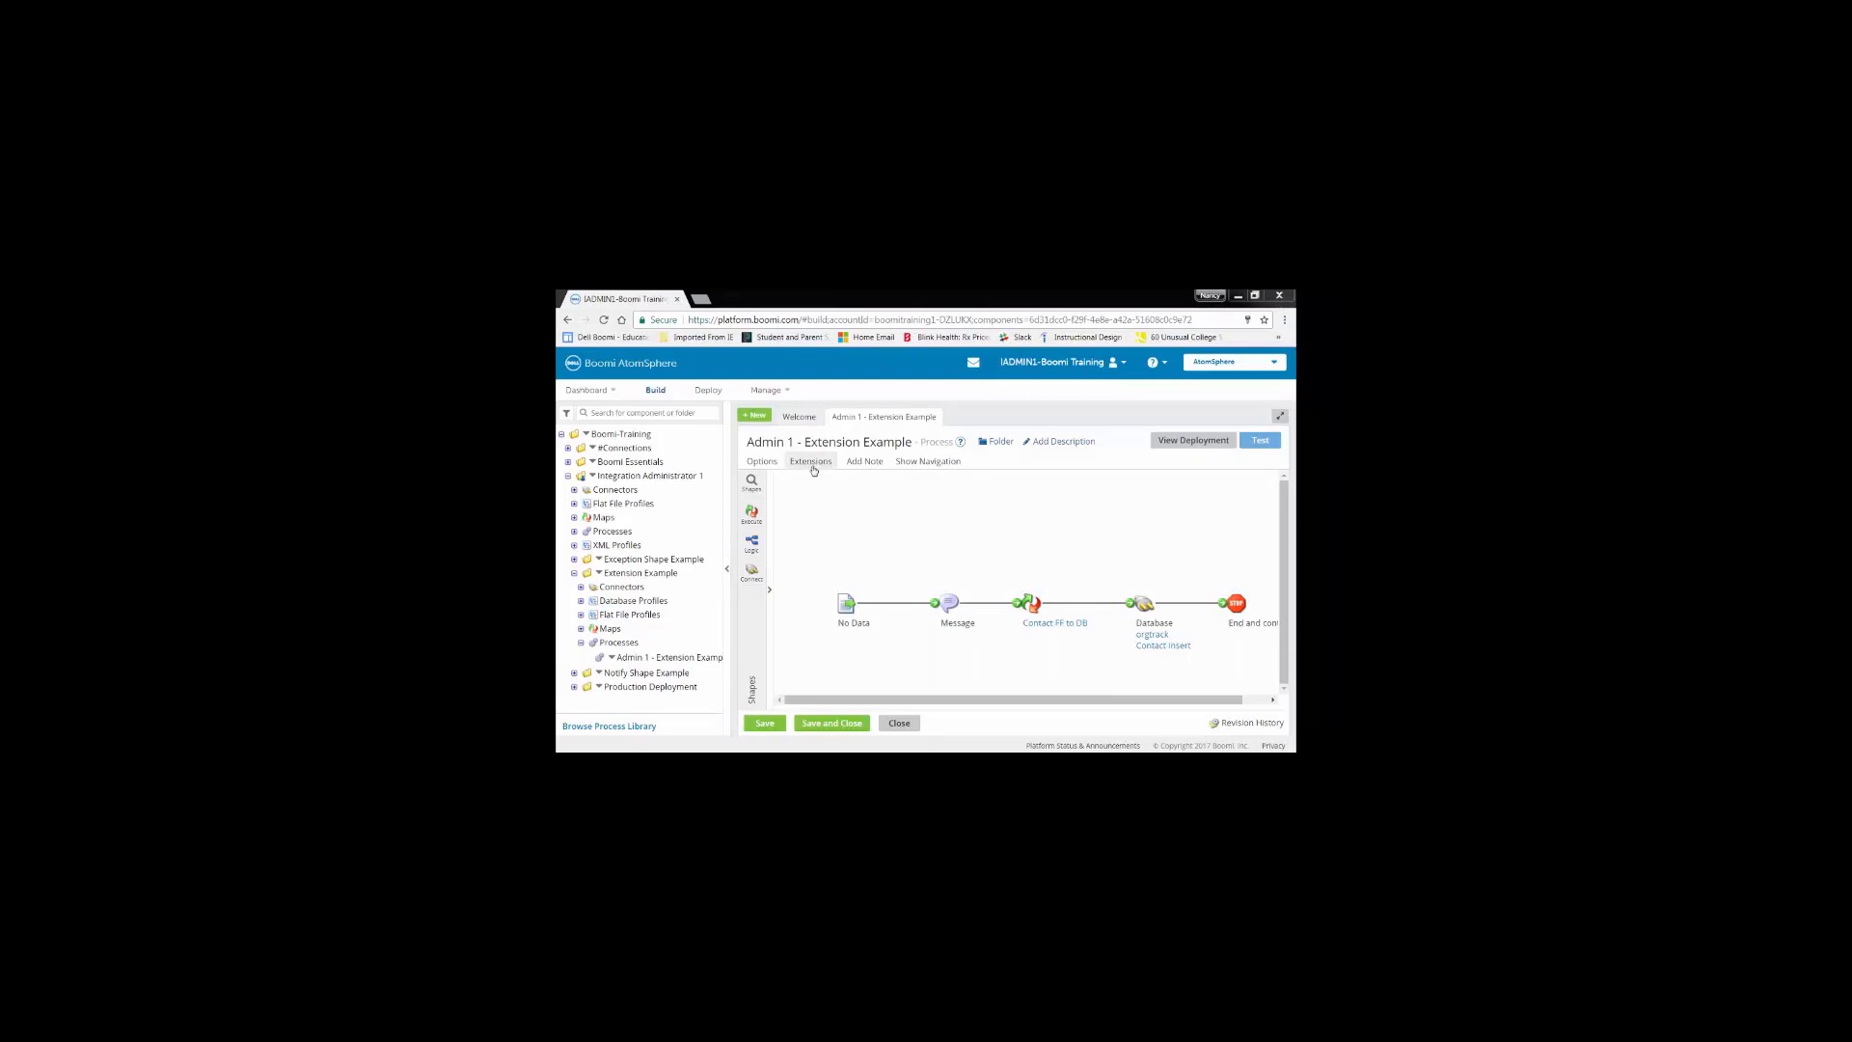
pyautogui.click(811, 461)
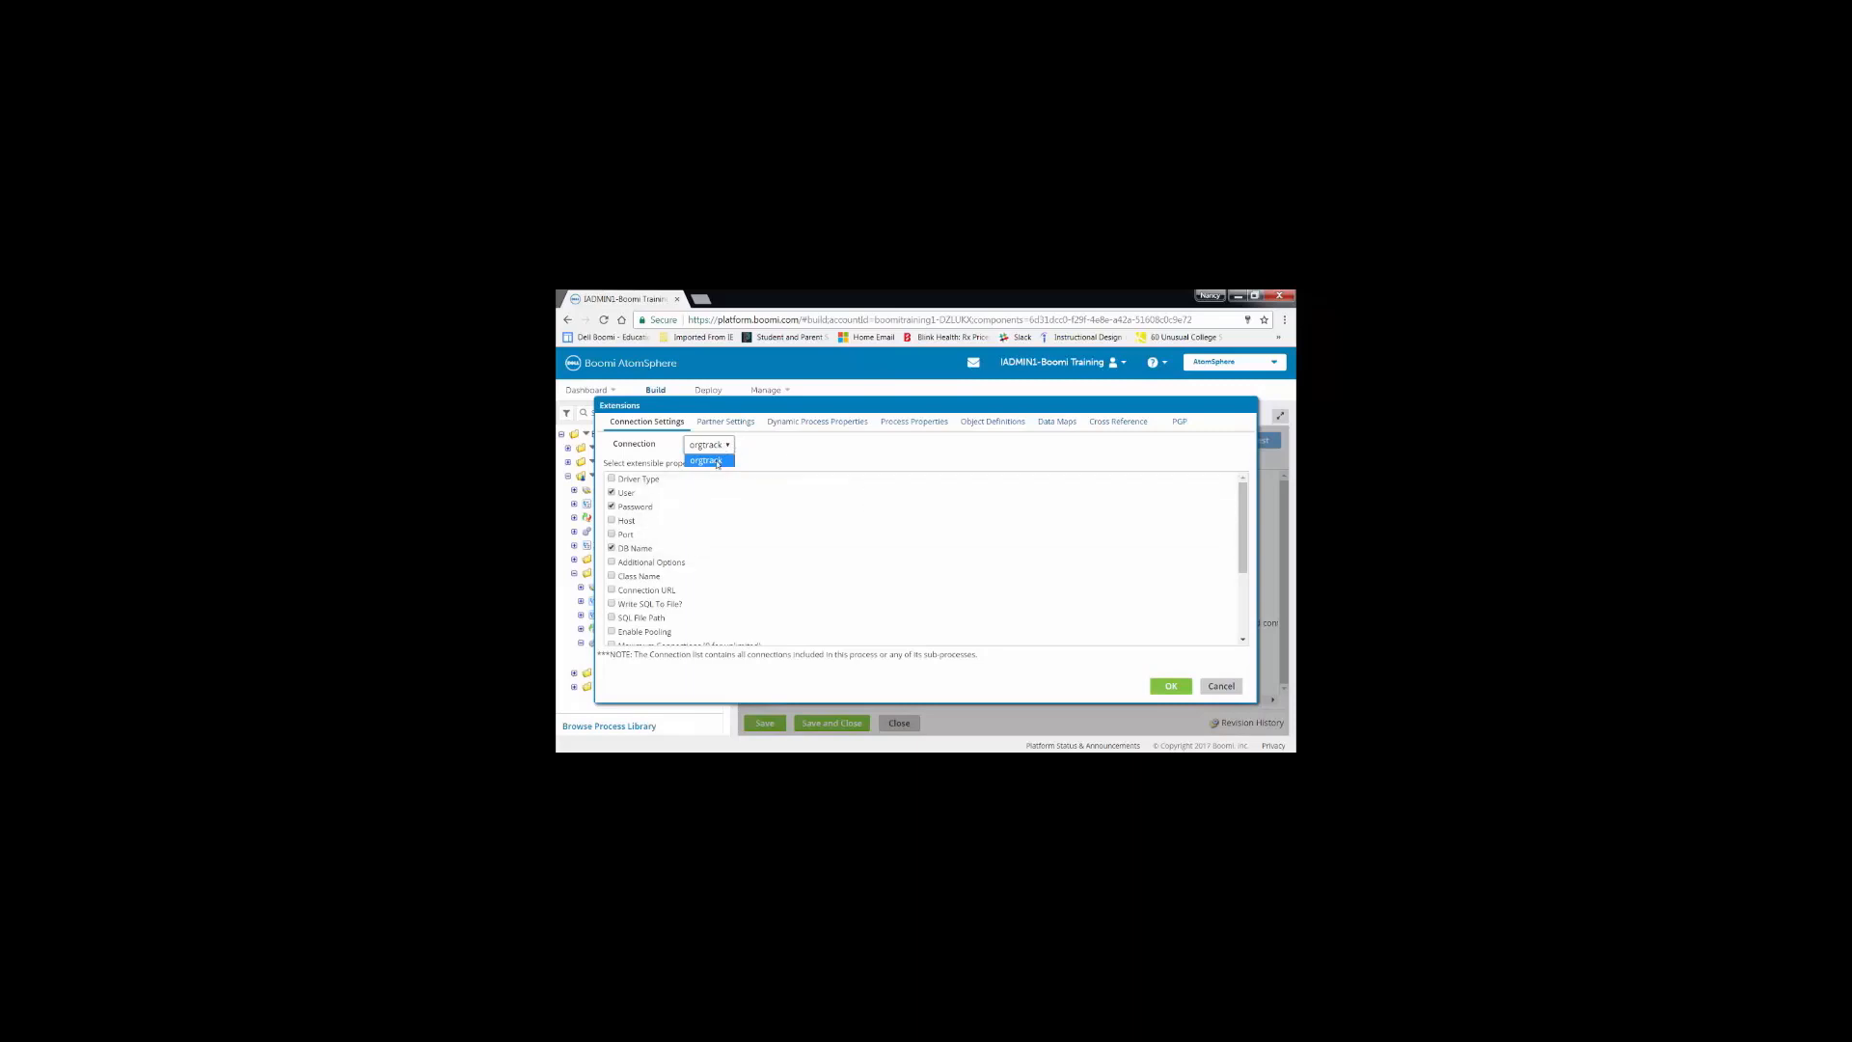
pyautogui.click(706, 461)
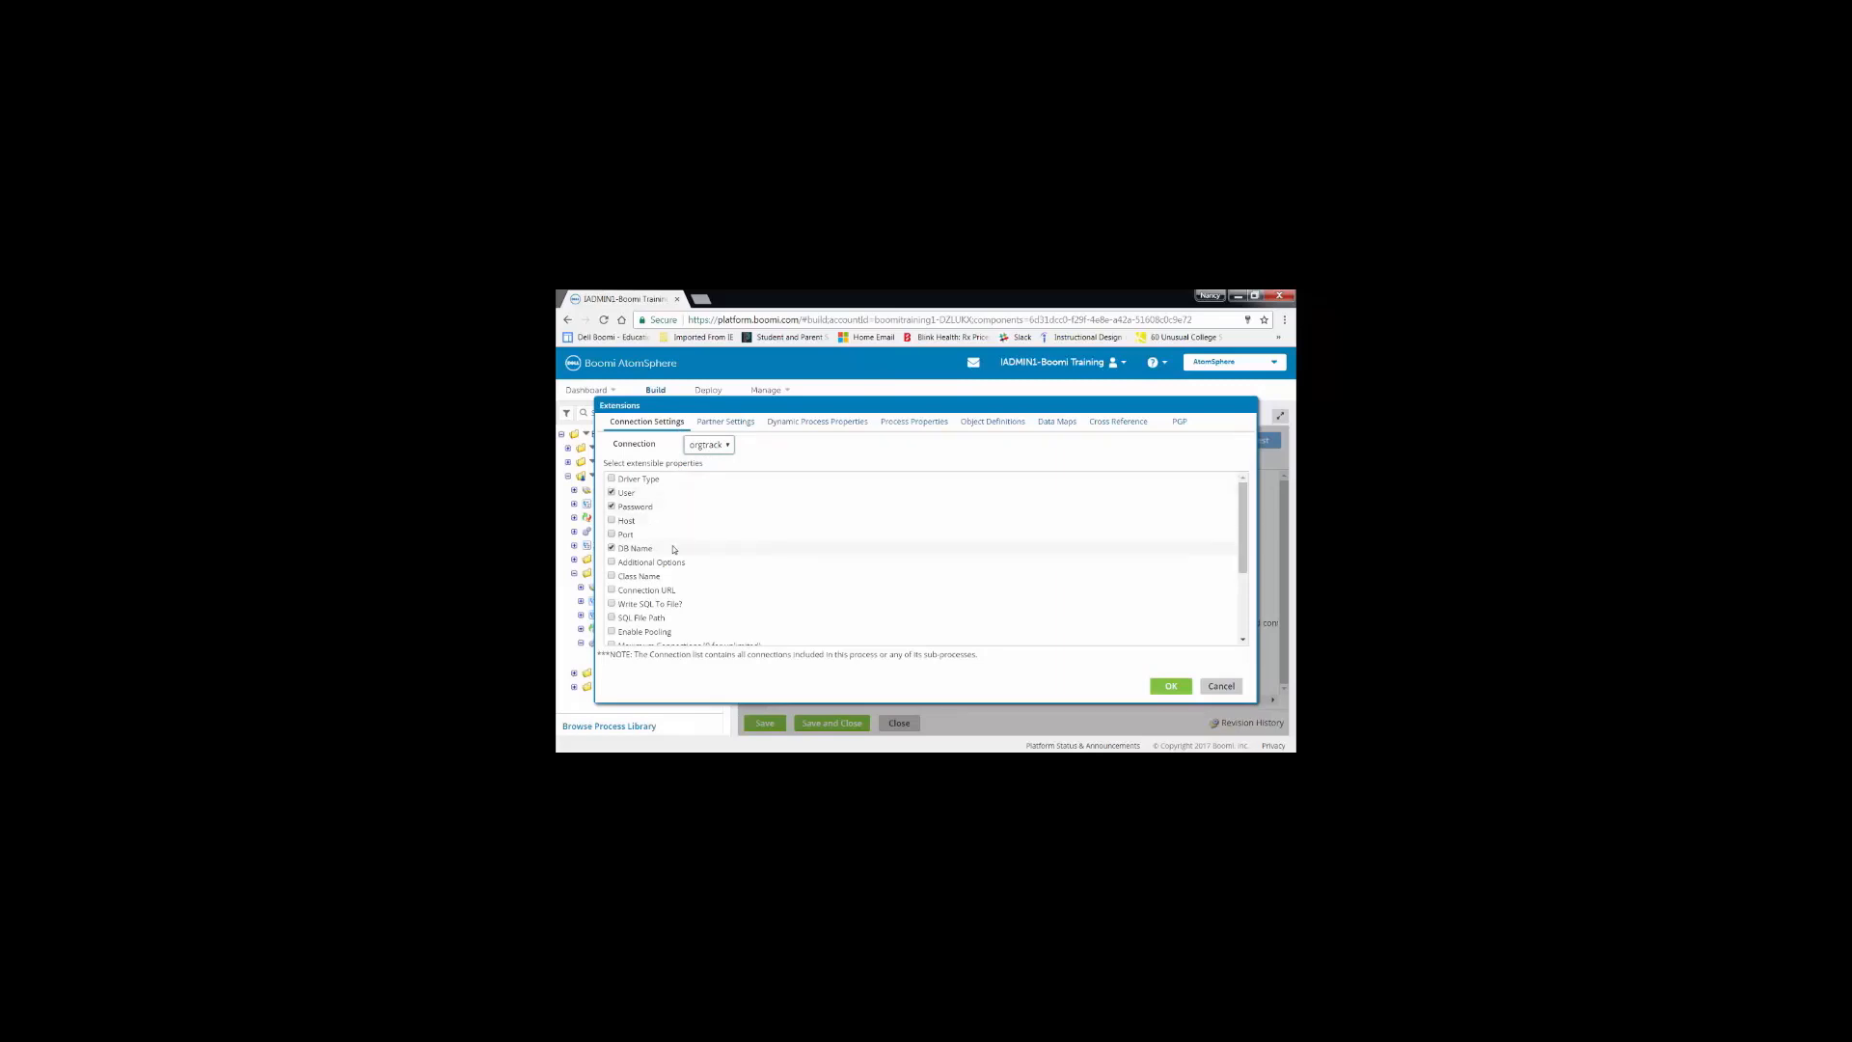
pyautogui.click(1169, 687)
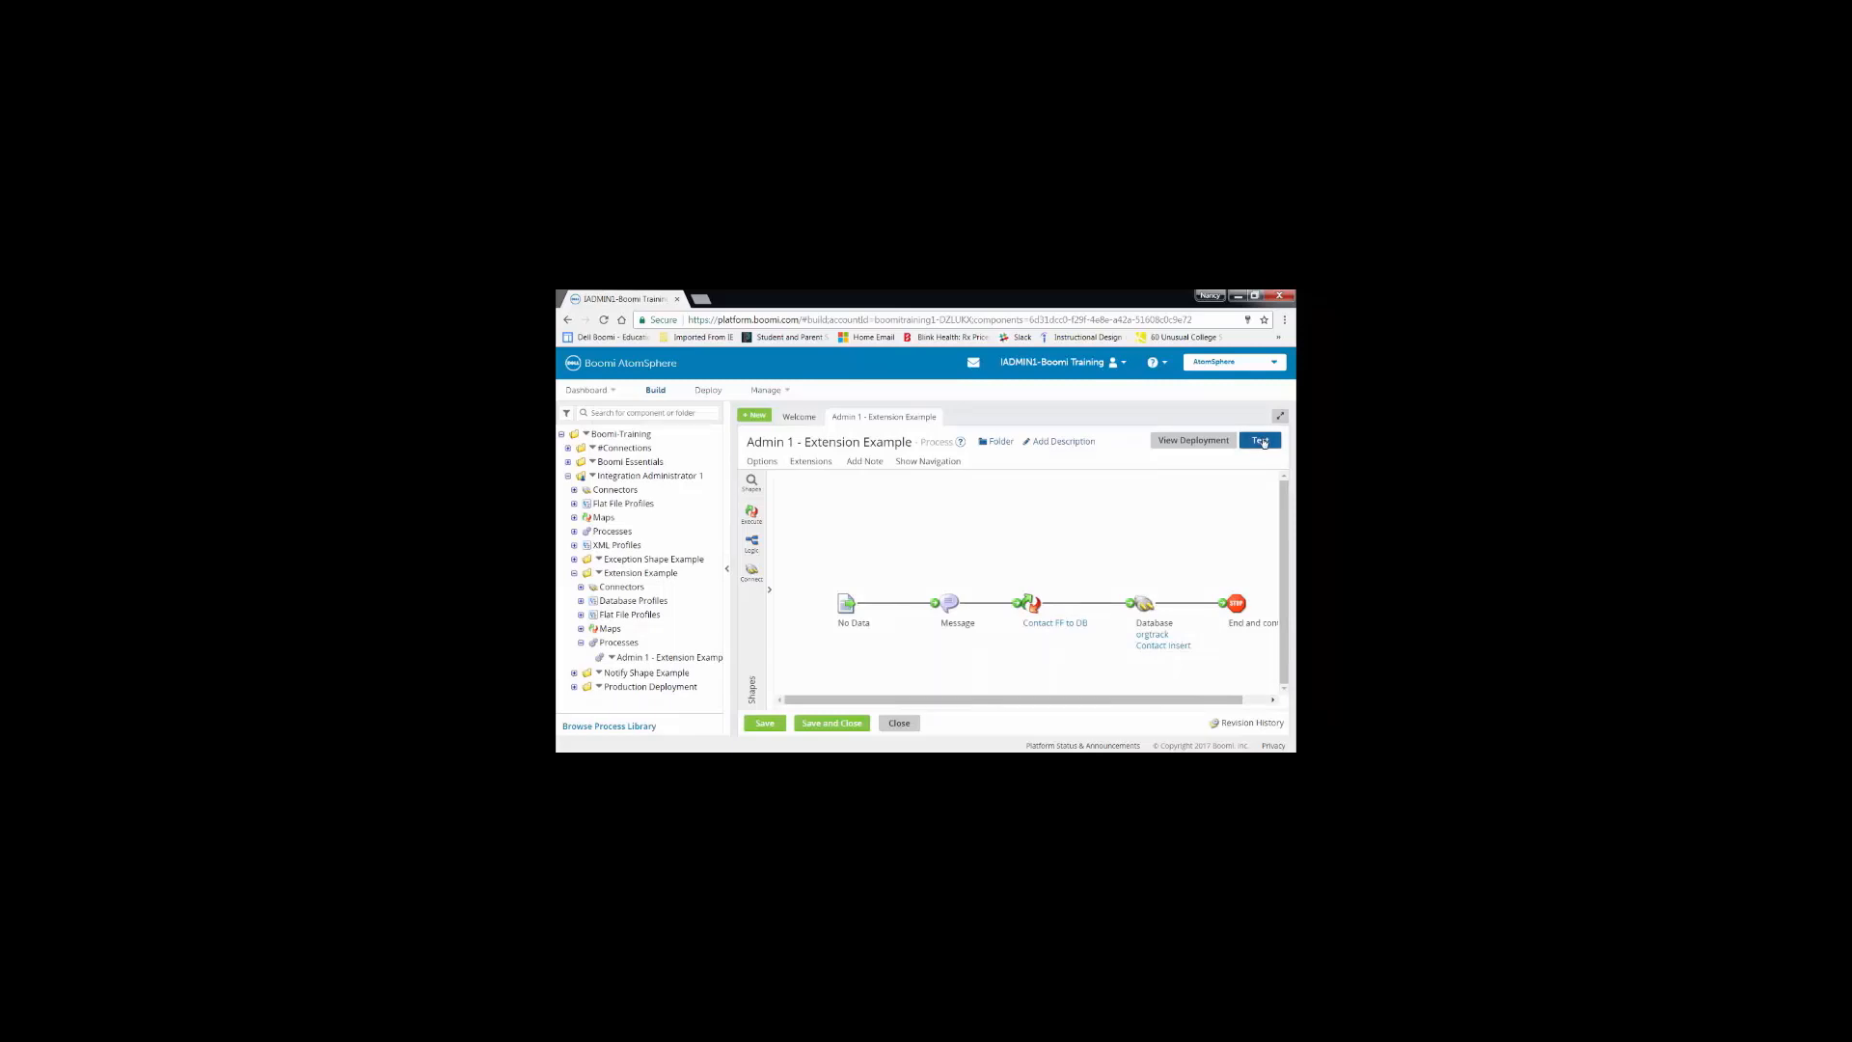
# In the Test window, fill orgtrack extensions with User and DB Name orgtrackDEV and apply an encrypted password
pyautogui.click(1260, 440)
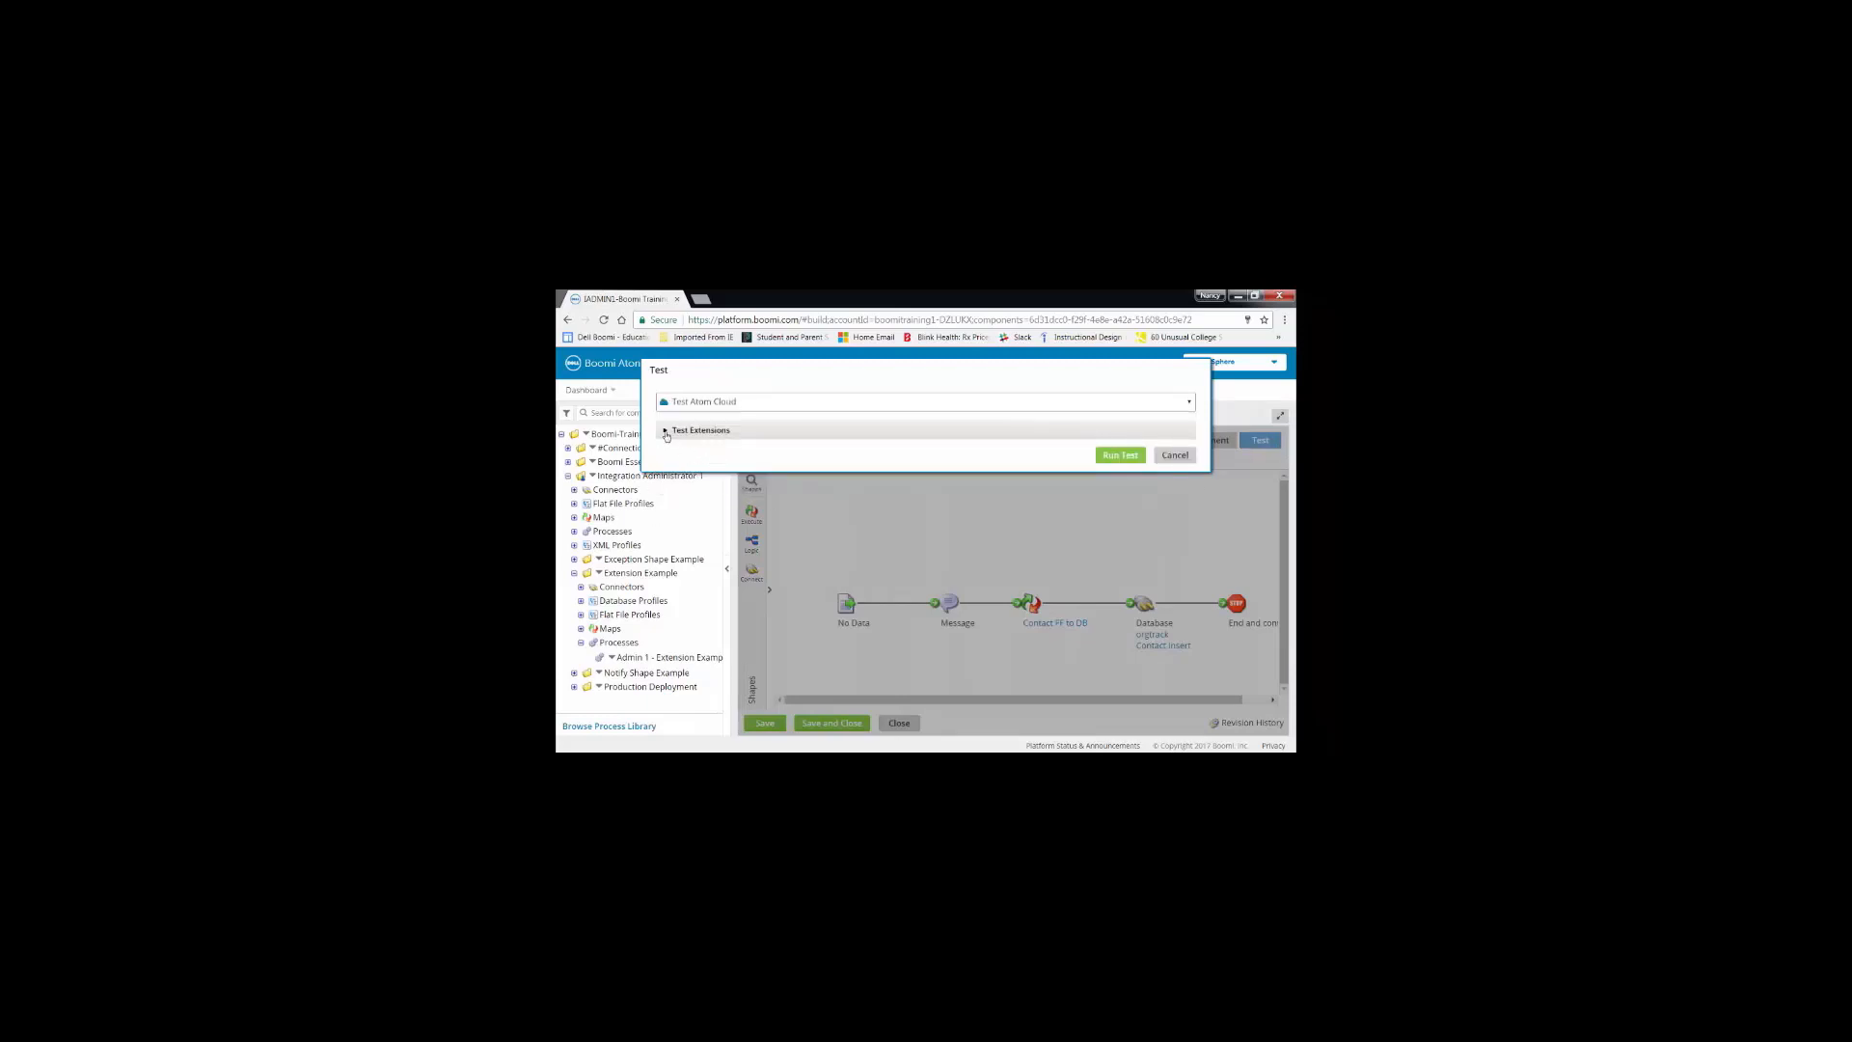
pyautogui.click(665, 430)
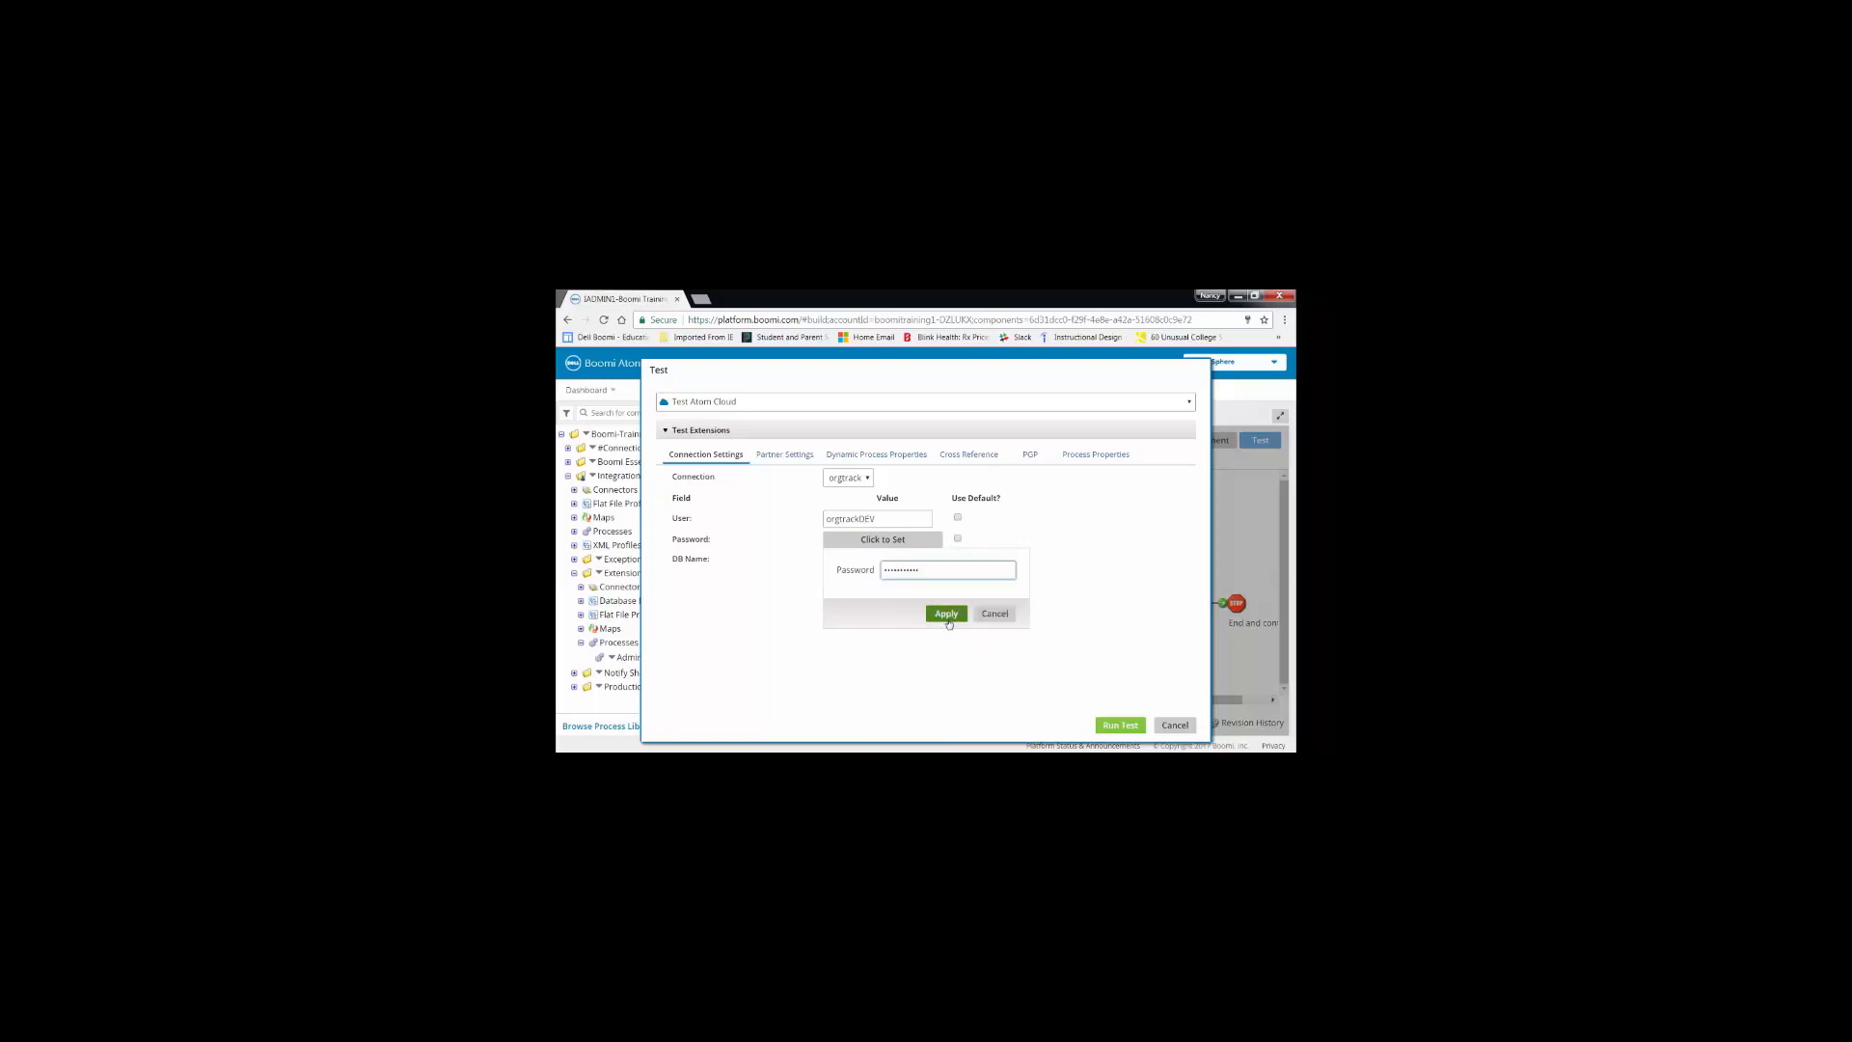
pyautogui.click(945, 614)
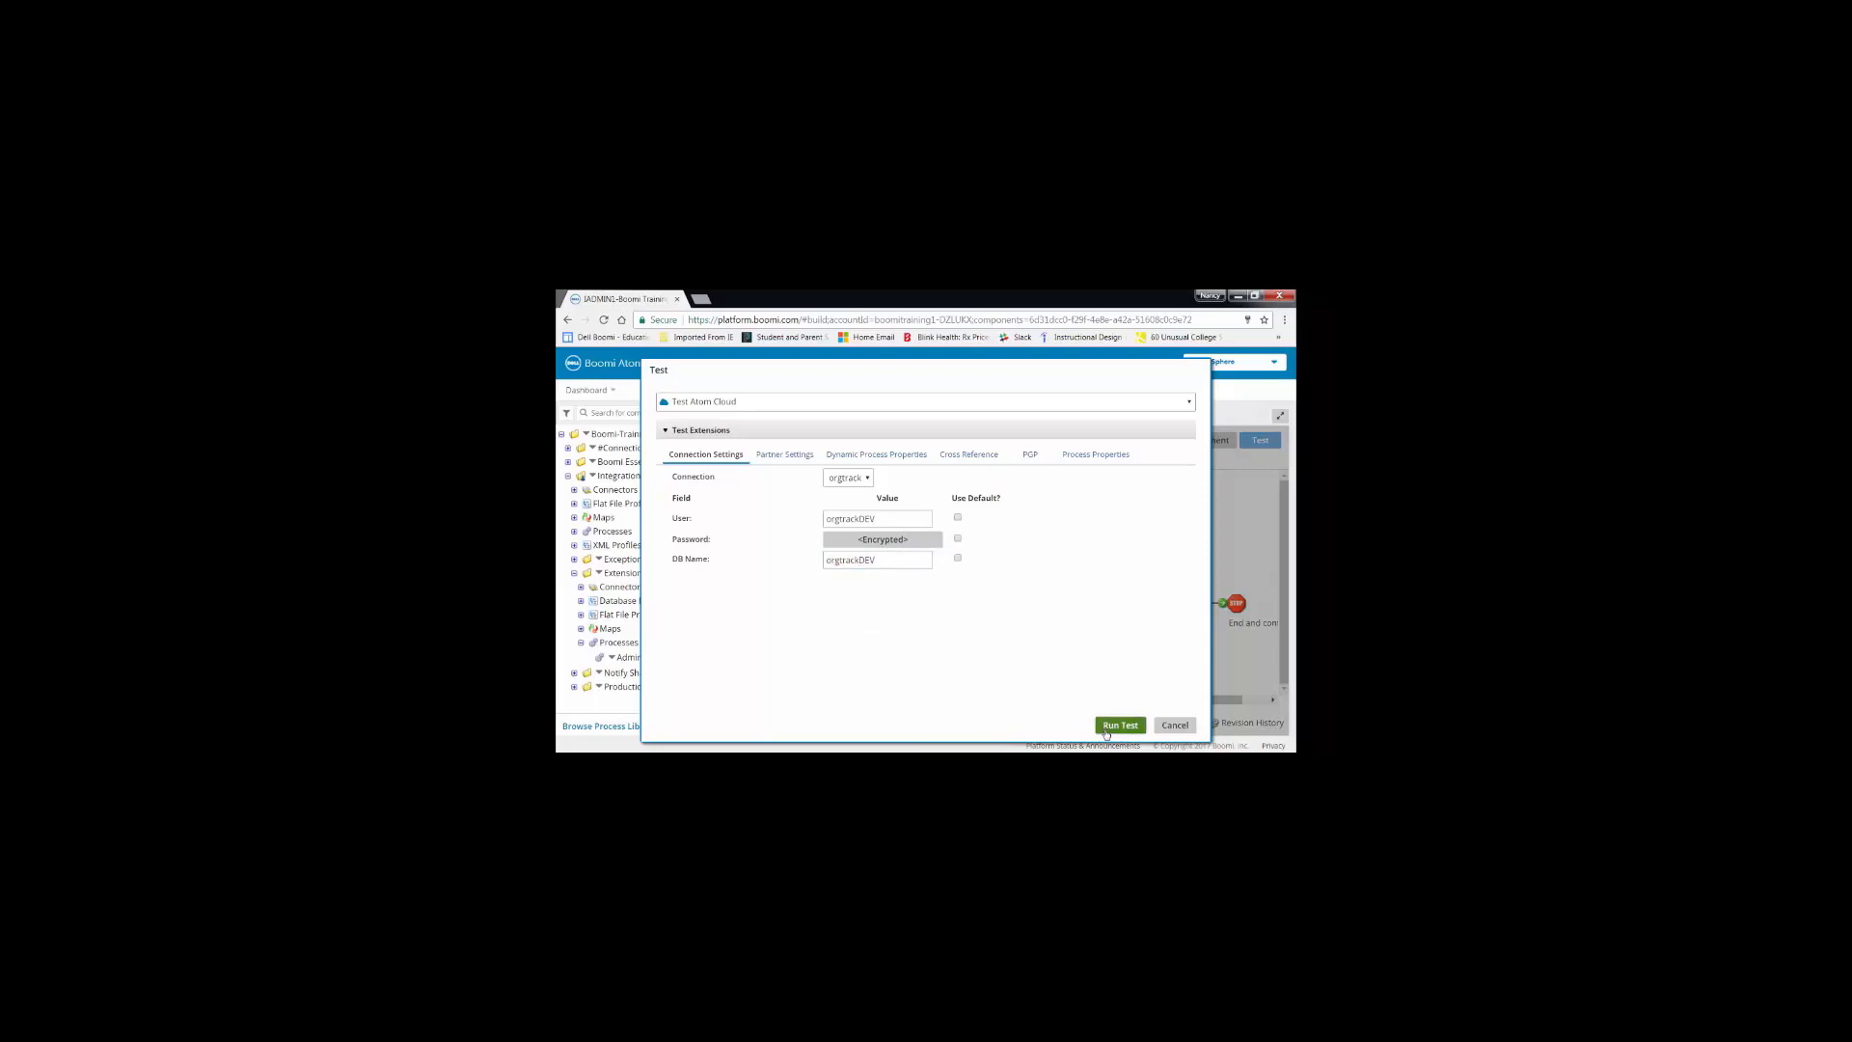
# Run the test, then view the single document's Connection Data for the Database shape
pyautogui.click(1117, 724)
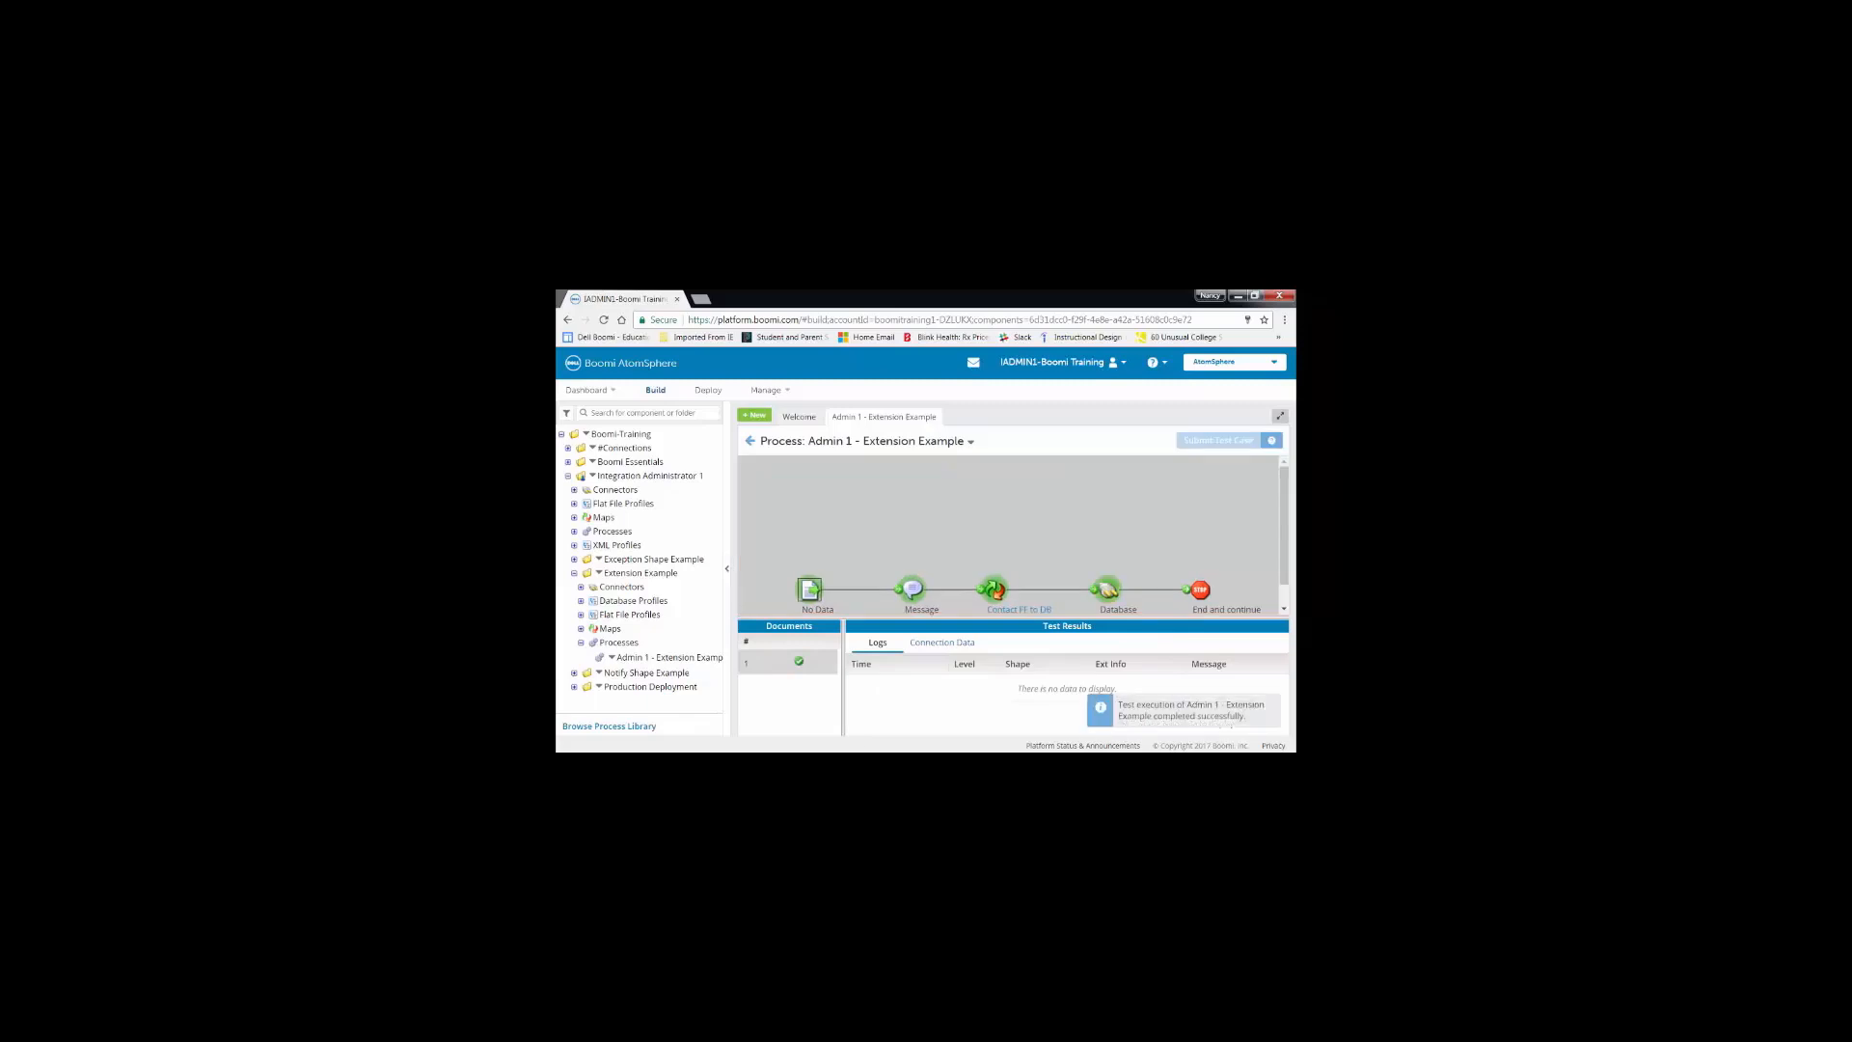
pyautogui.click(941, 641)
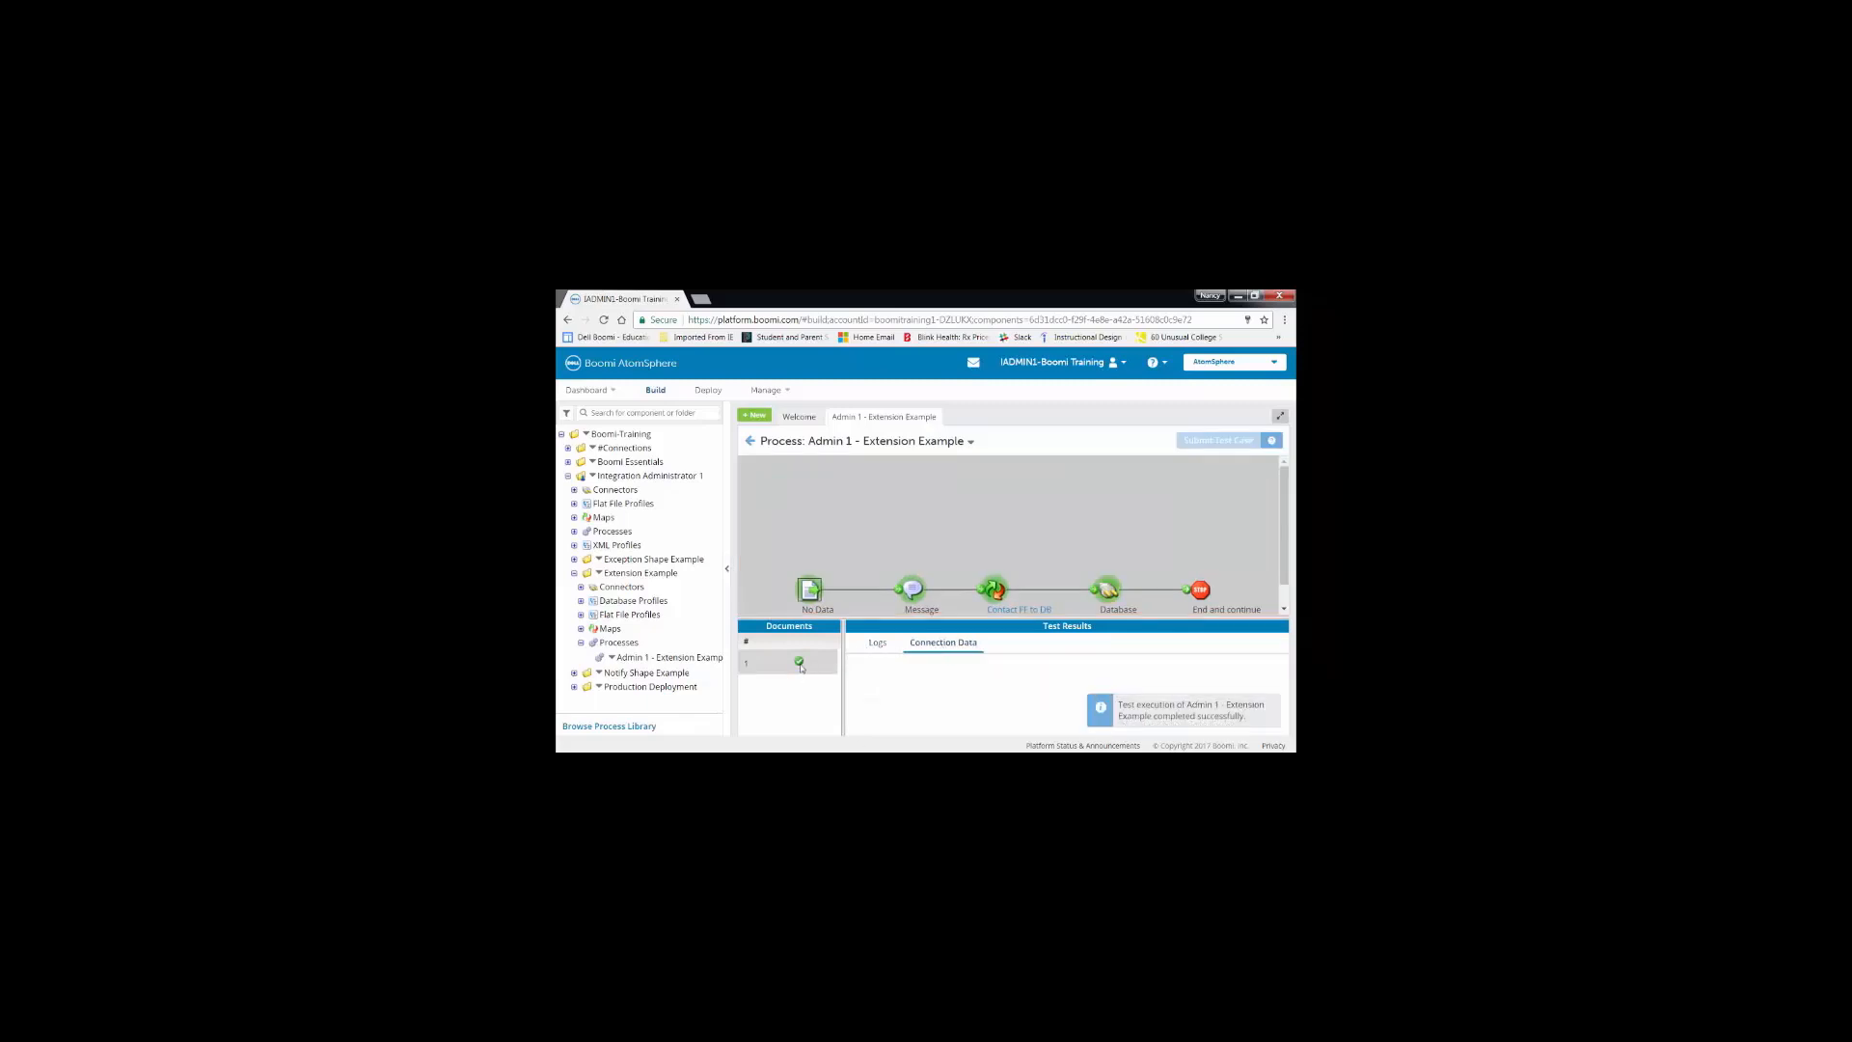
pyautogui.click(1107, 589)
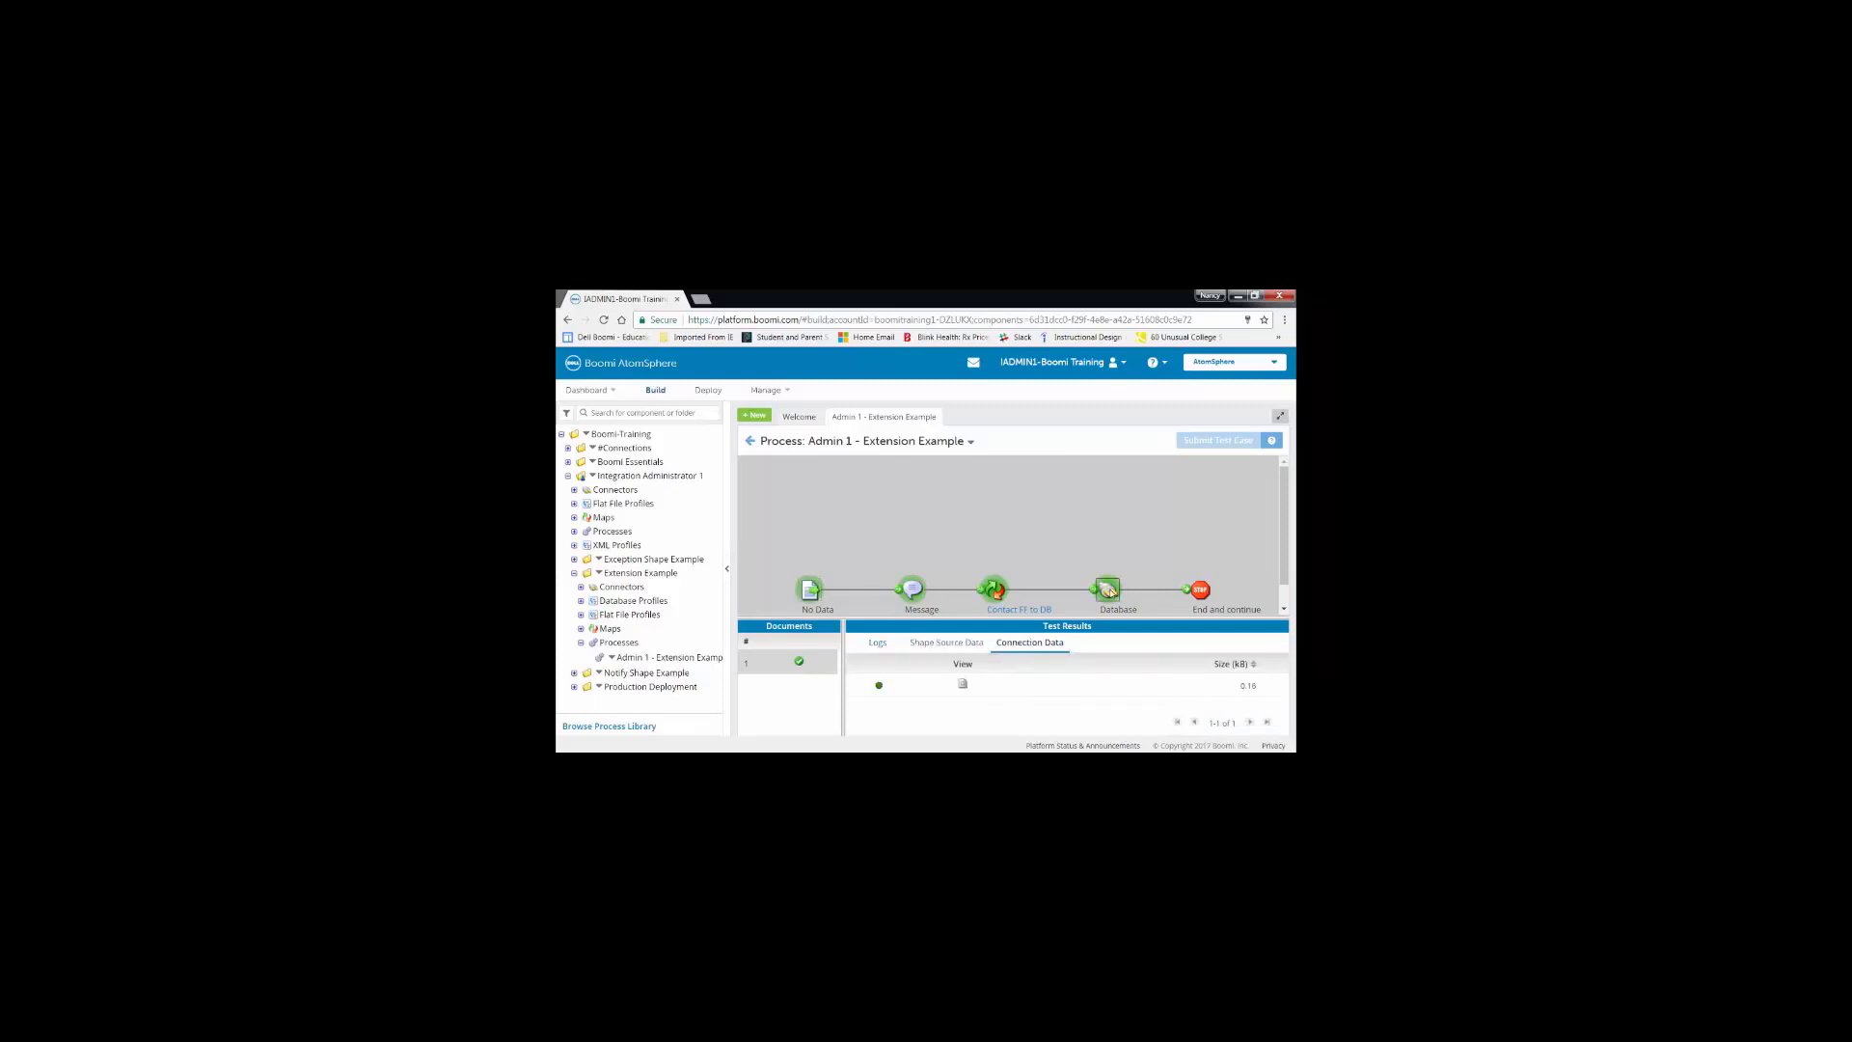
pyautogui.click(961, 683)
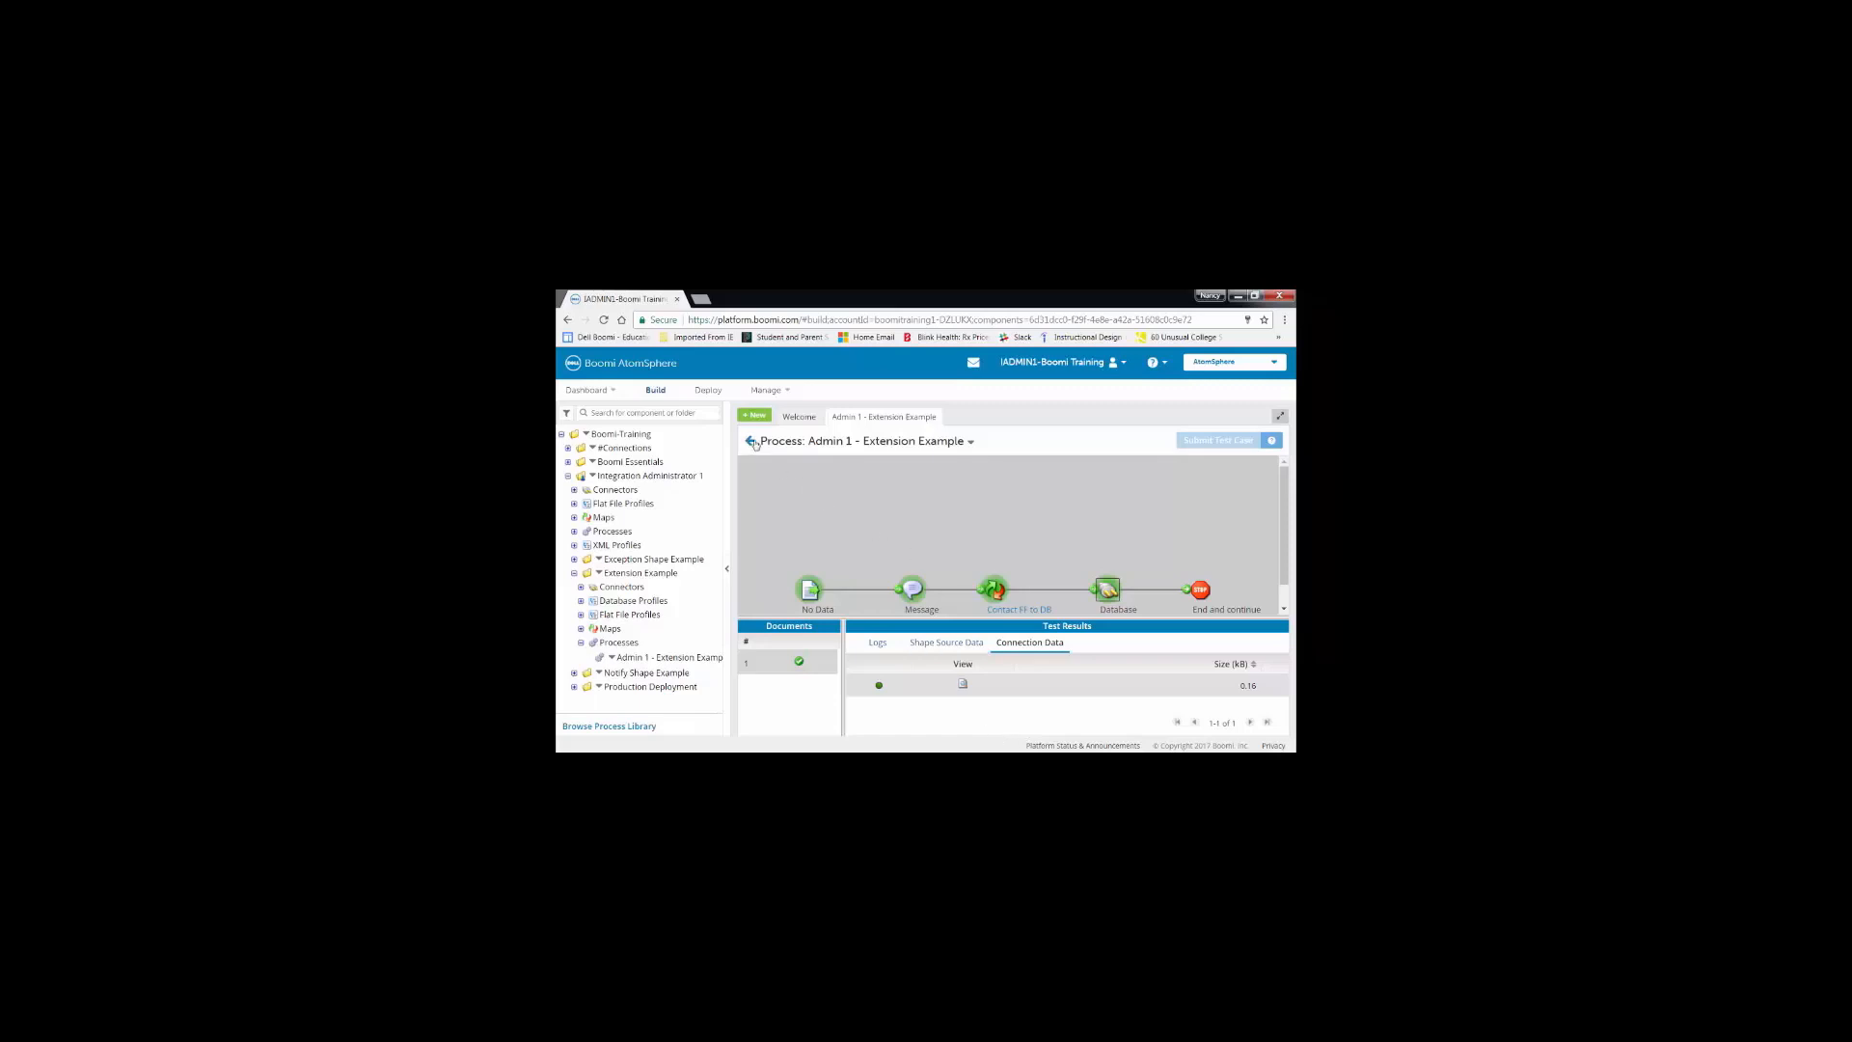
# Exit test results, run the test again, and dismiss the database access-denied error
pyautogui.click(752, 440)
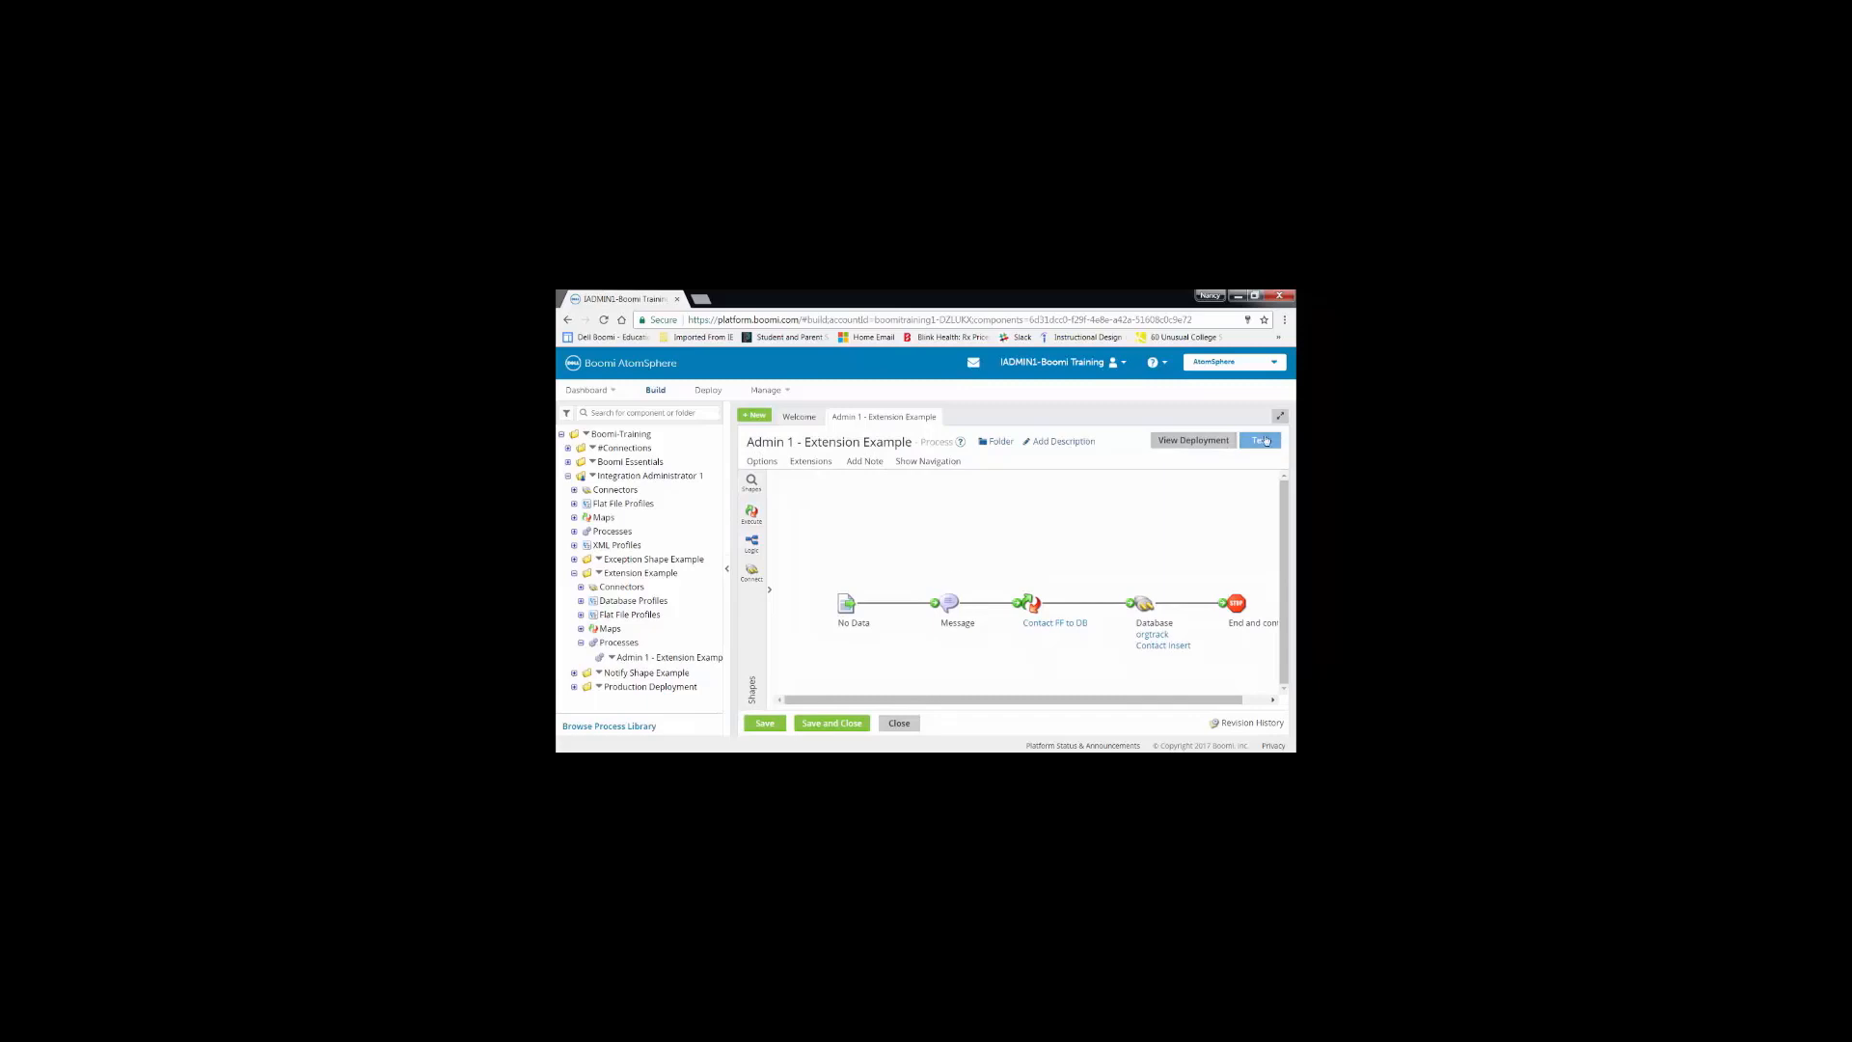
pyautogui.click(1260, 440)
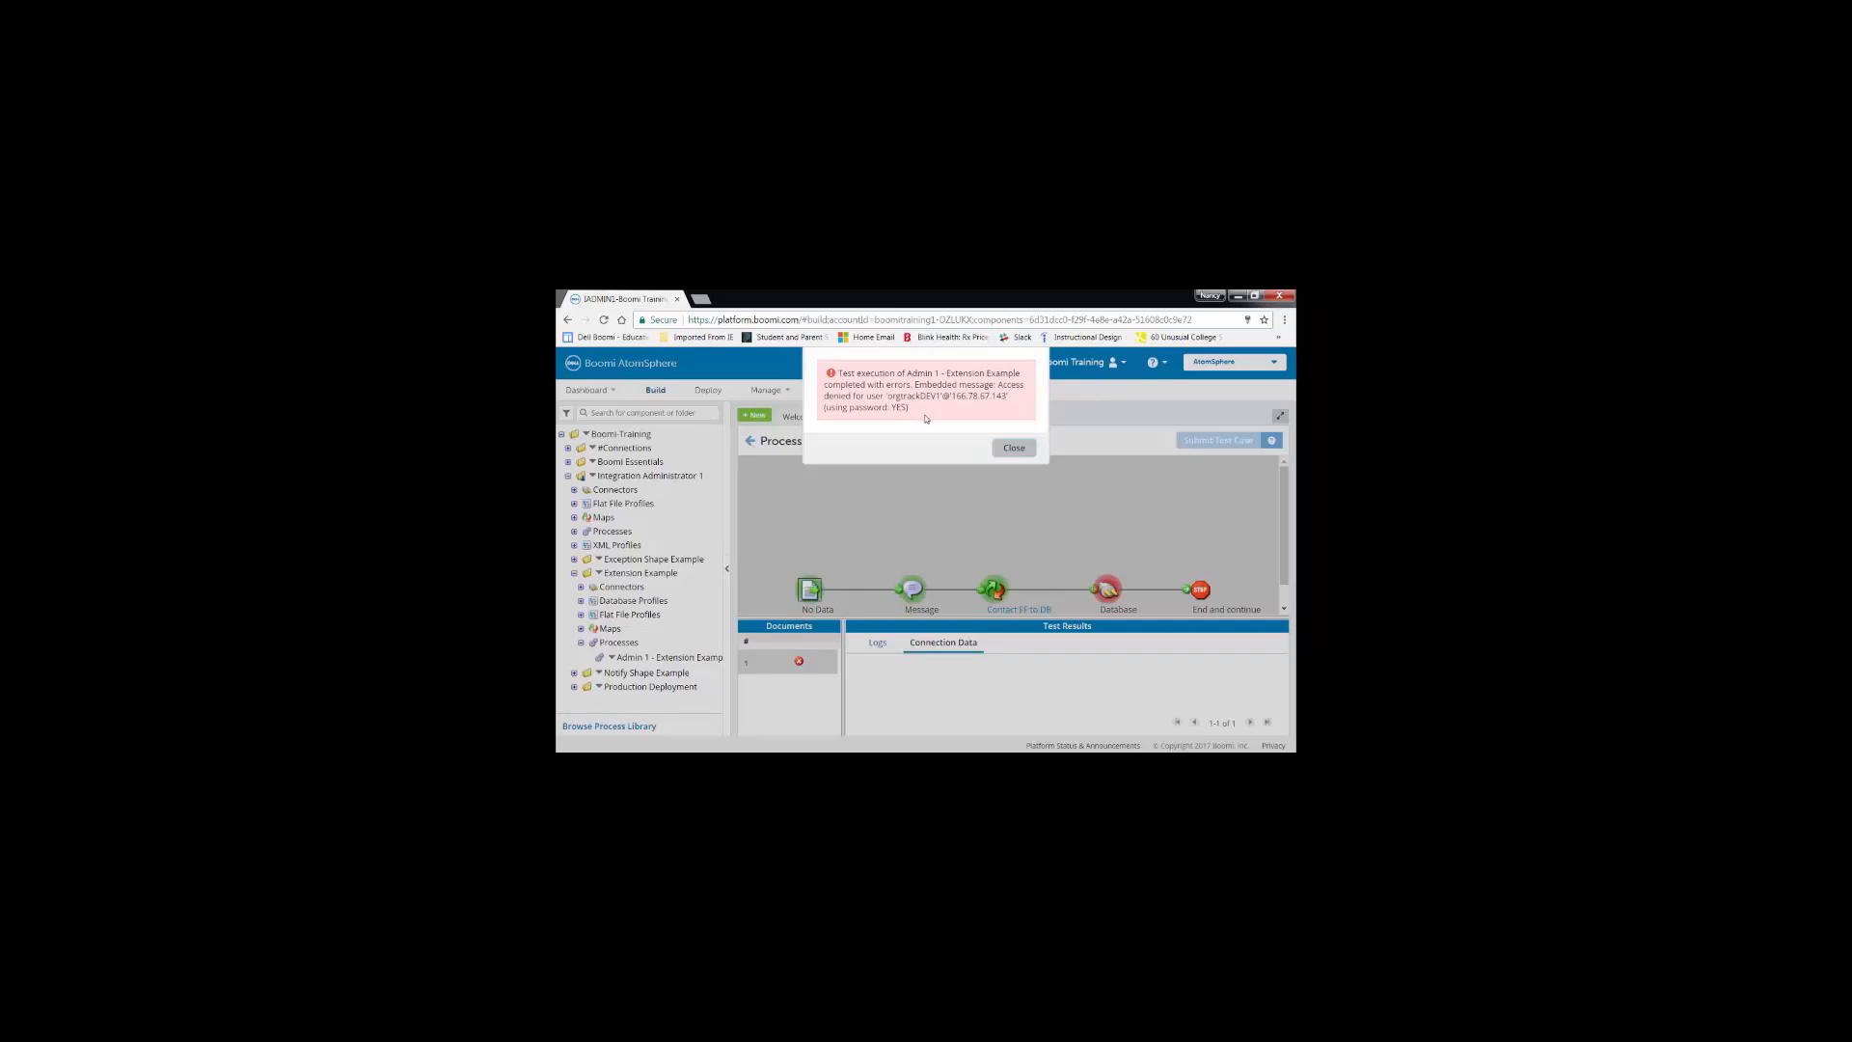
pyautogui.moveTo(1013, 448)
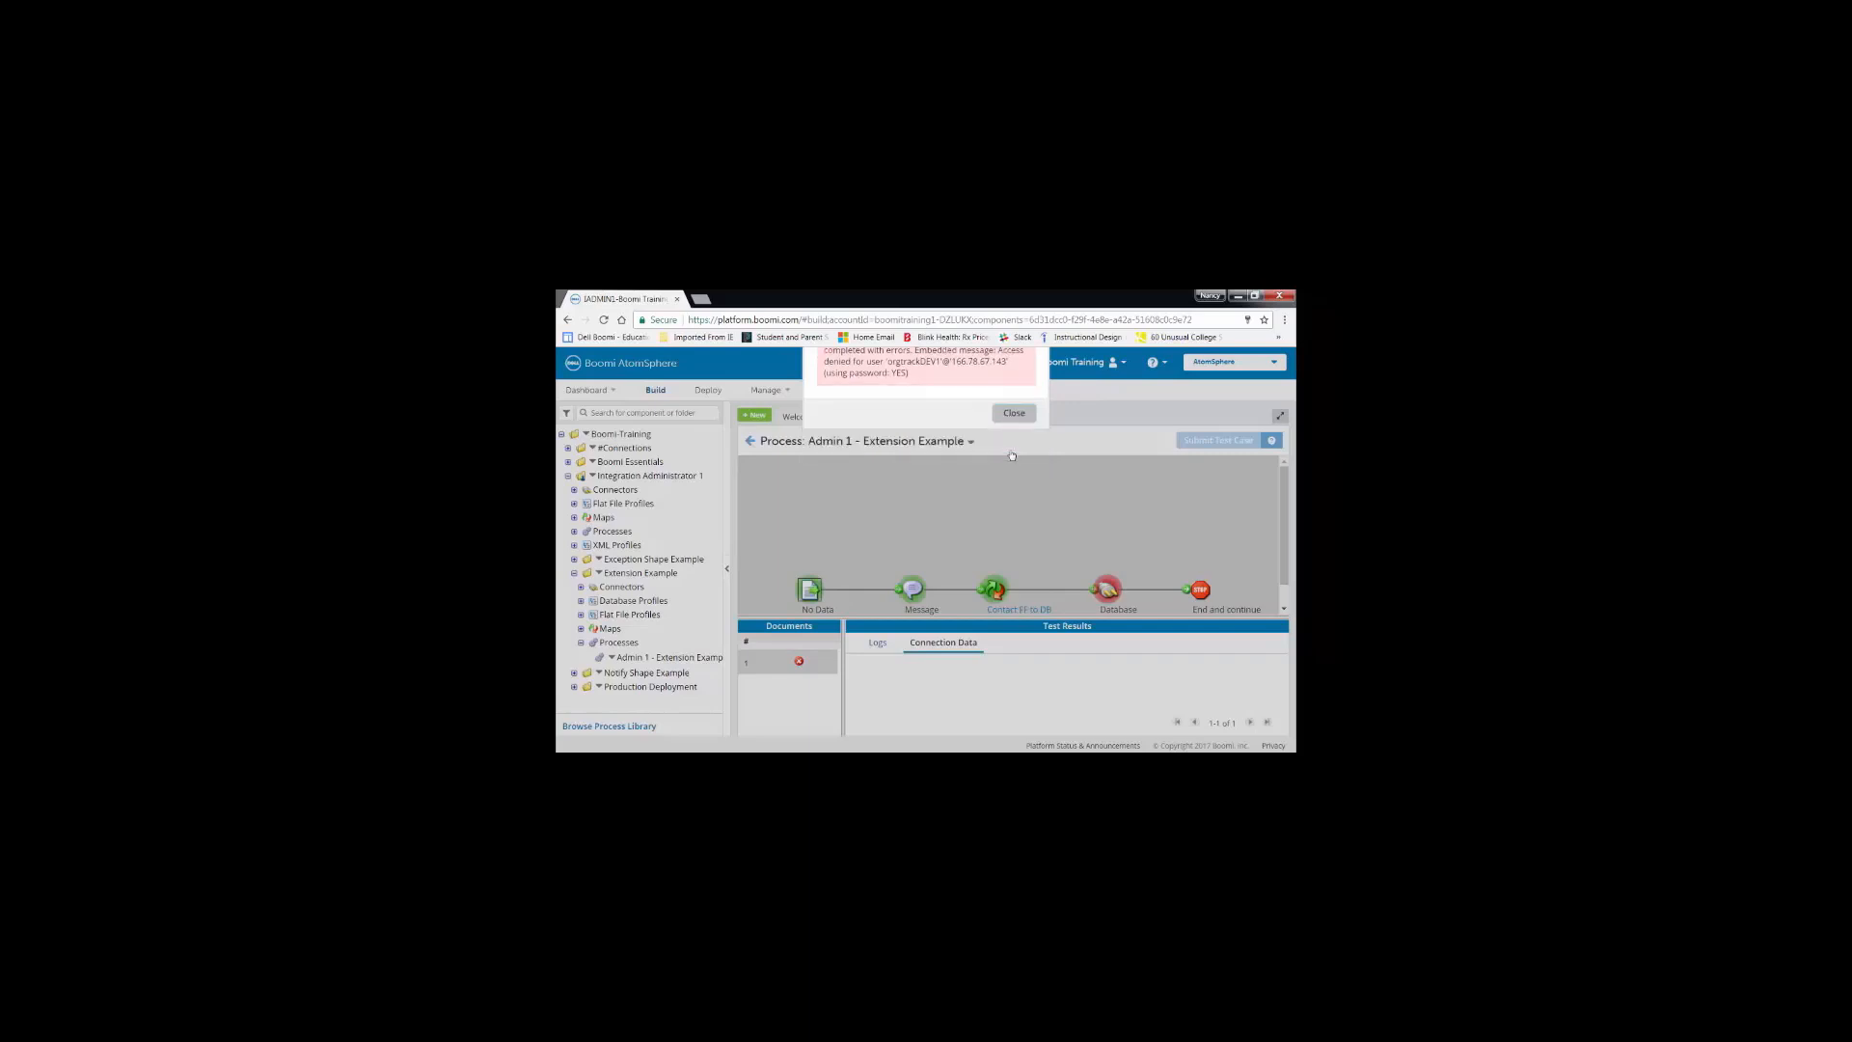
pyautogui.click(1013, 413)
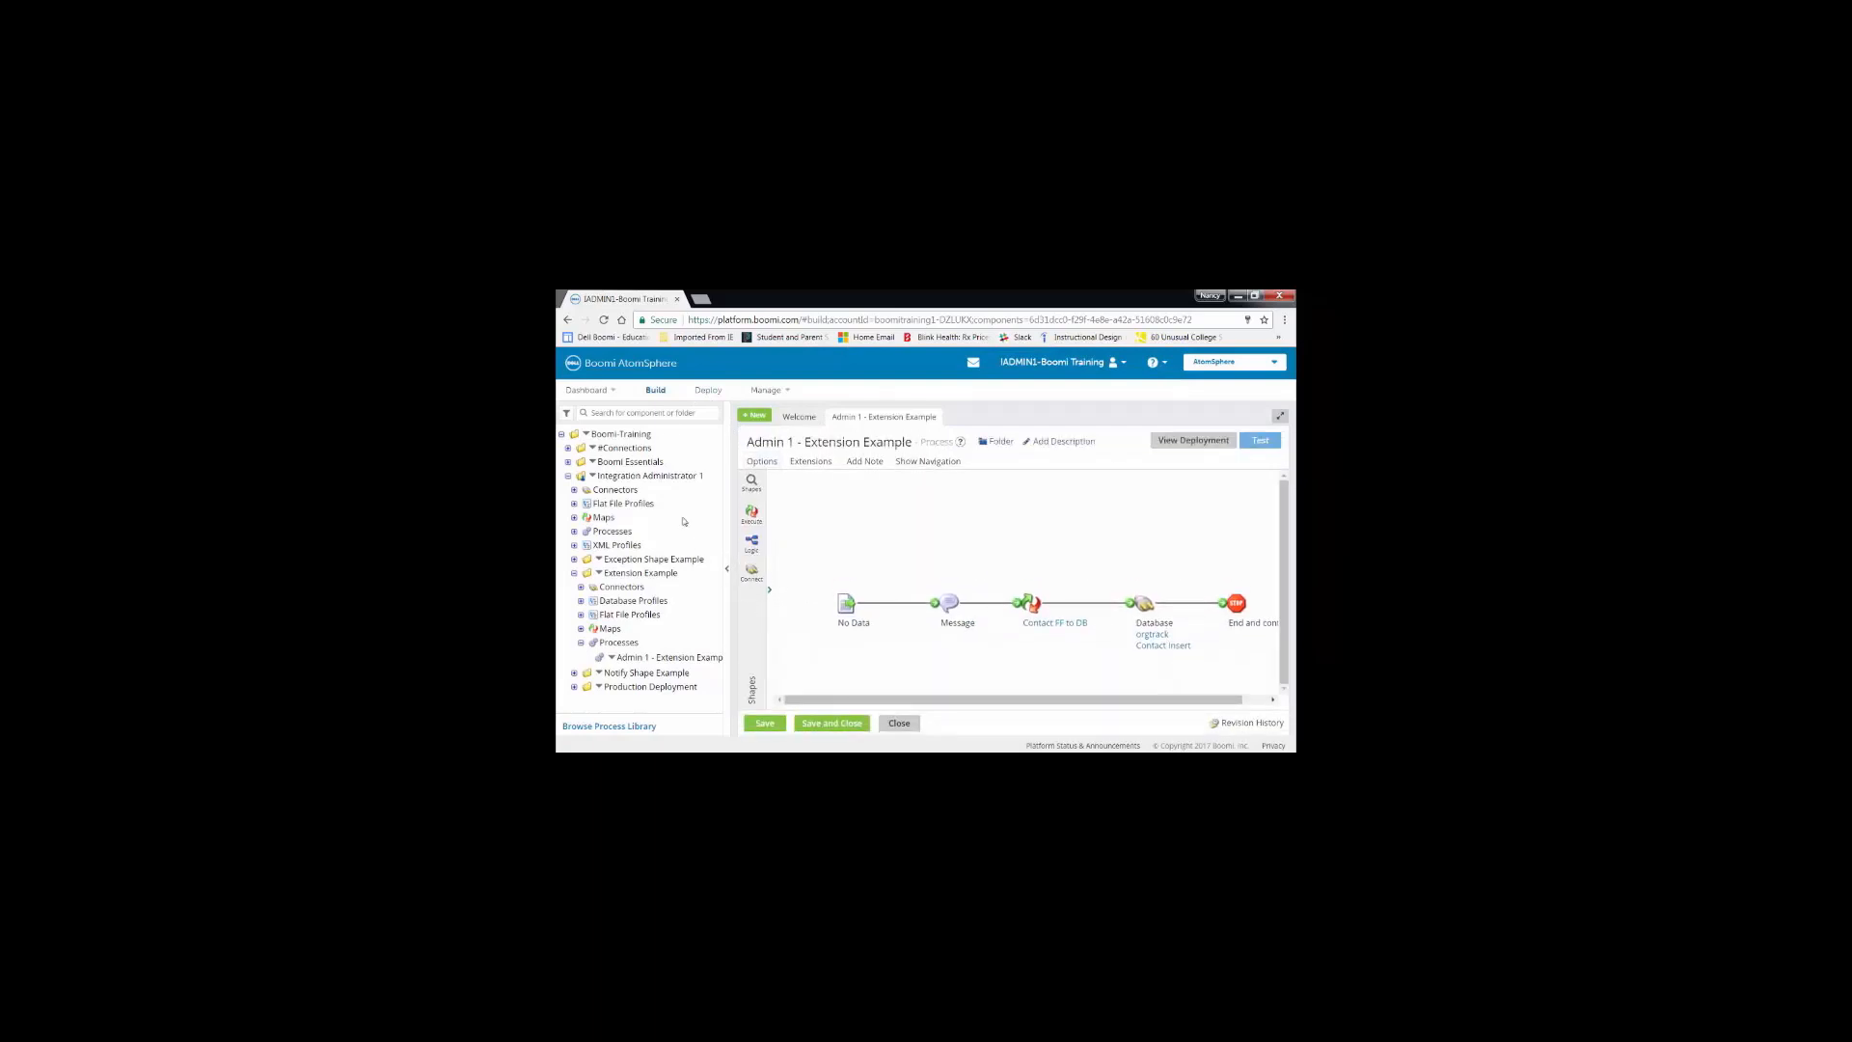
# Go to Manage > Atom Management and select the Production environment
pyautogui.click(766, 389)
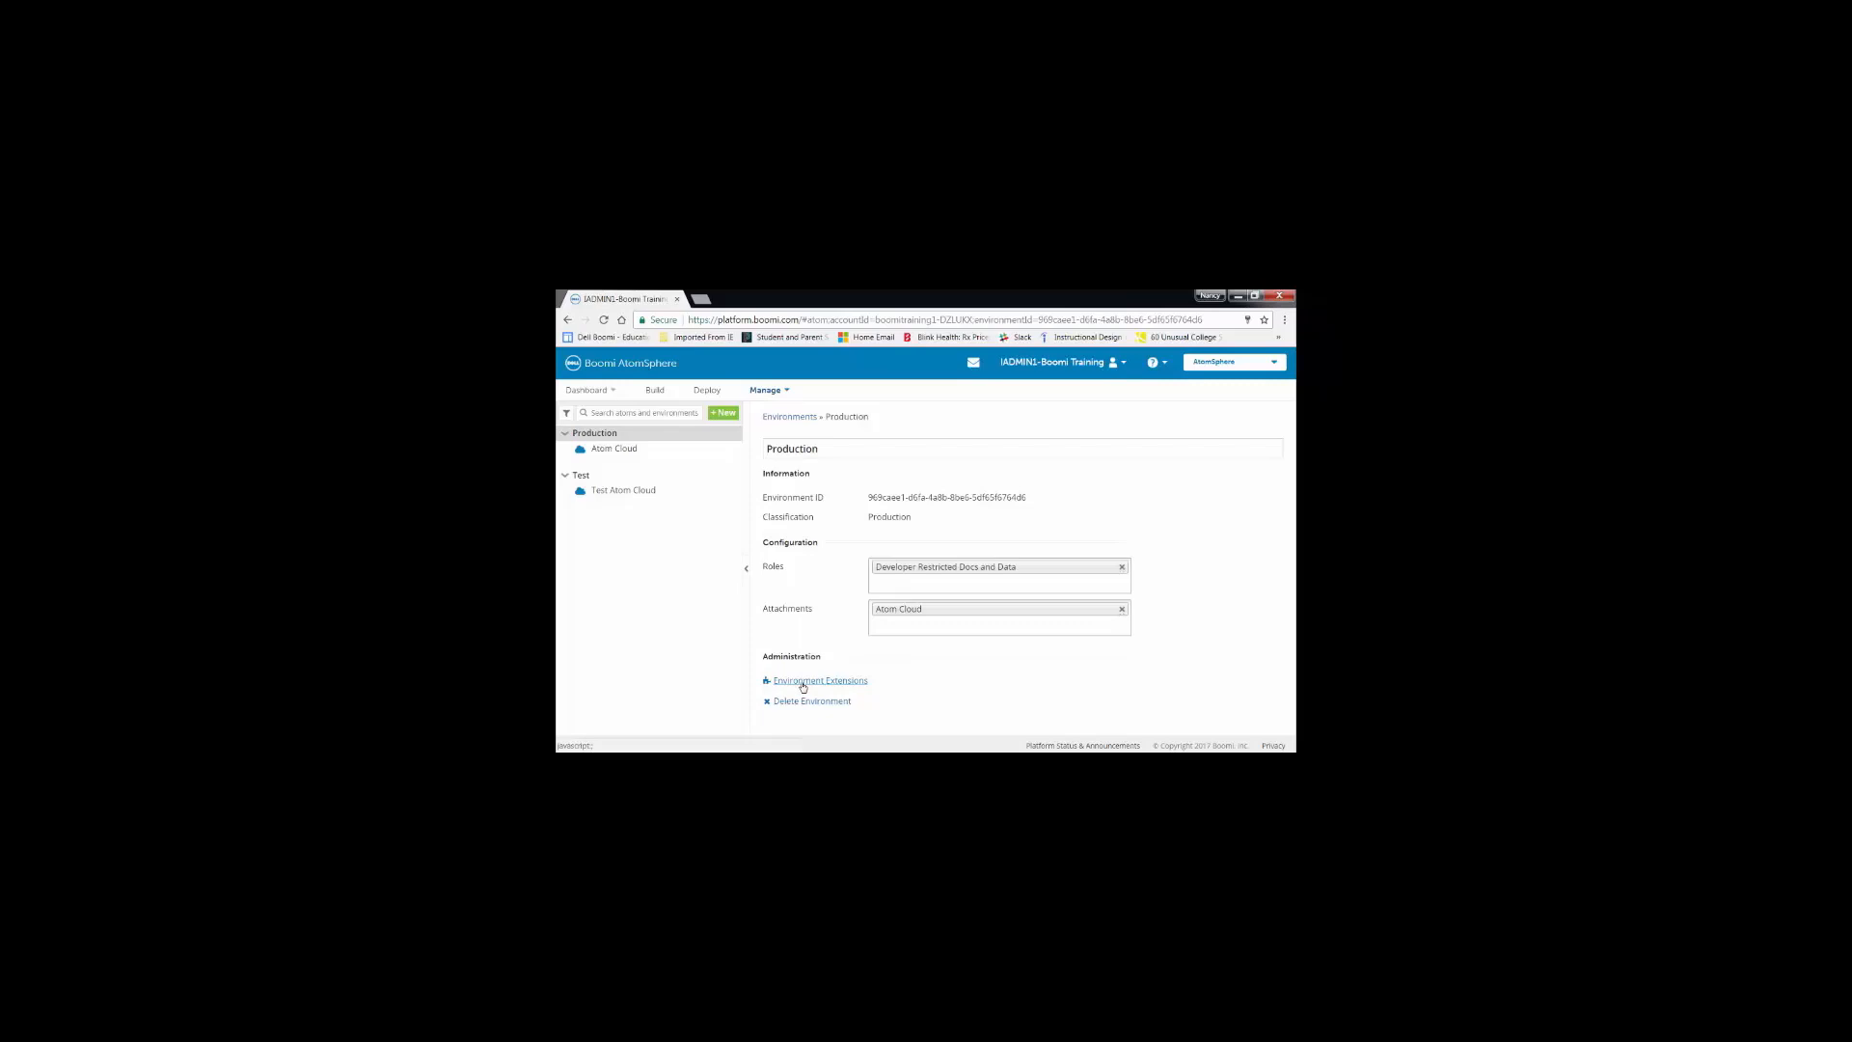
# In Production's Environment Extensions, give the orgtrack connection the user orgtrackPR
pyautogui.click(820, 679)
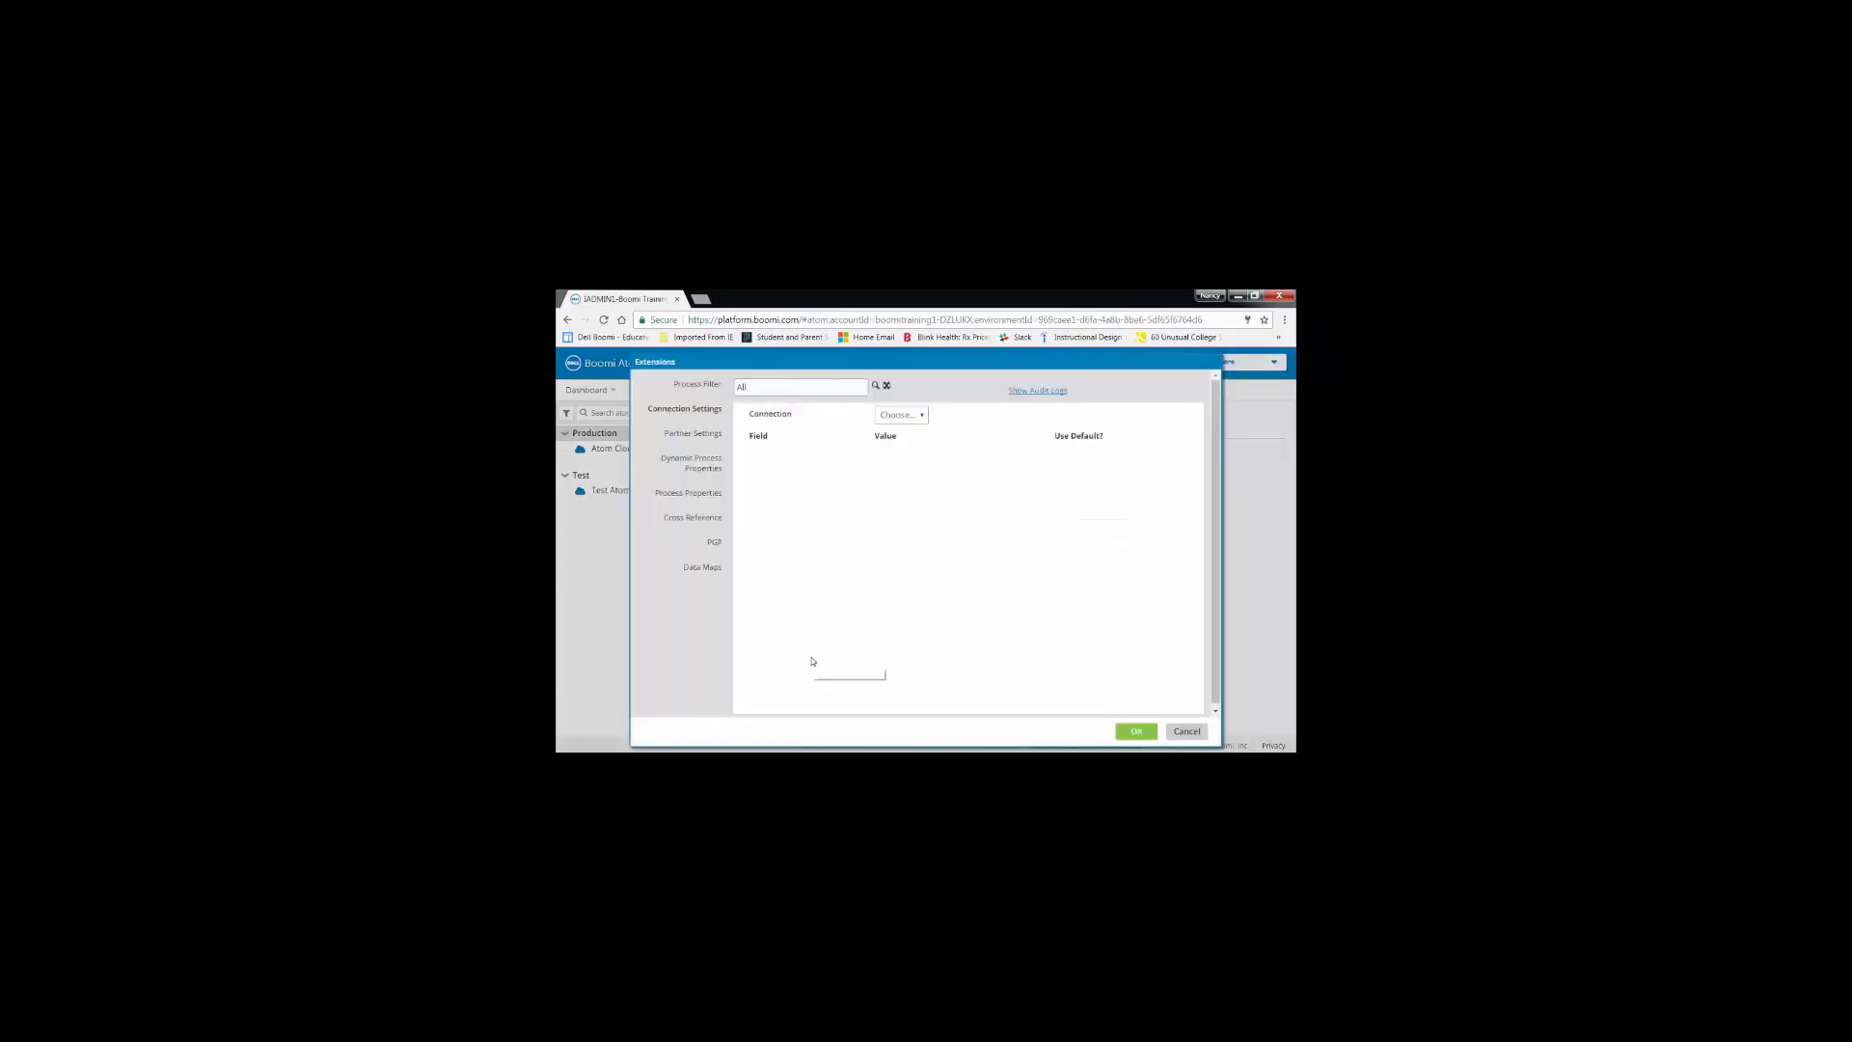
pyautogui.click(901, 415)
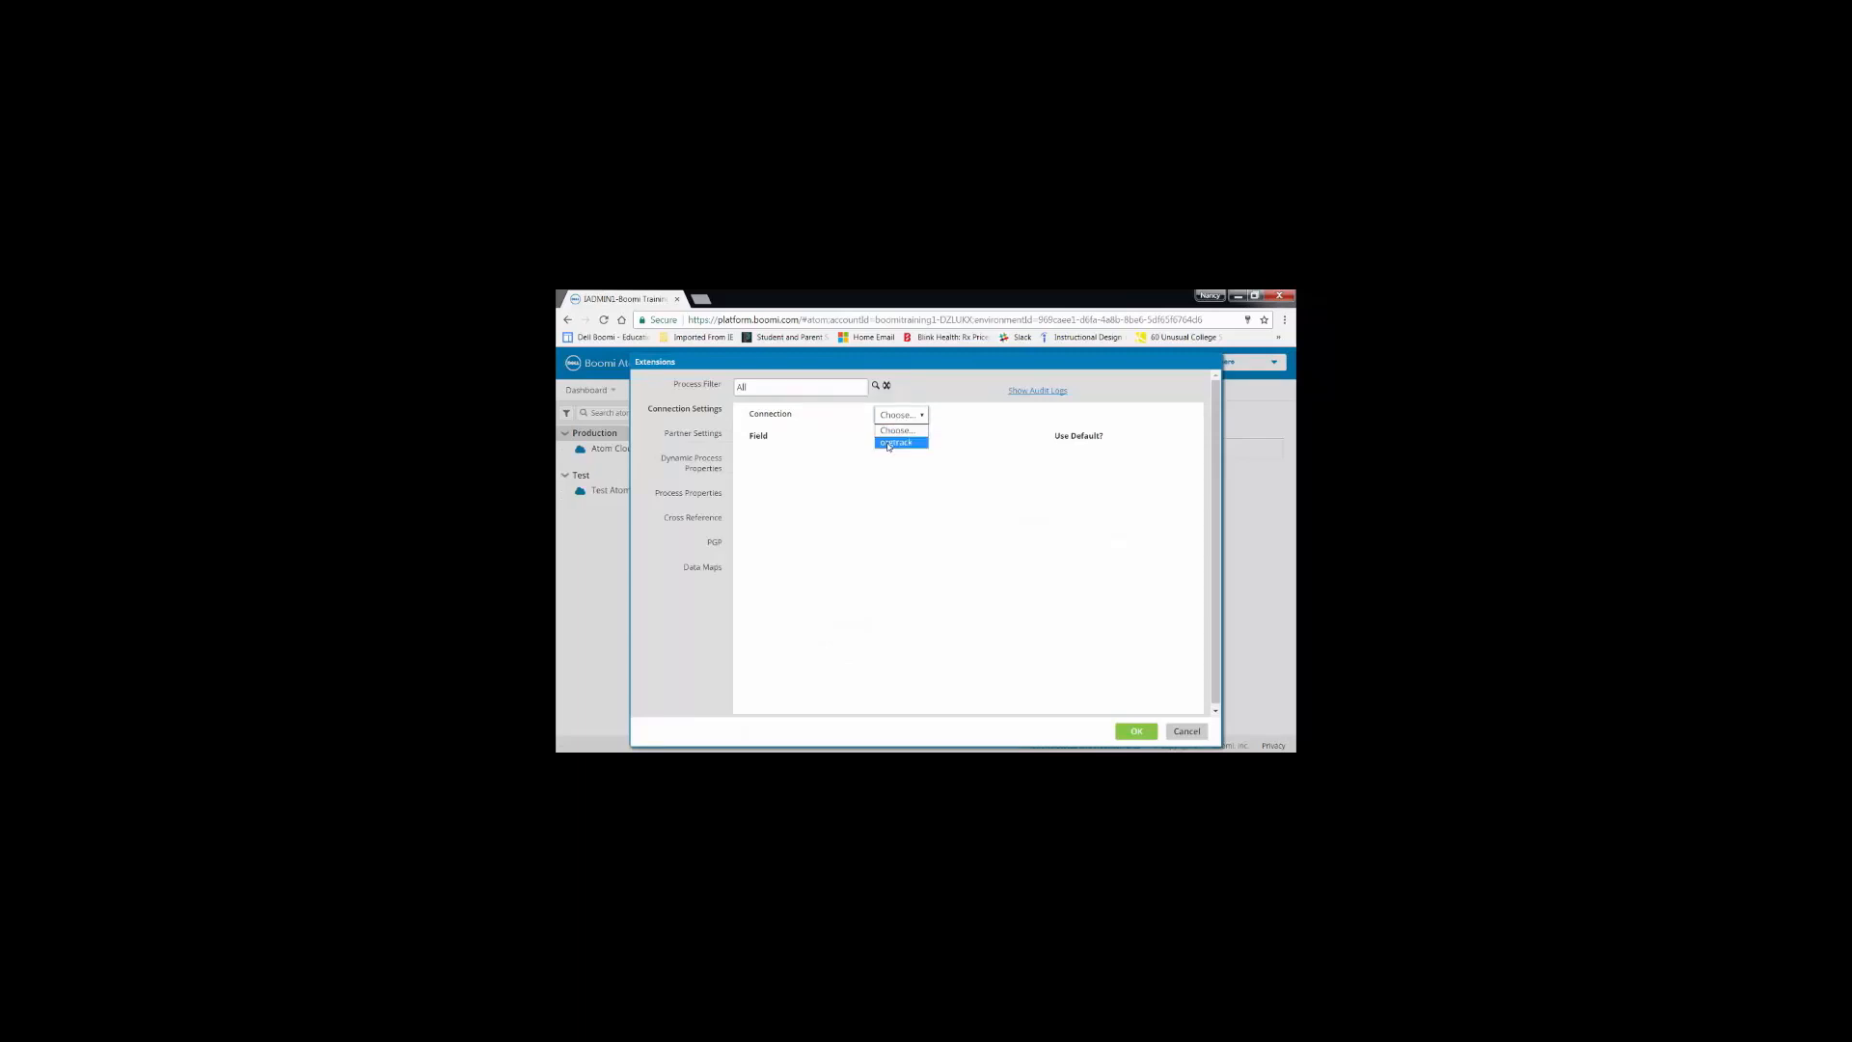
pyautogui.click(897, 442)
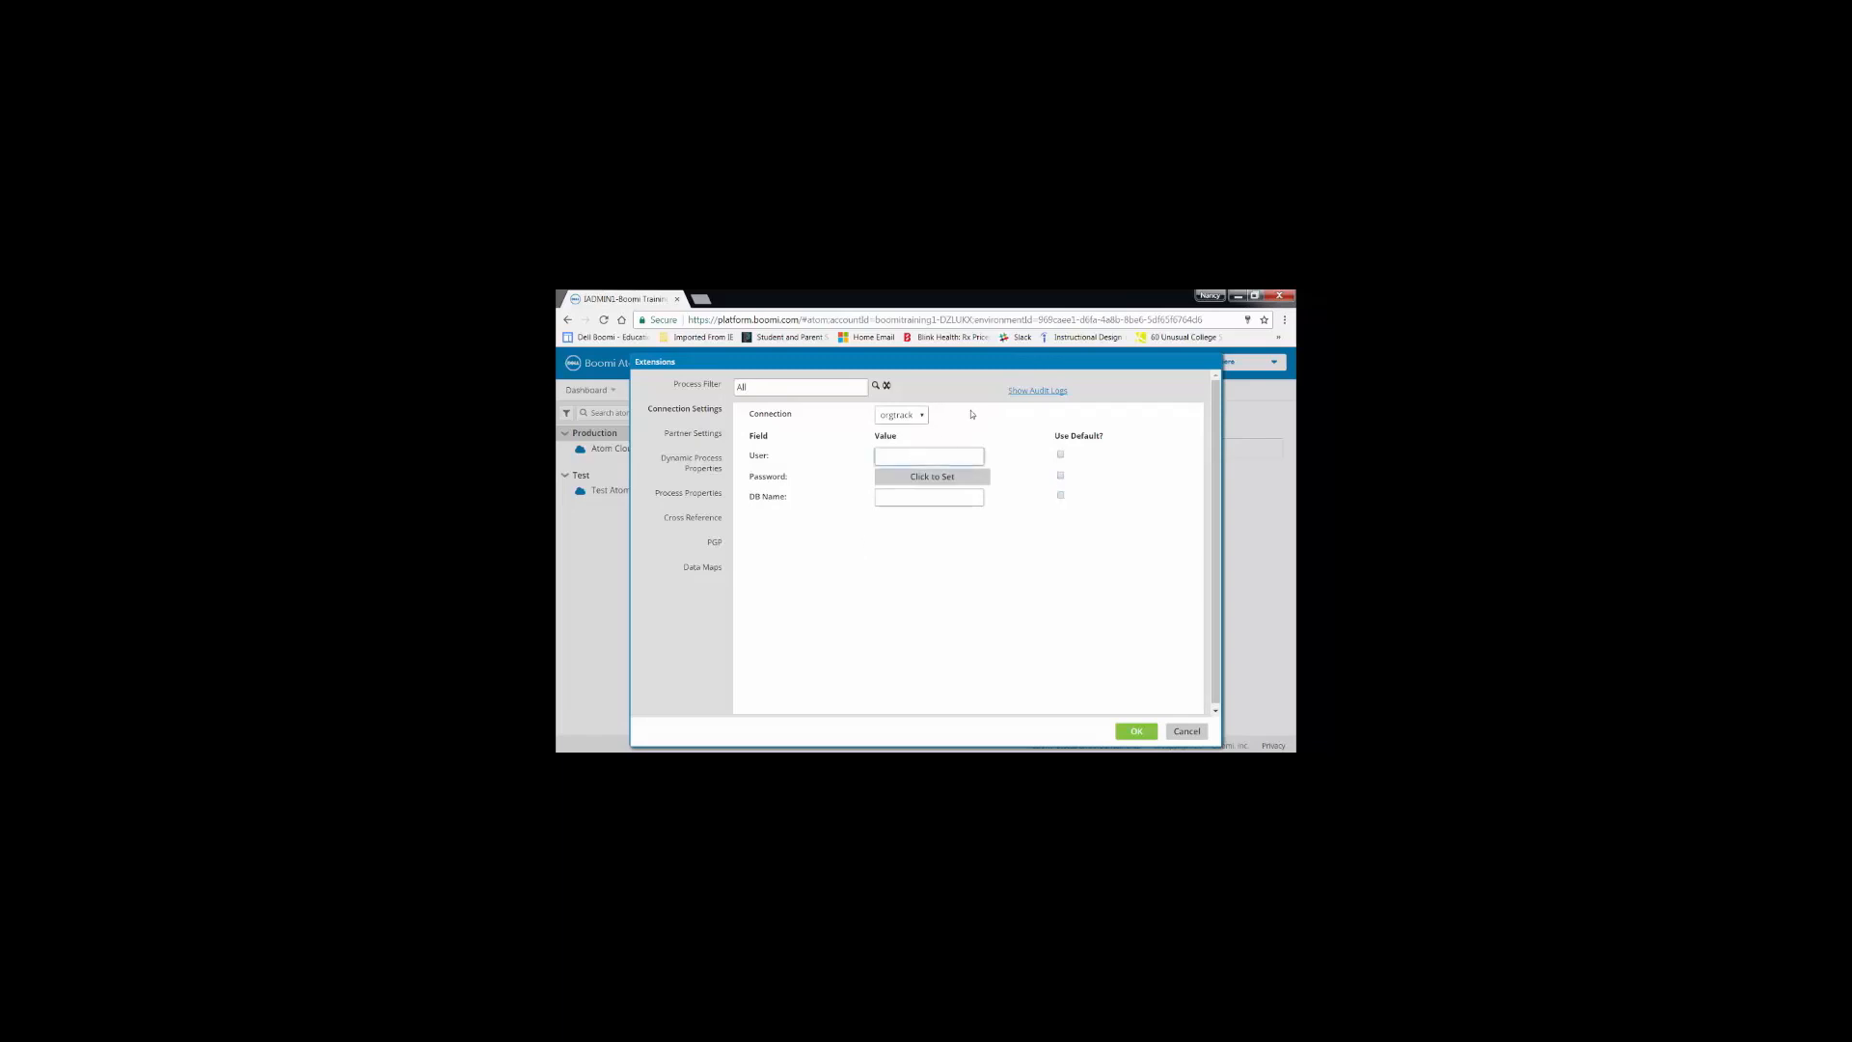
pyautogui.write('orgtrackPR')
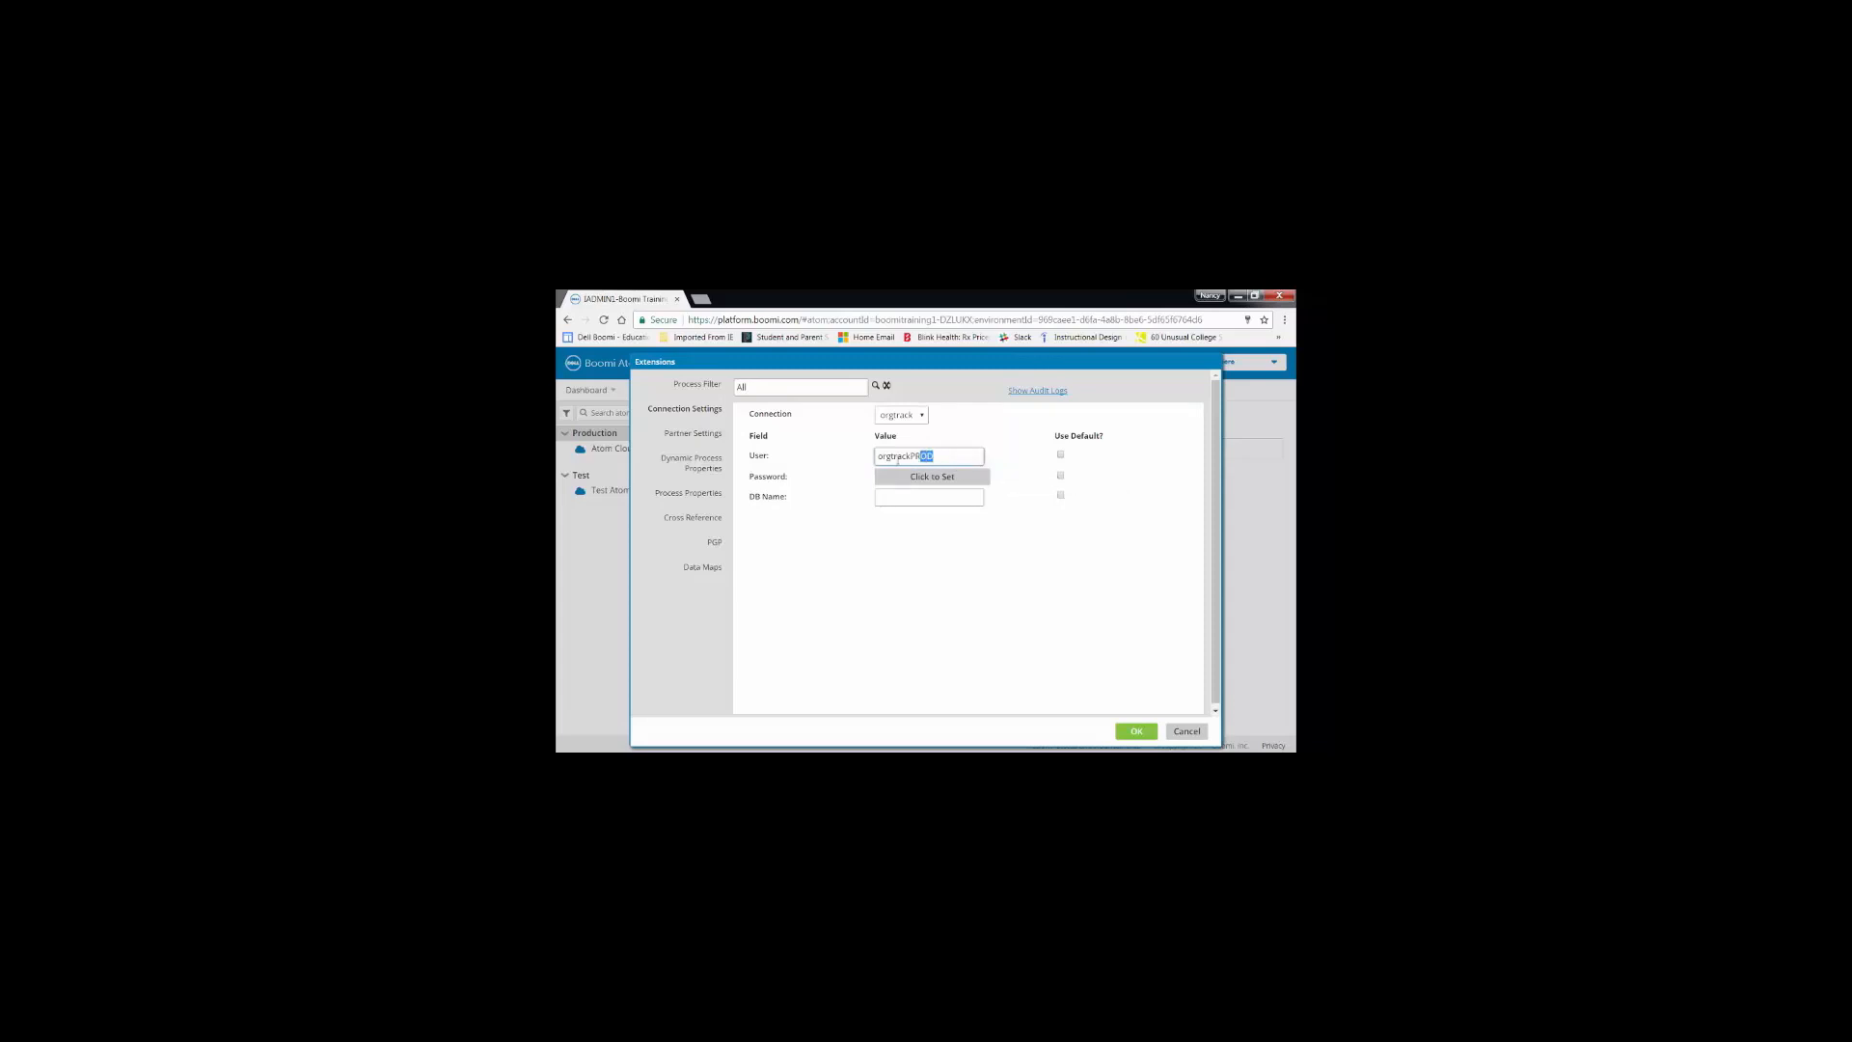
pyautogui.rightClick(928, 455)
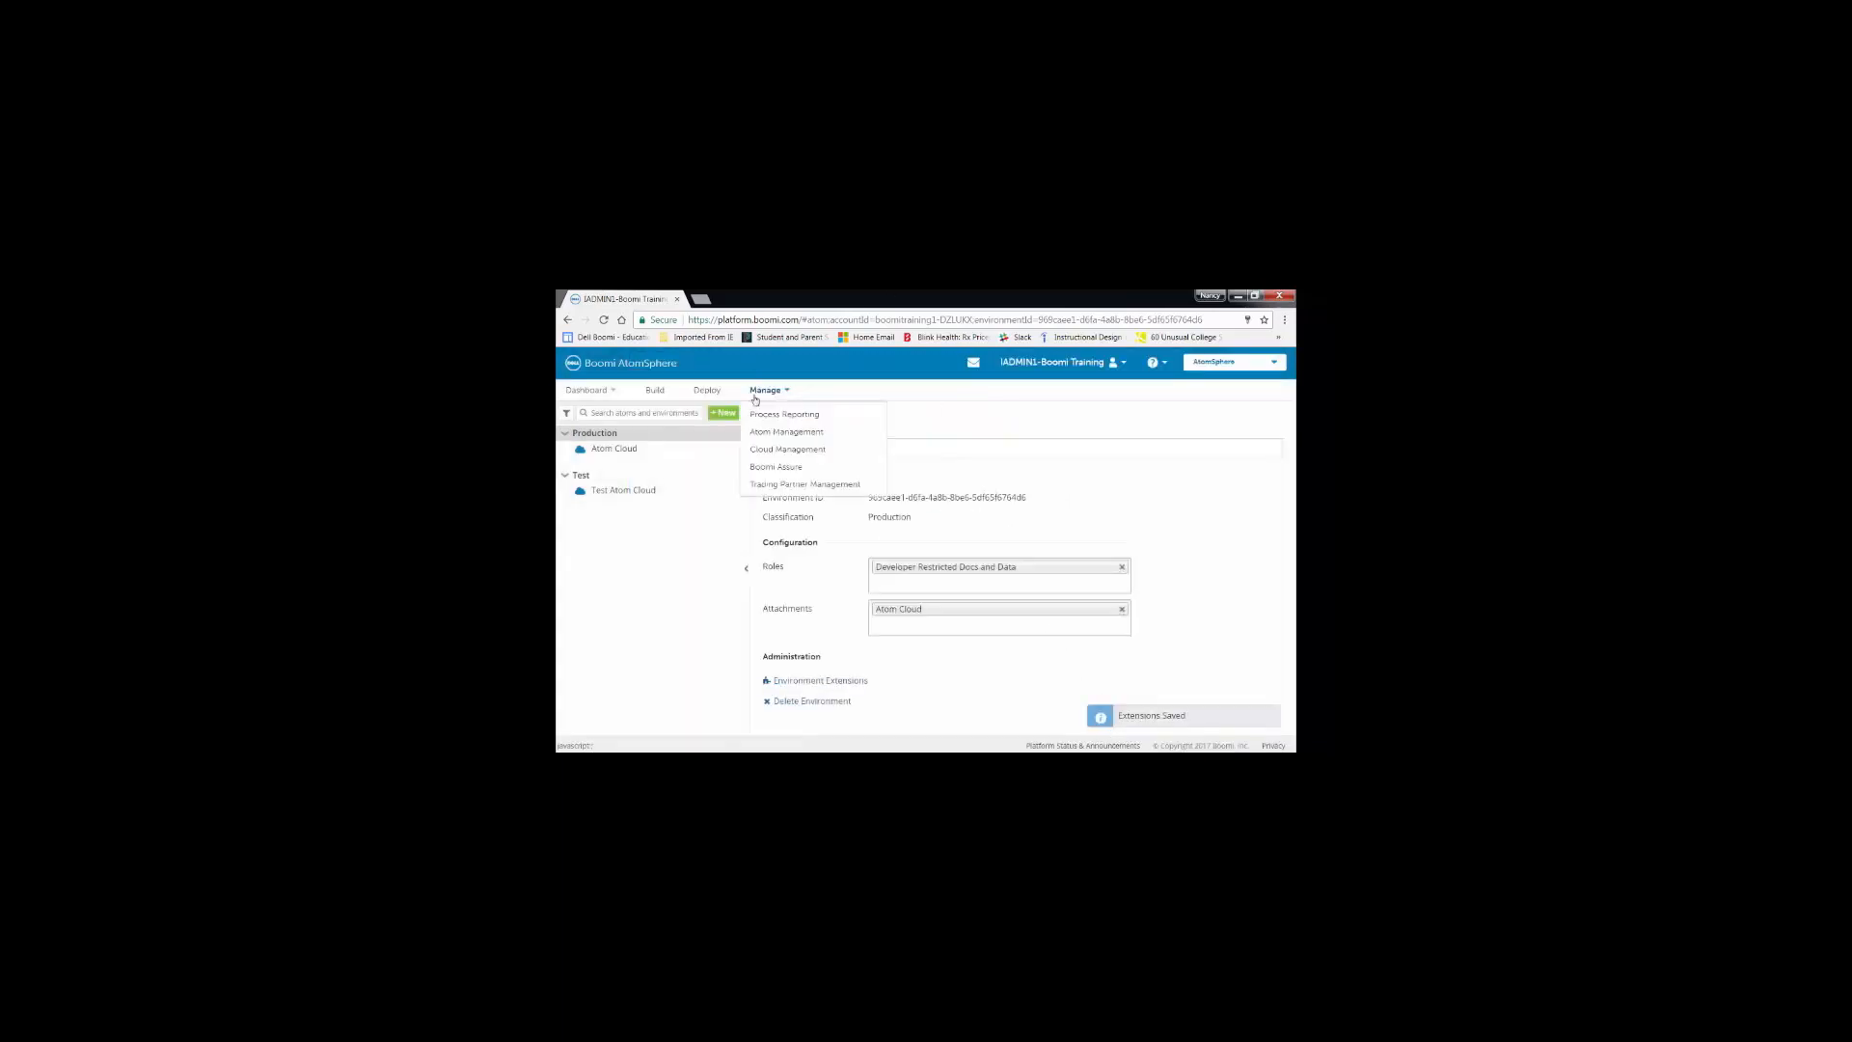
pyautogui.moveTo(783, 417)
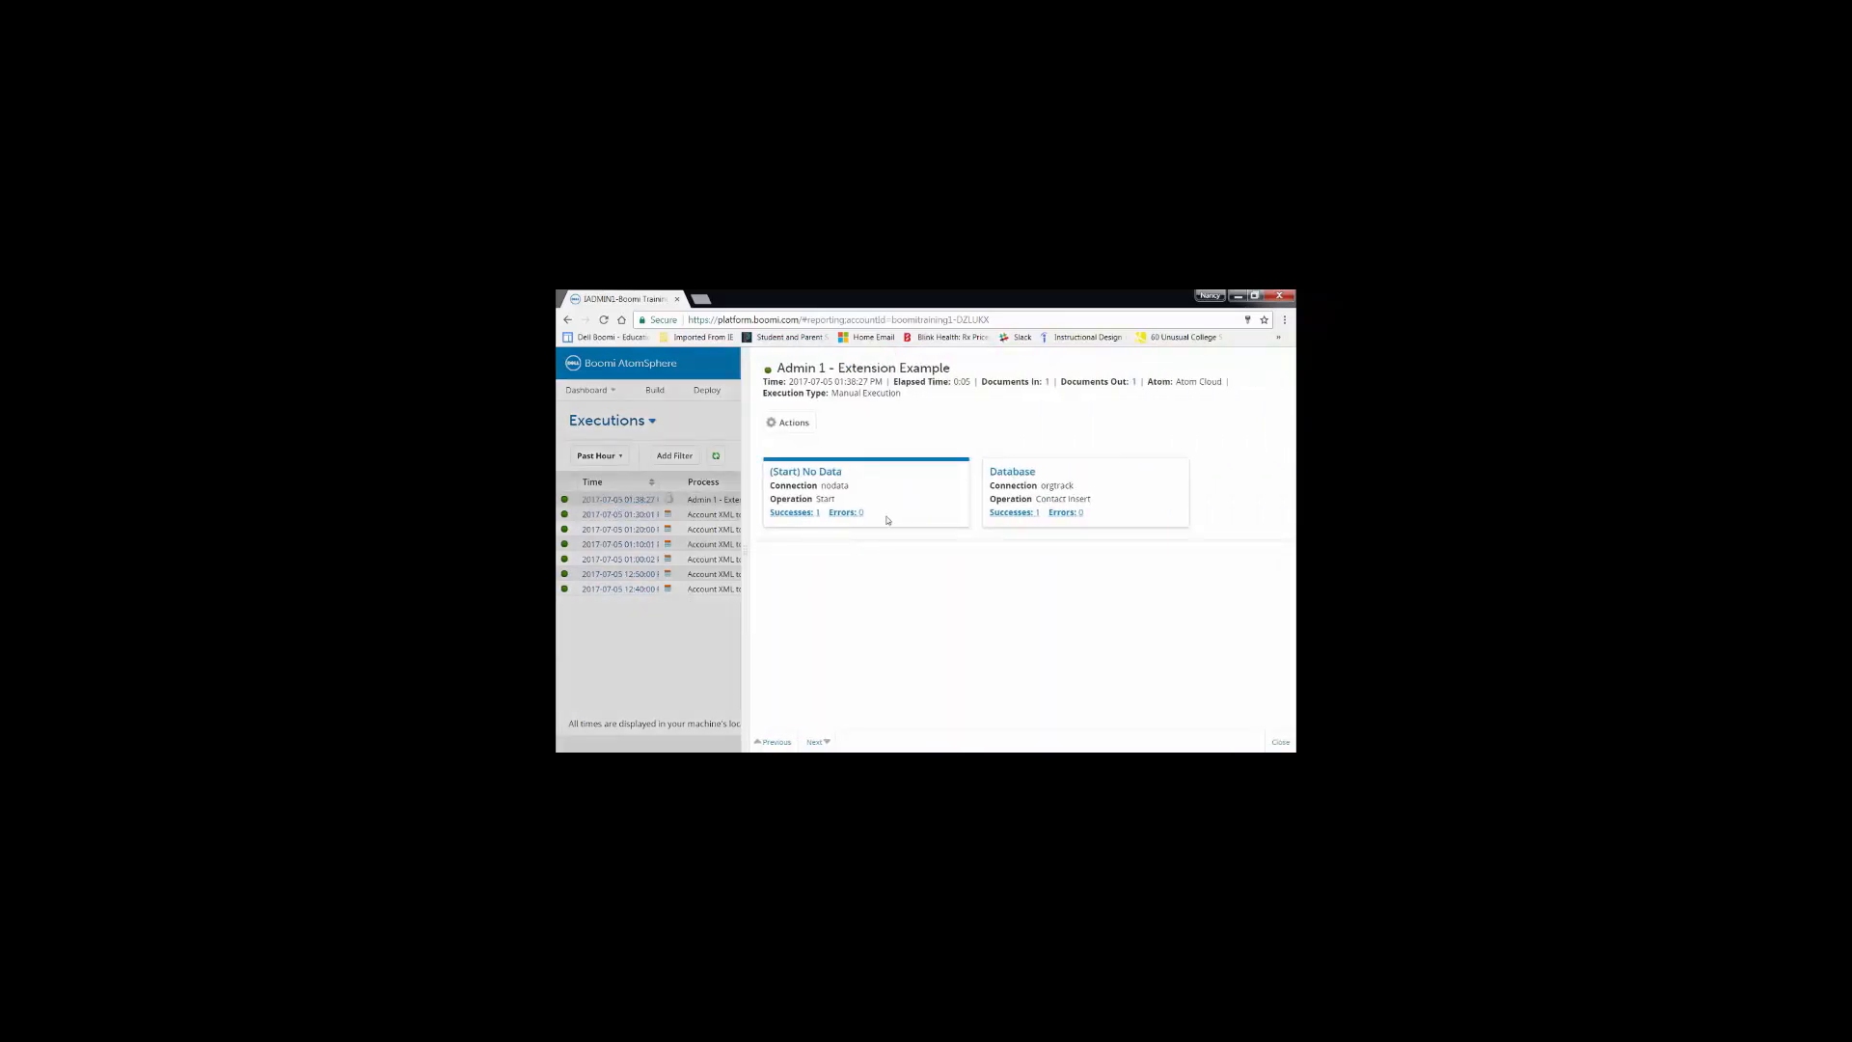
# Select the execution's Database shape and list its successfully processed document
pyautogui.click(1082, 490)
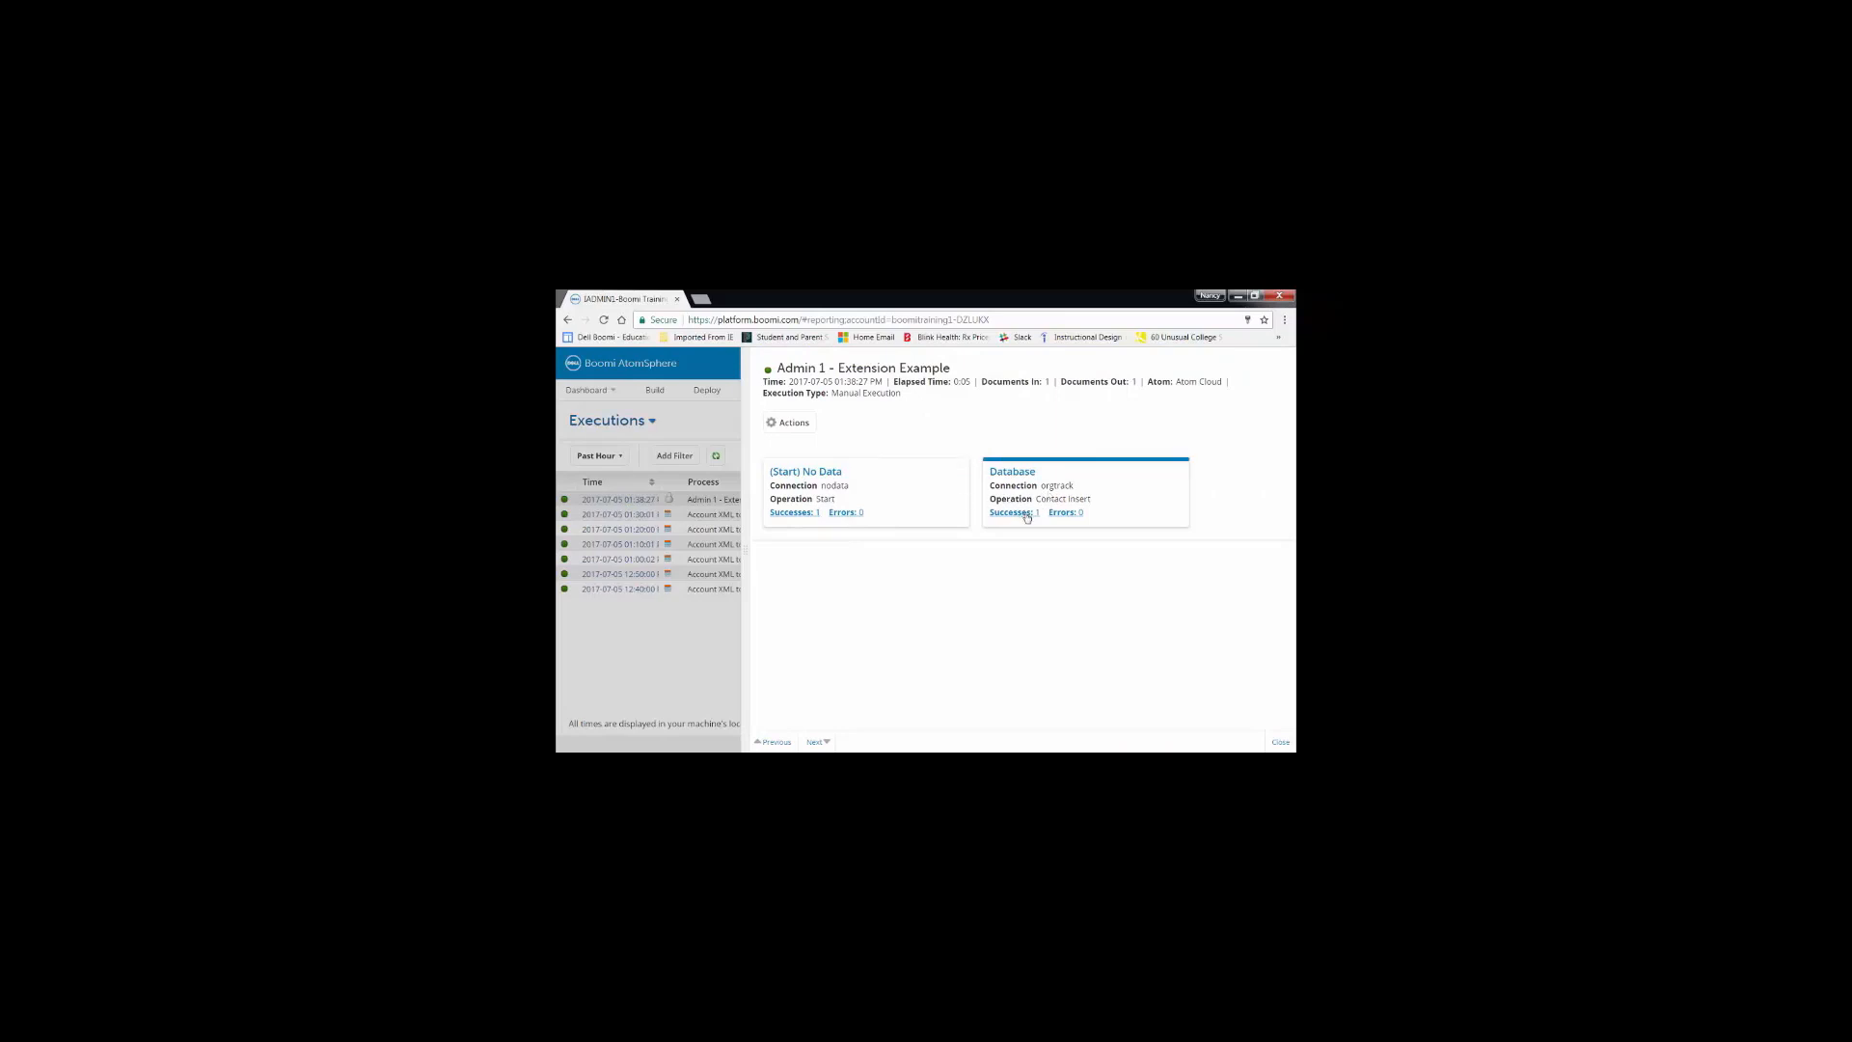
pyautogui.click(1009, 513)
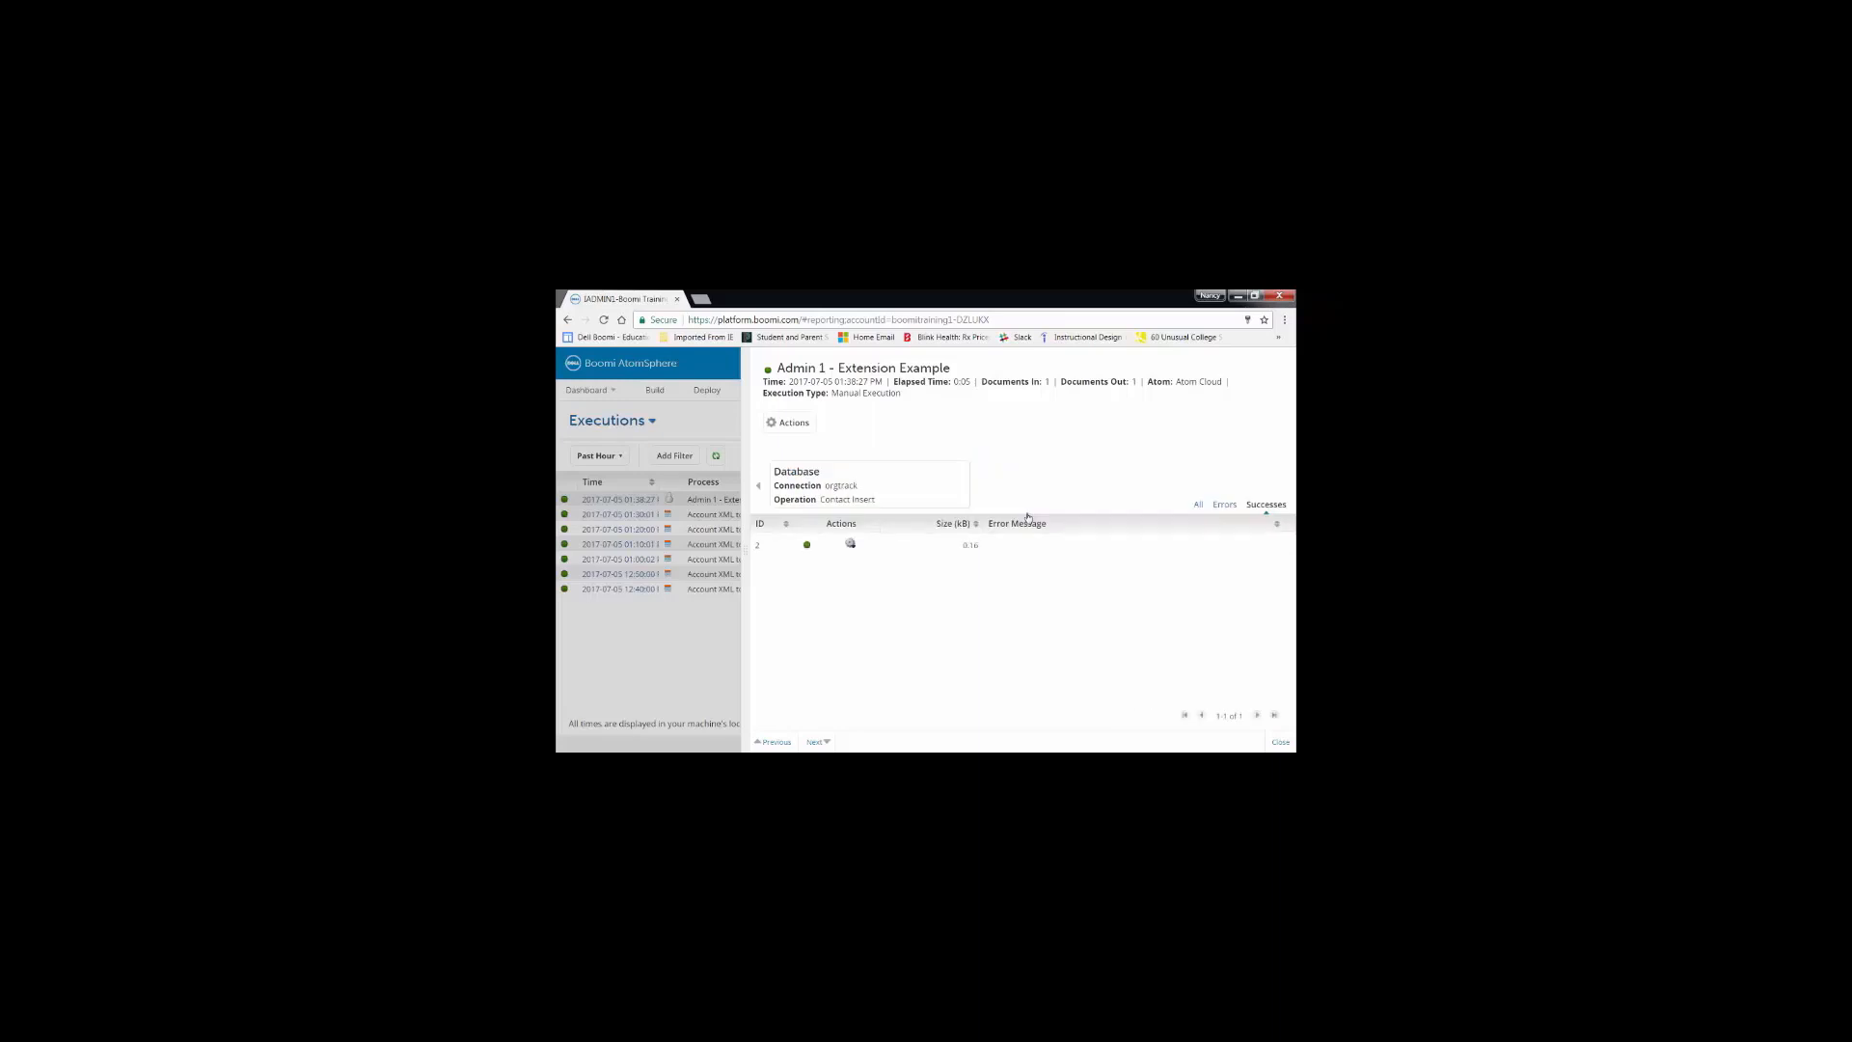
pyautogui.click(849, 544)
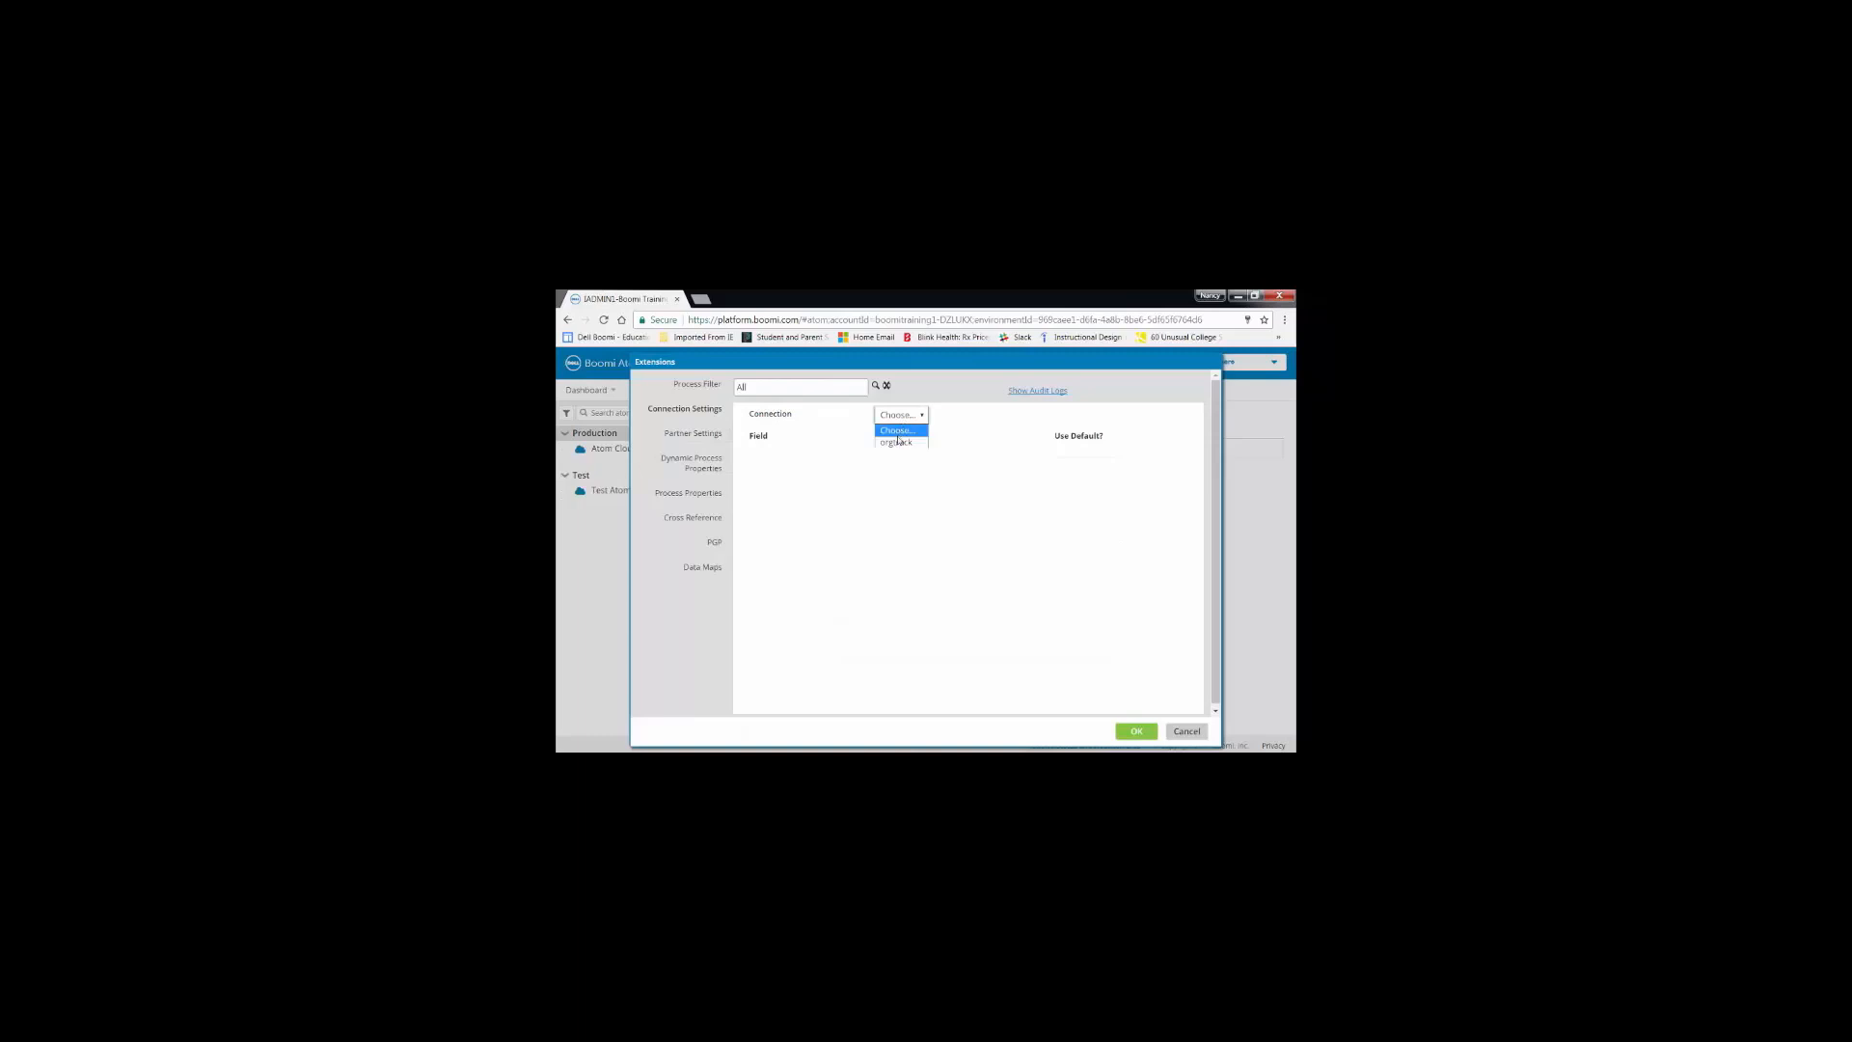
# Confirm orgtrack overrides (user orgtrackPROD1, encrypted password, DB orgtrackPROD), save, and start Execute Process
pyautogui.click(897, 442)
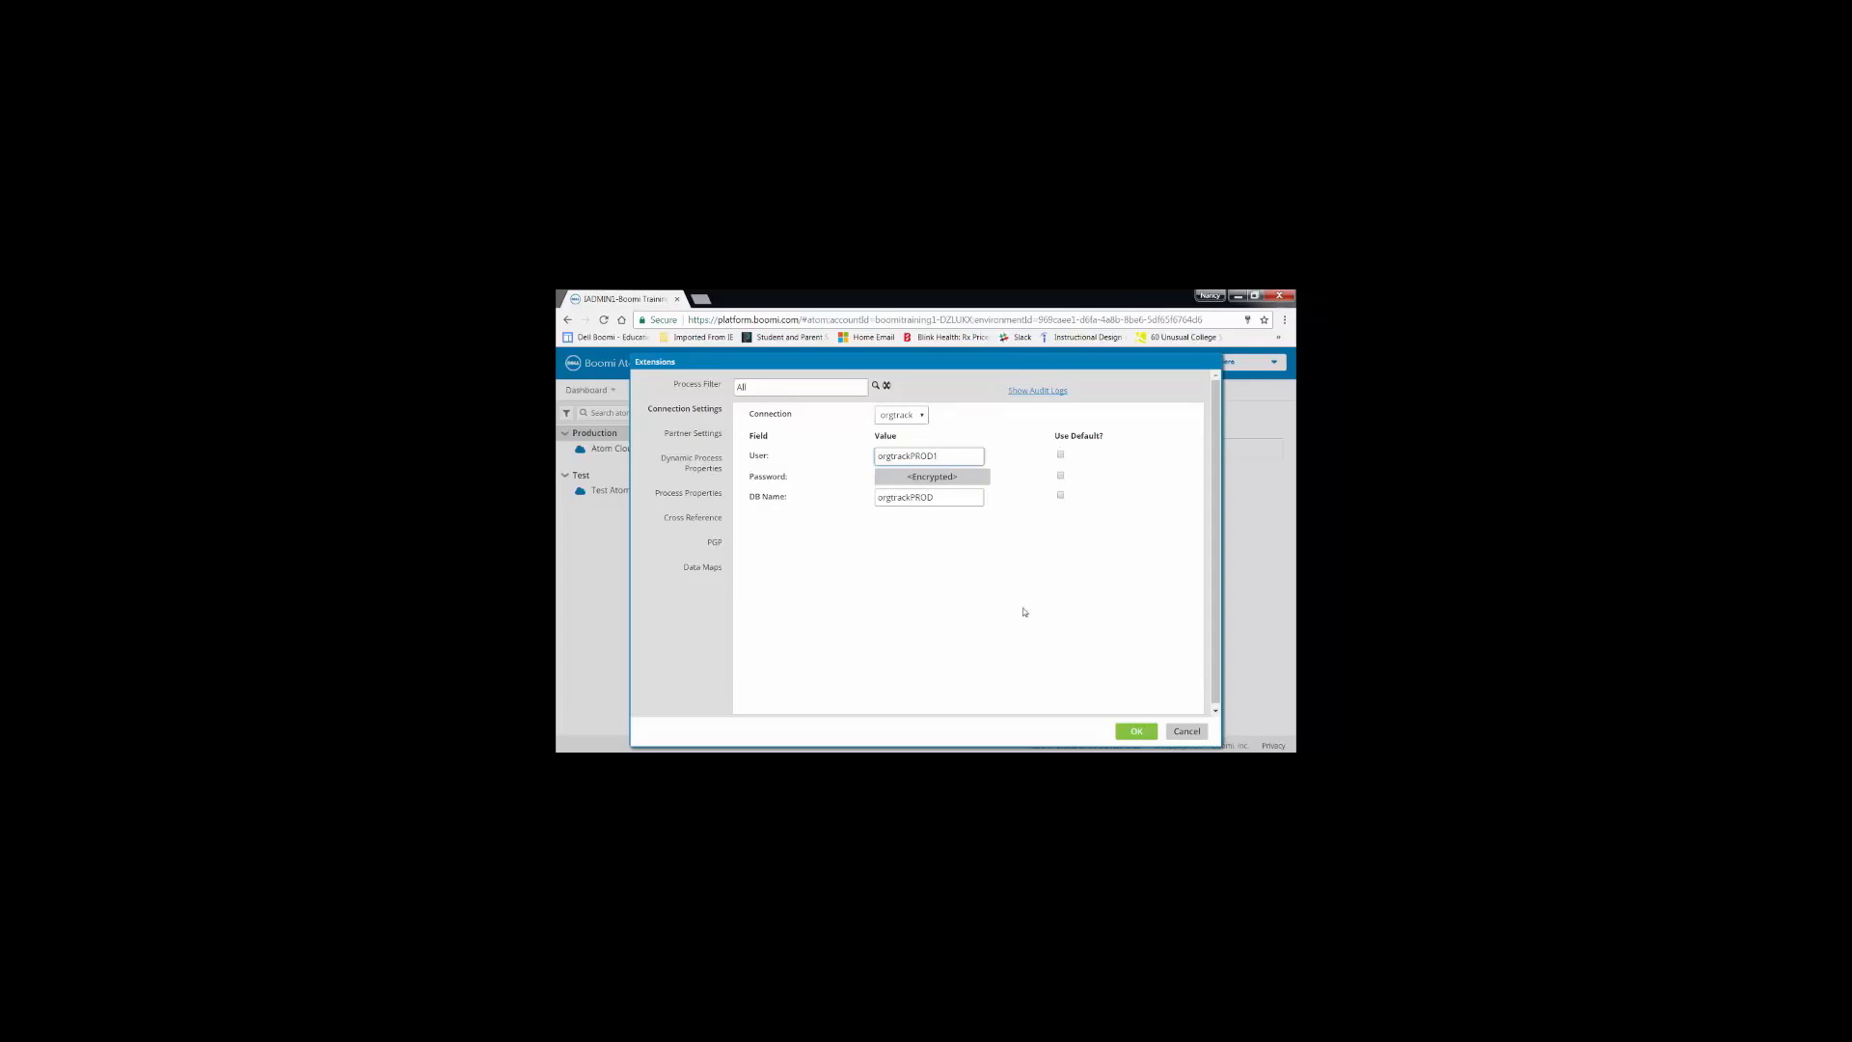
pyautogui.click(1135, 729)
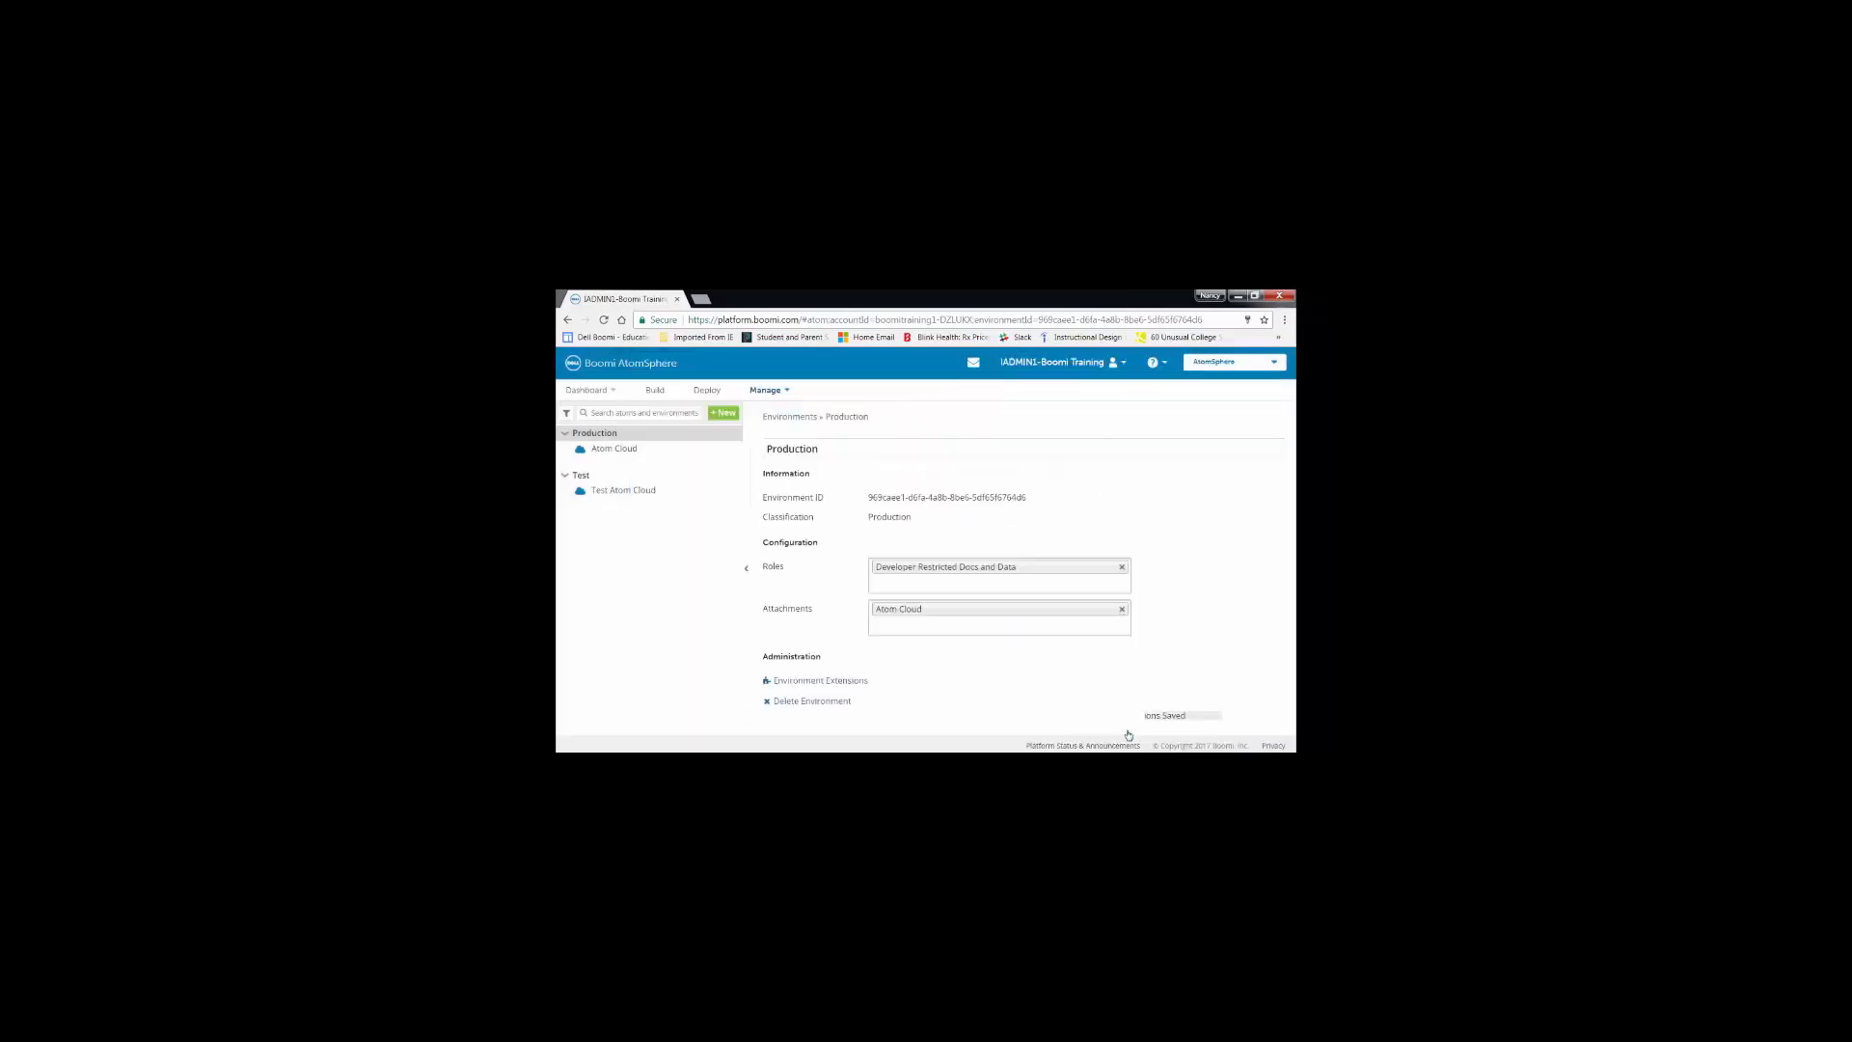
pyautogui.click(766, 389)
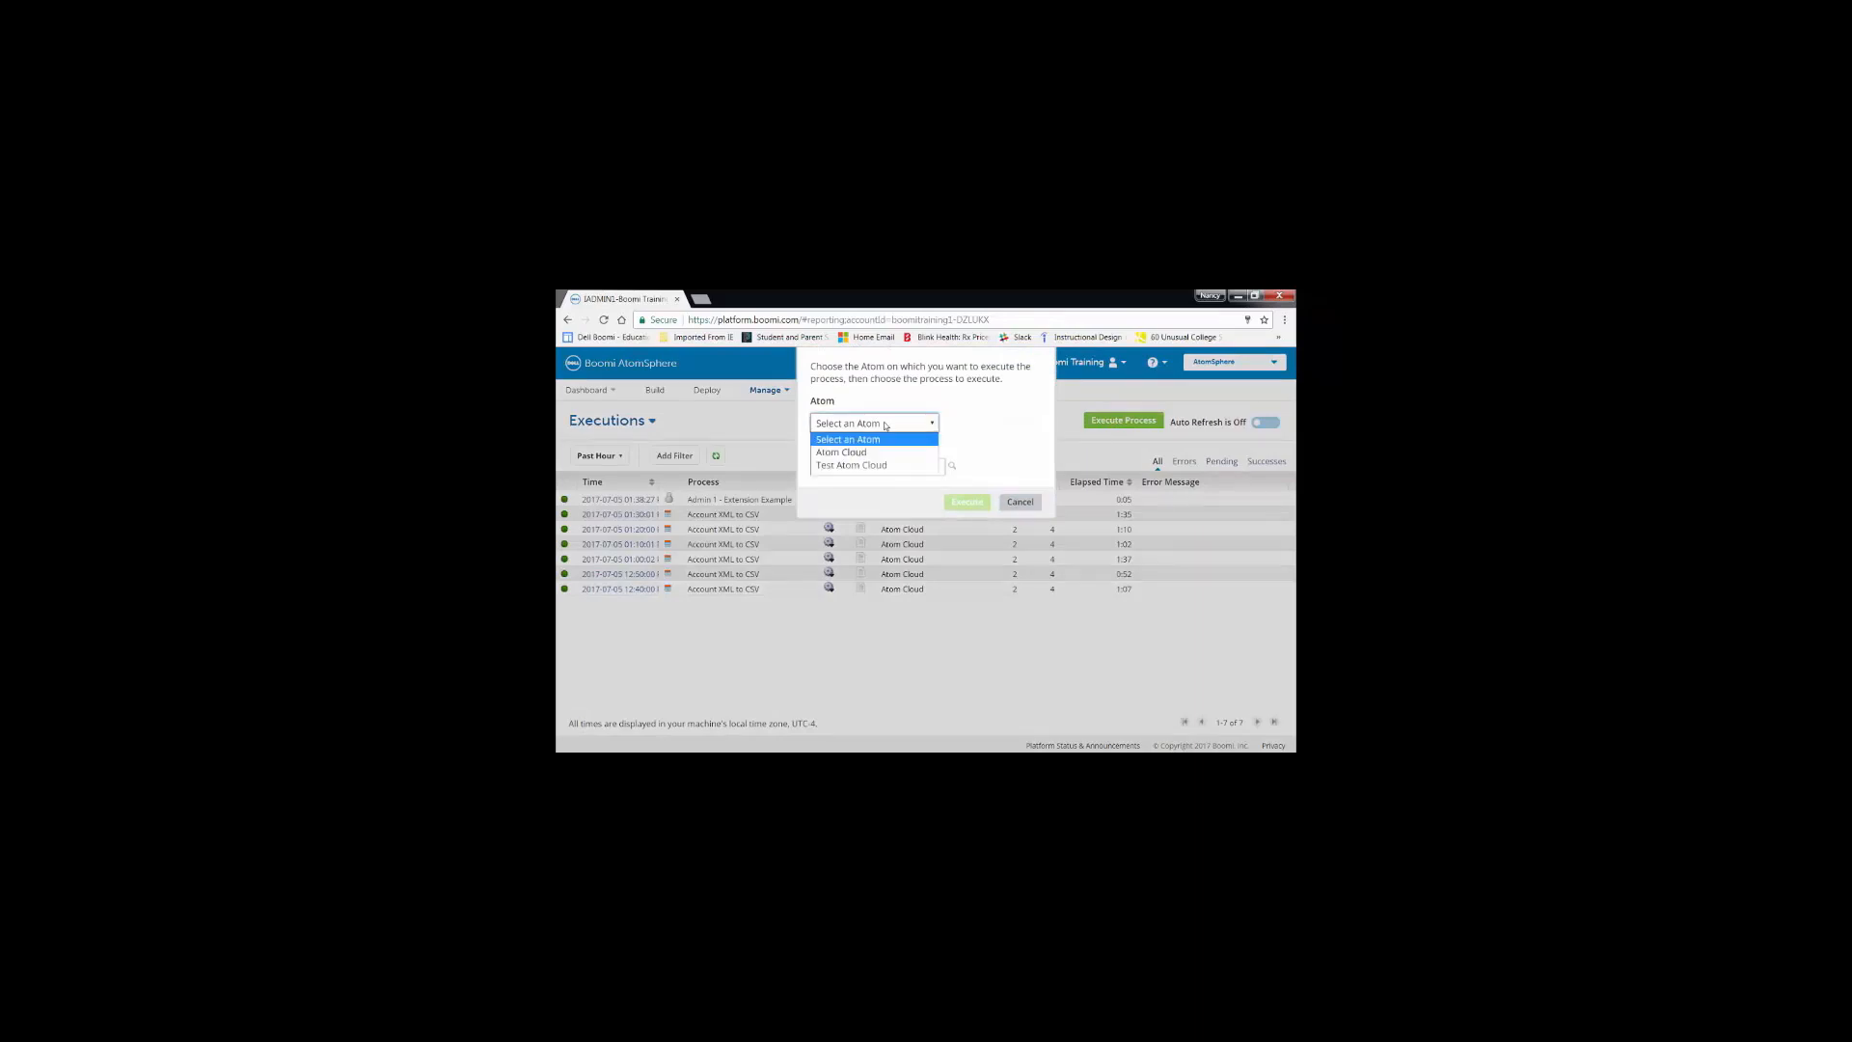
# Choose Atom Cloud as the execution Atom and browse the process folder tree
pyautogui.click(841, 451)
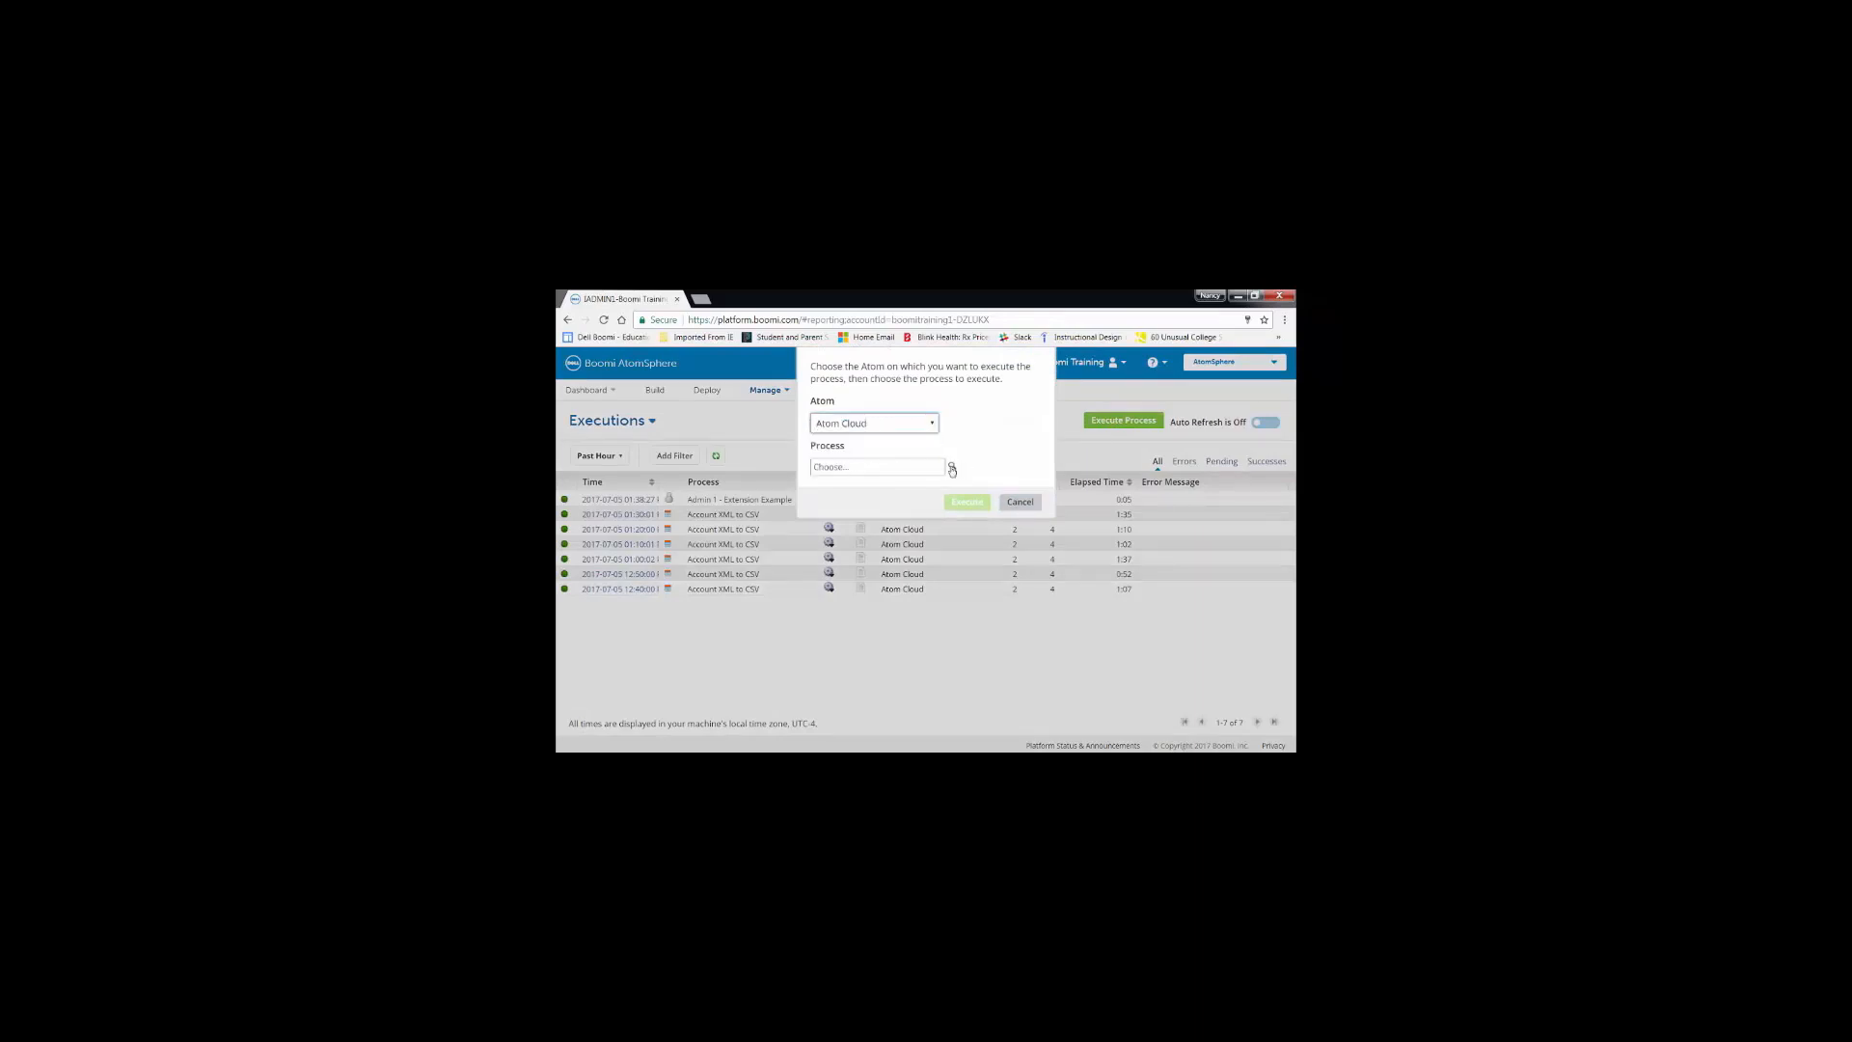
pyautogui.click(876, 466)
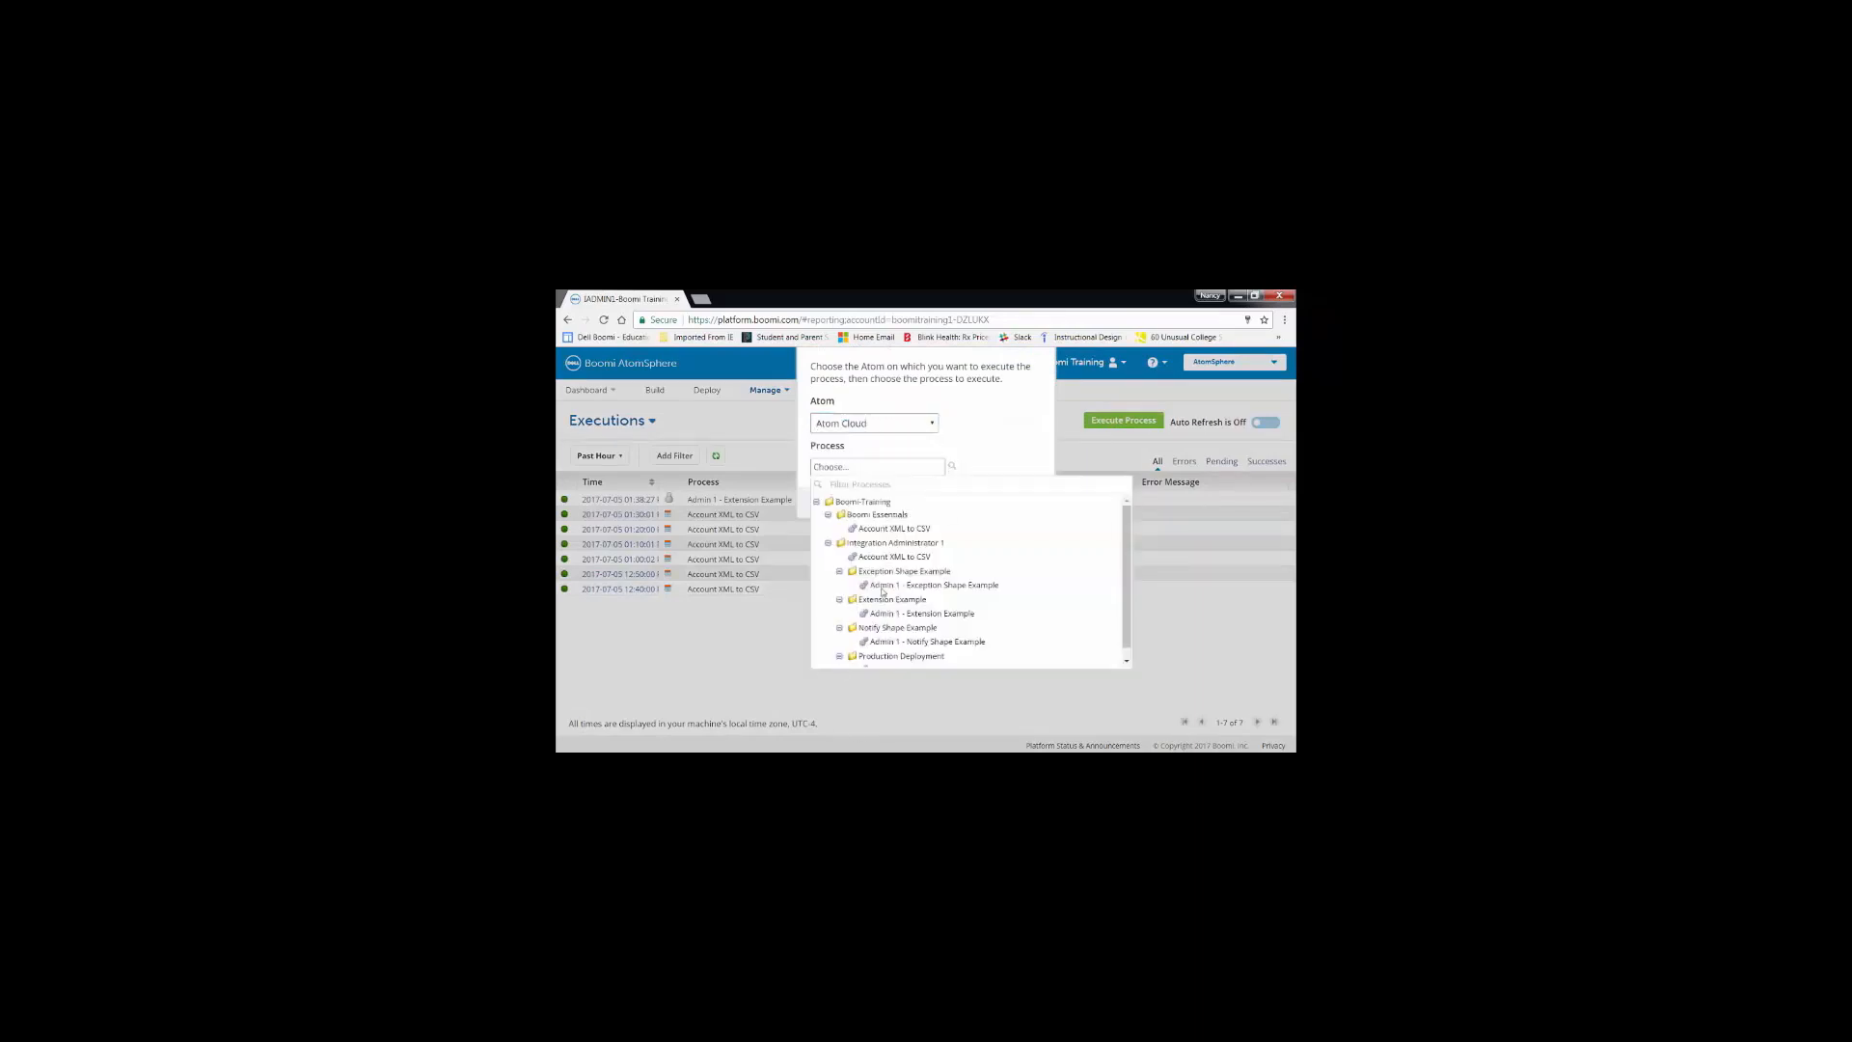